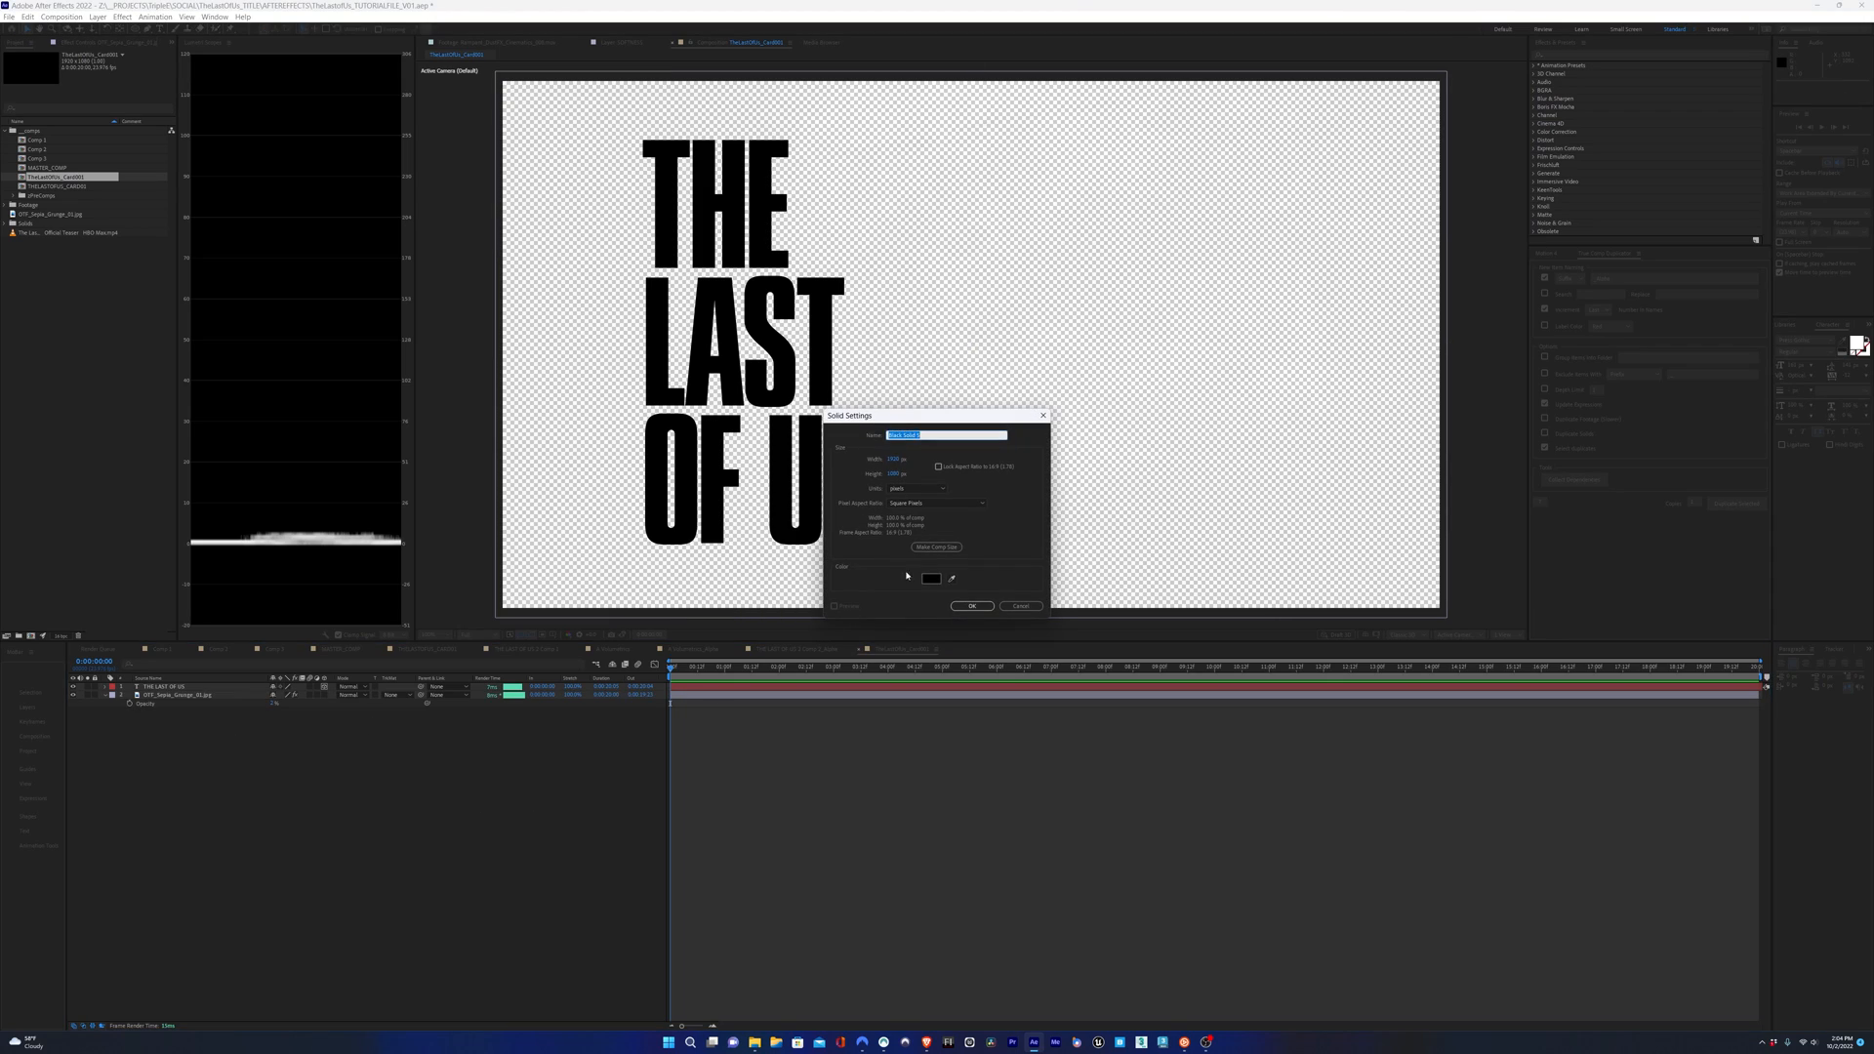
- Pick the colour for the new flare solid in the Solid Color picker
{"action": "left_click", "coordinate": [929, 577]}
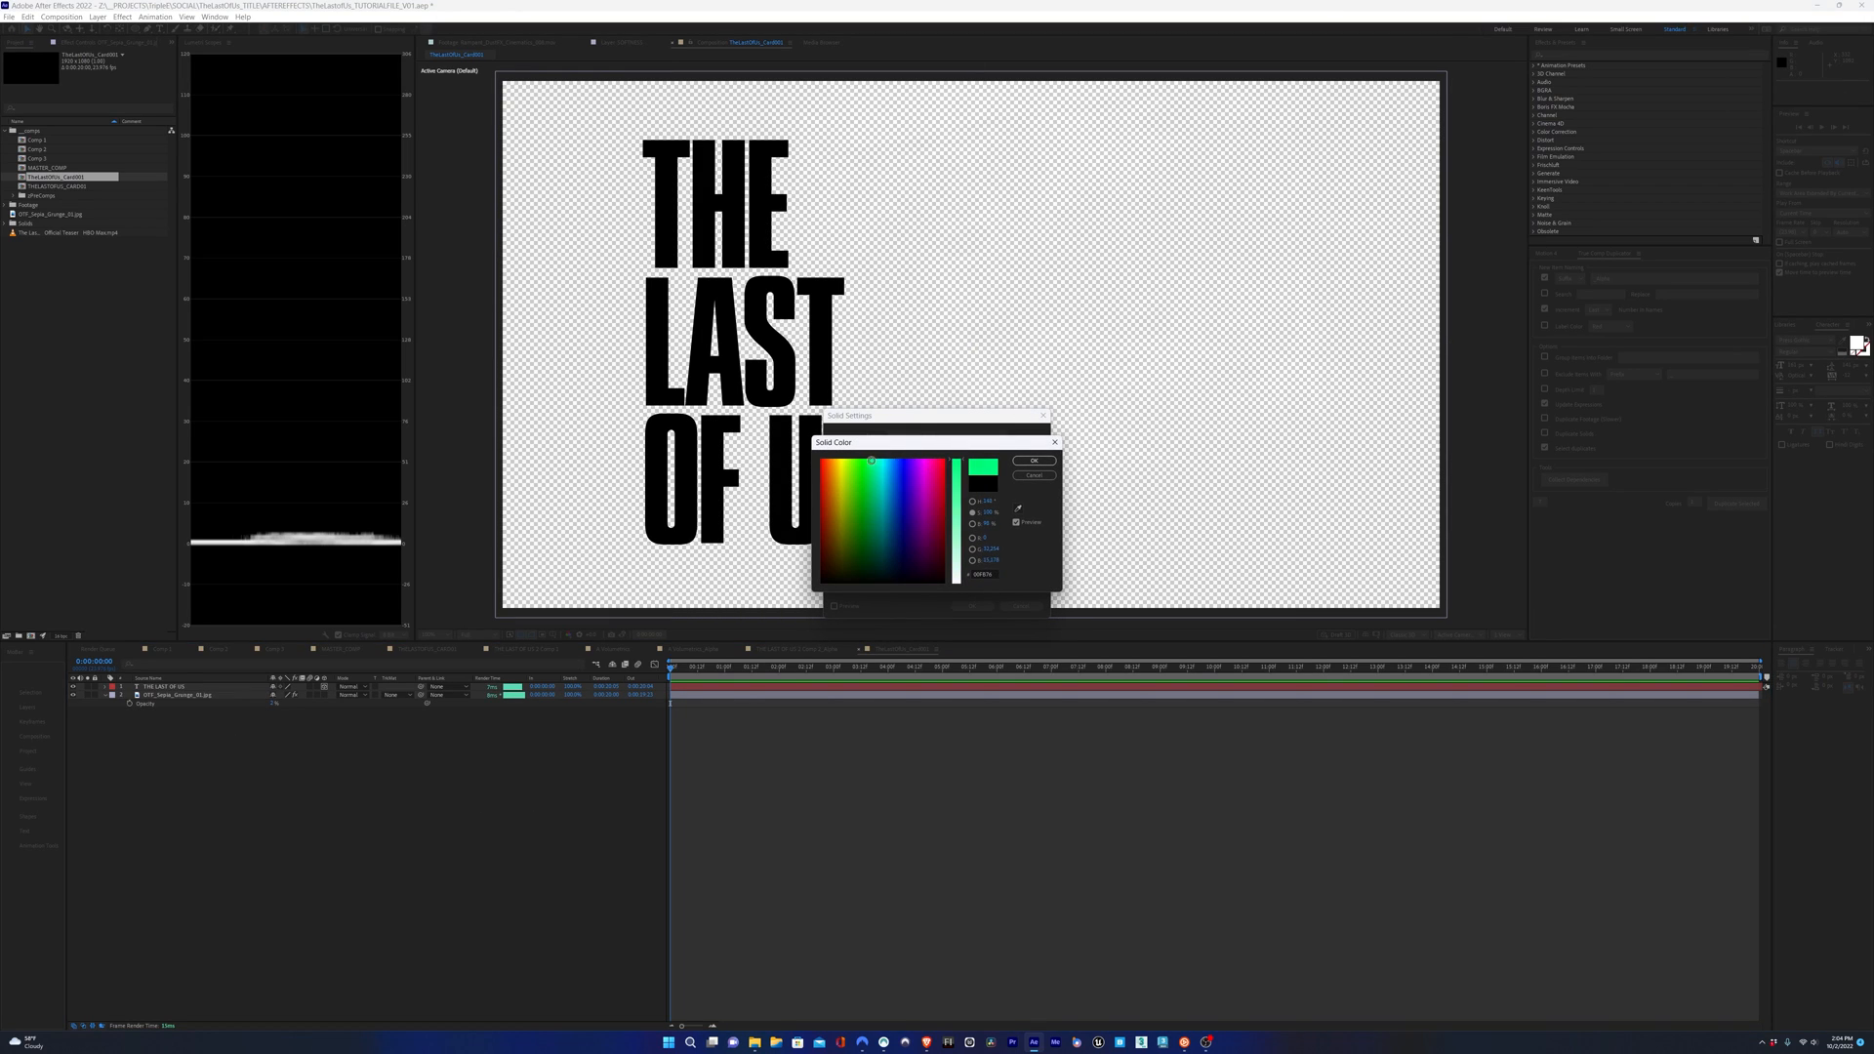
{"action": "left_click", "coordinate": [119, 18]}
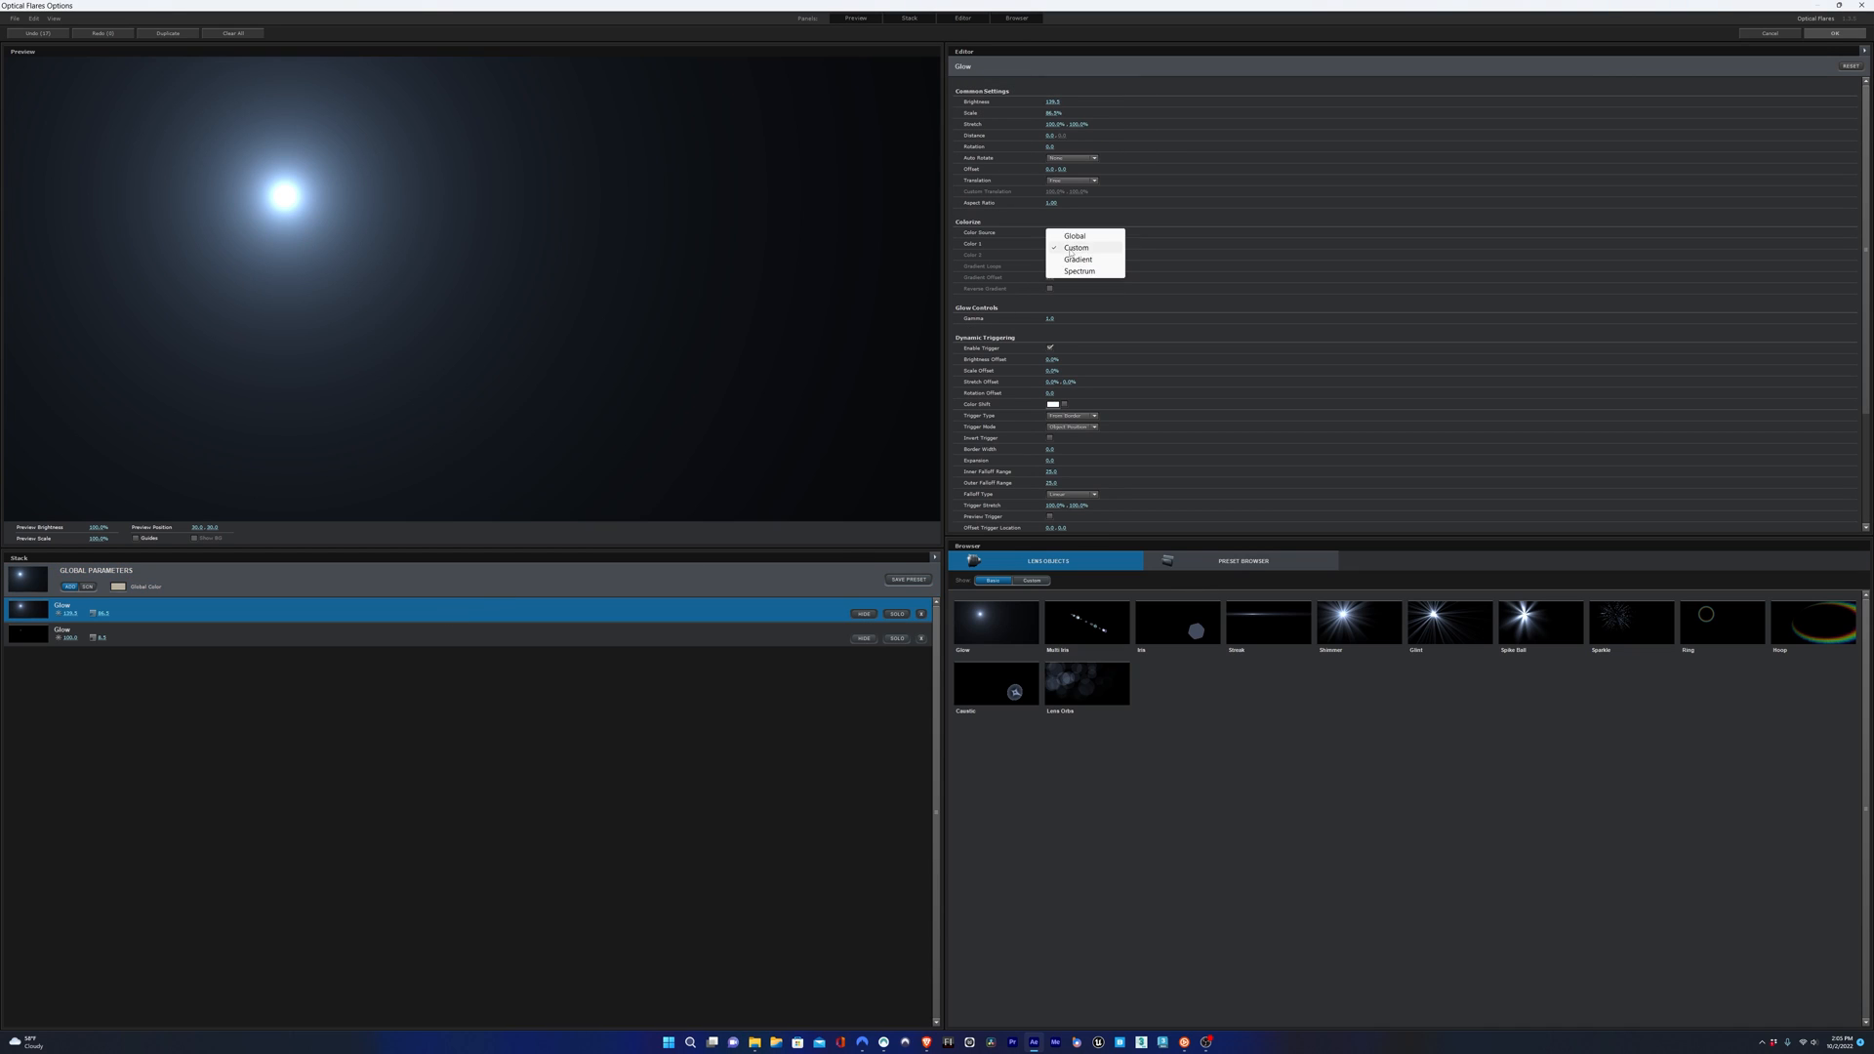
- Adjust the flare's global colour in the overall settings to a soft warm tone
{"action": "left_click", "coordinate": [96, 569]}
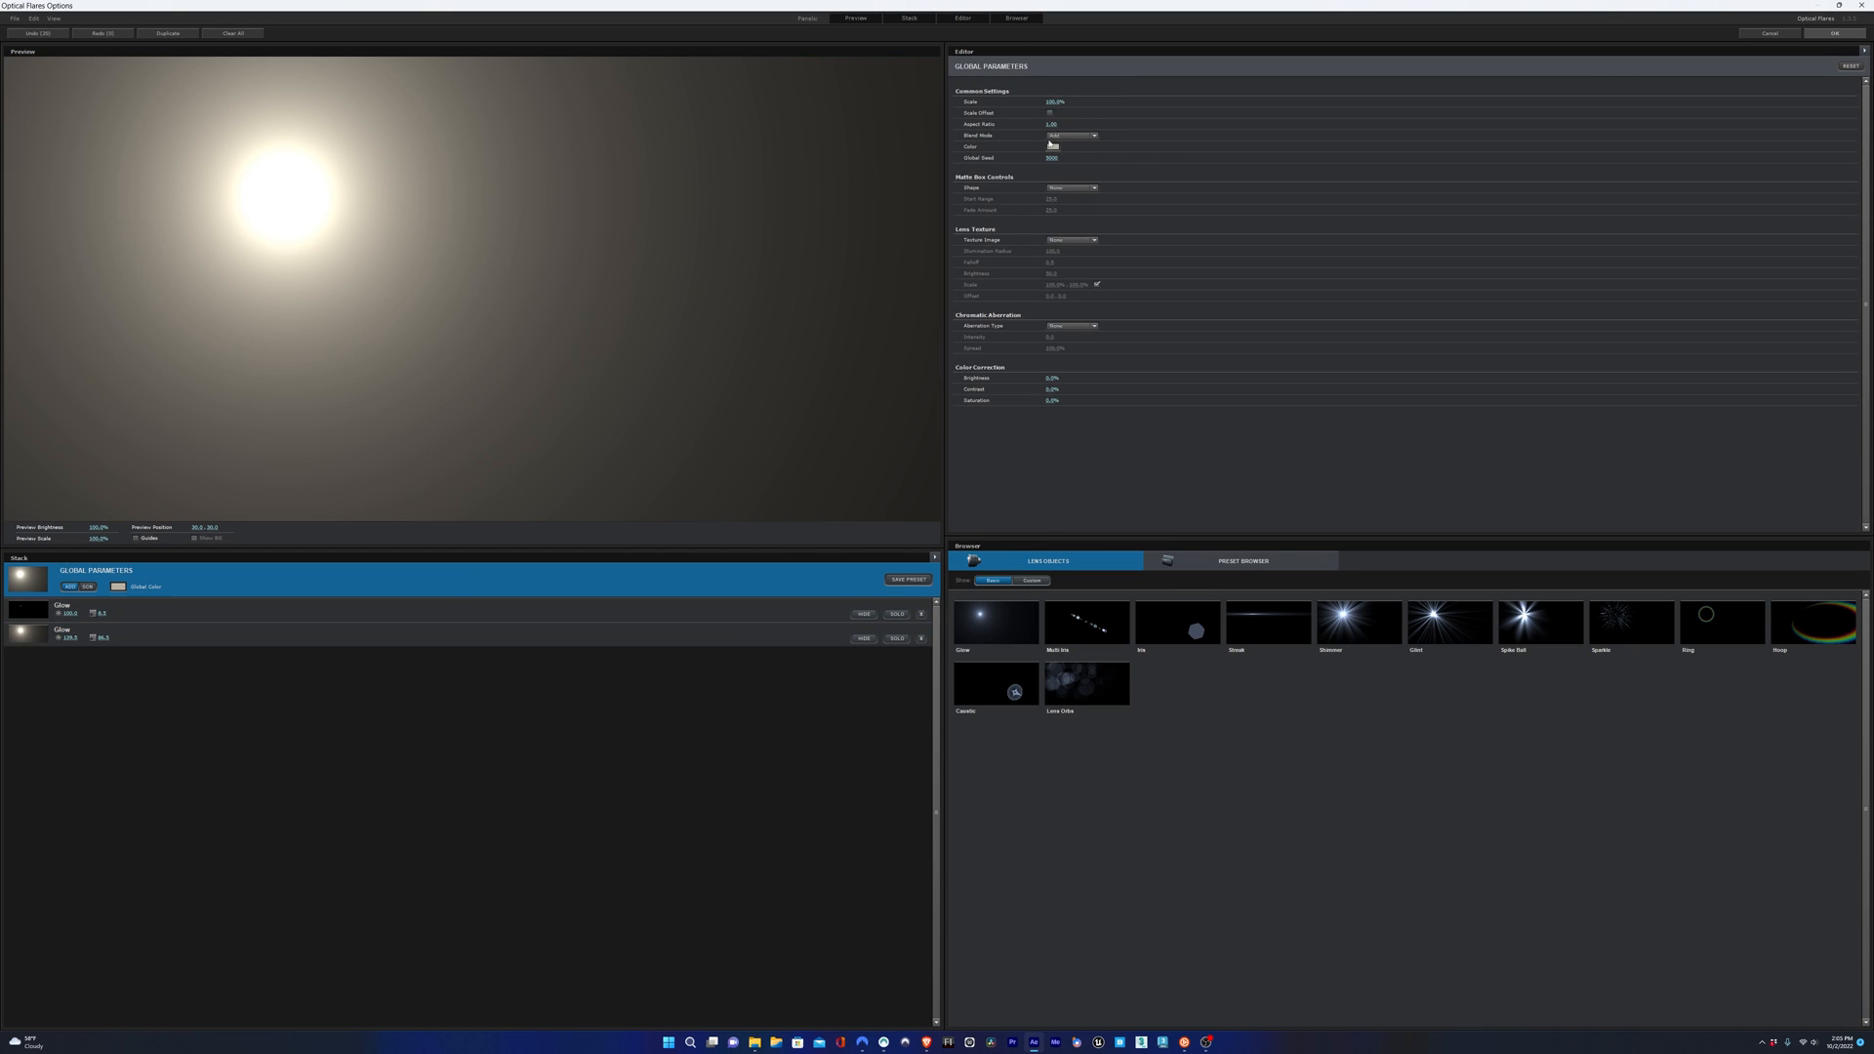
{"action": "left_click", "coordinate": [63, 607]}
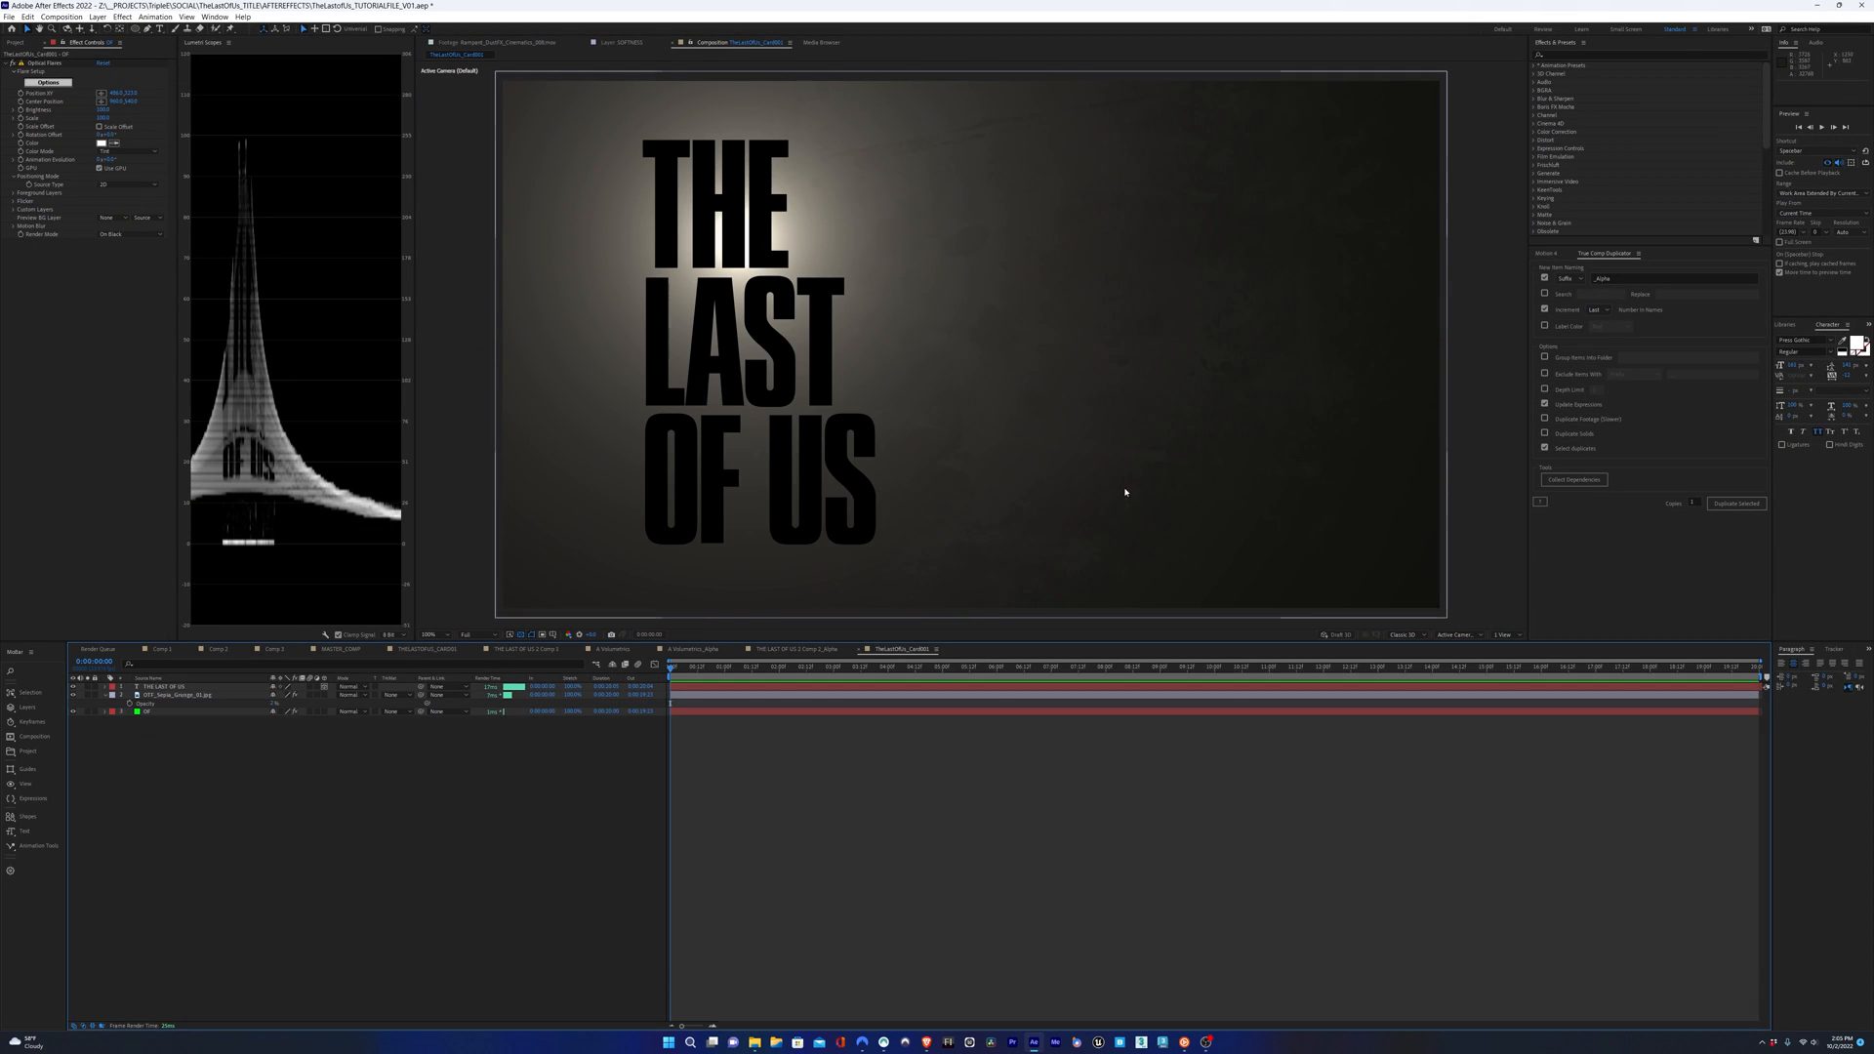
- Add another solid layer coloured white above the background texture
{"action": "left_click", "coordinate": [180, 695]}
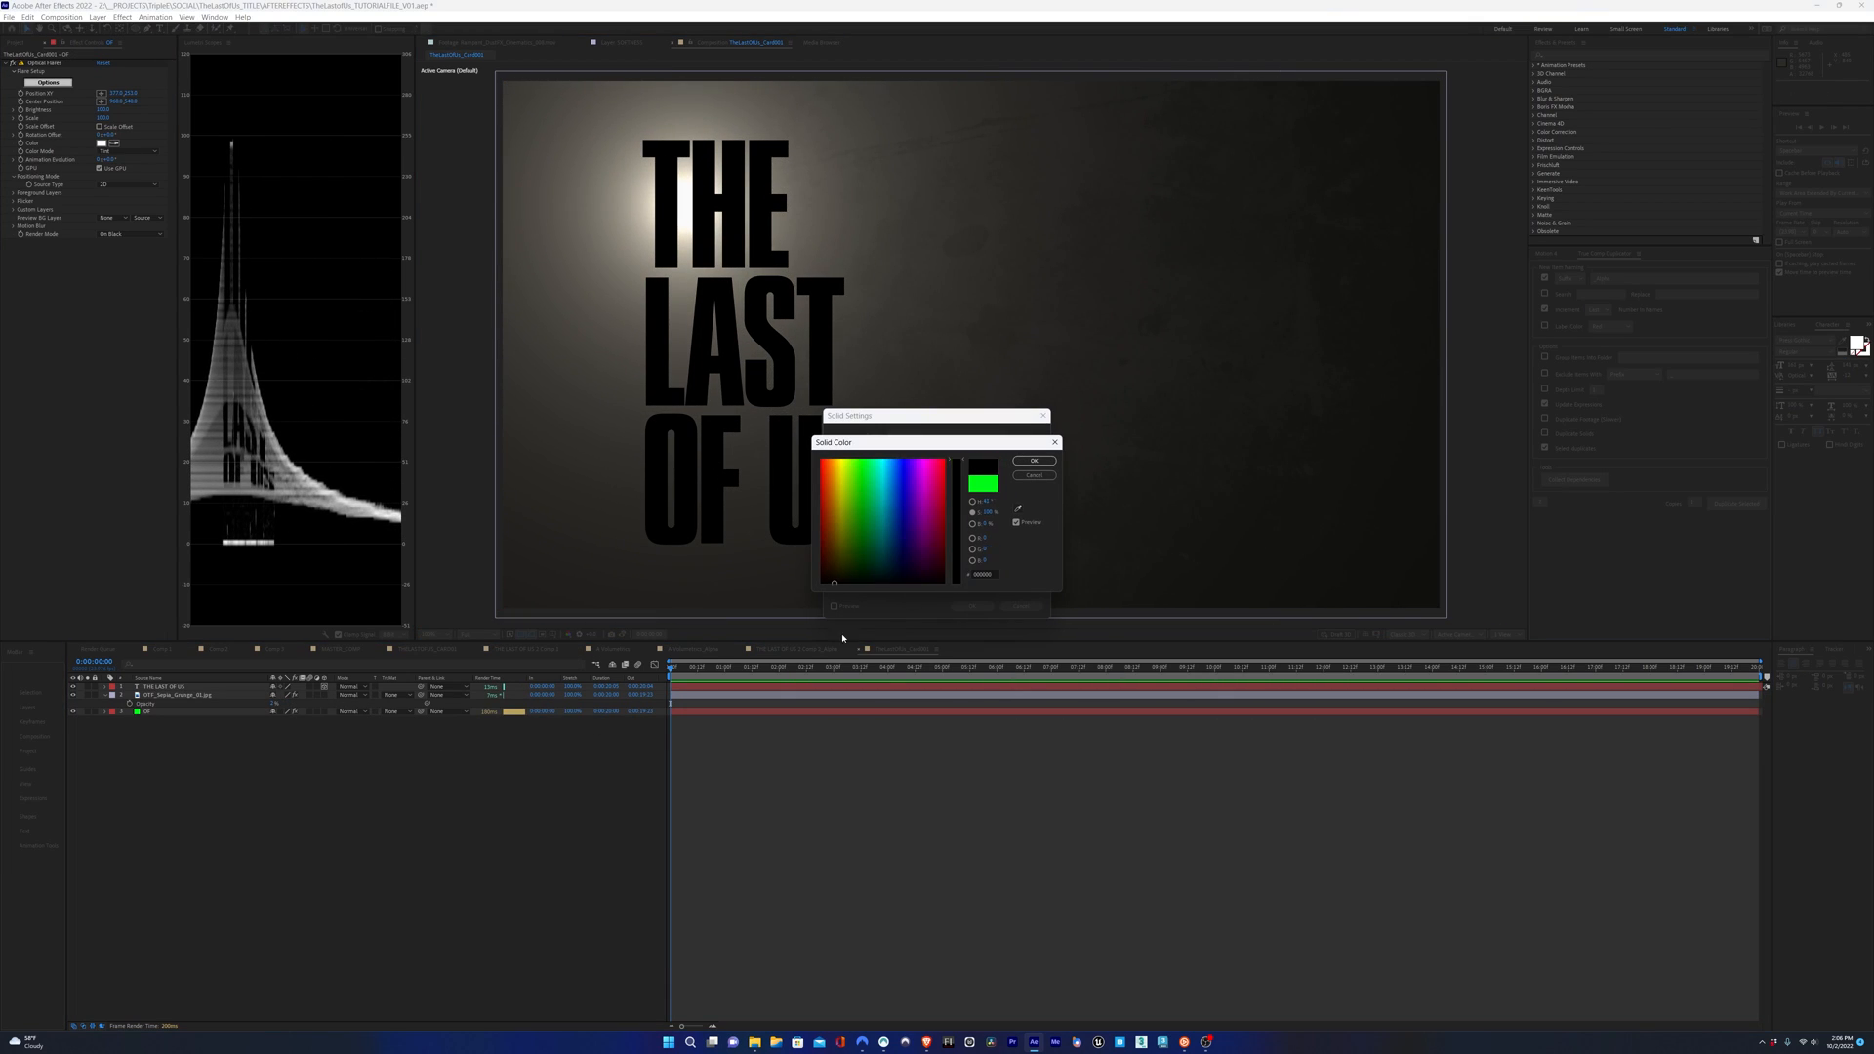
{"action": "left_click", "coordinate": [1035, 460]}
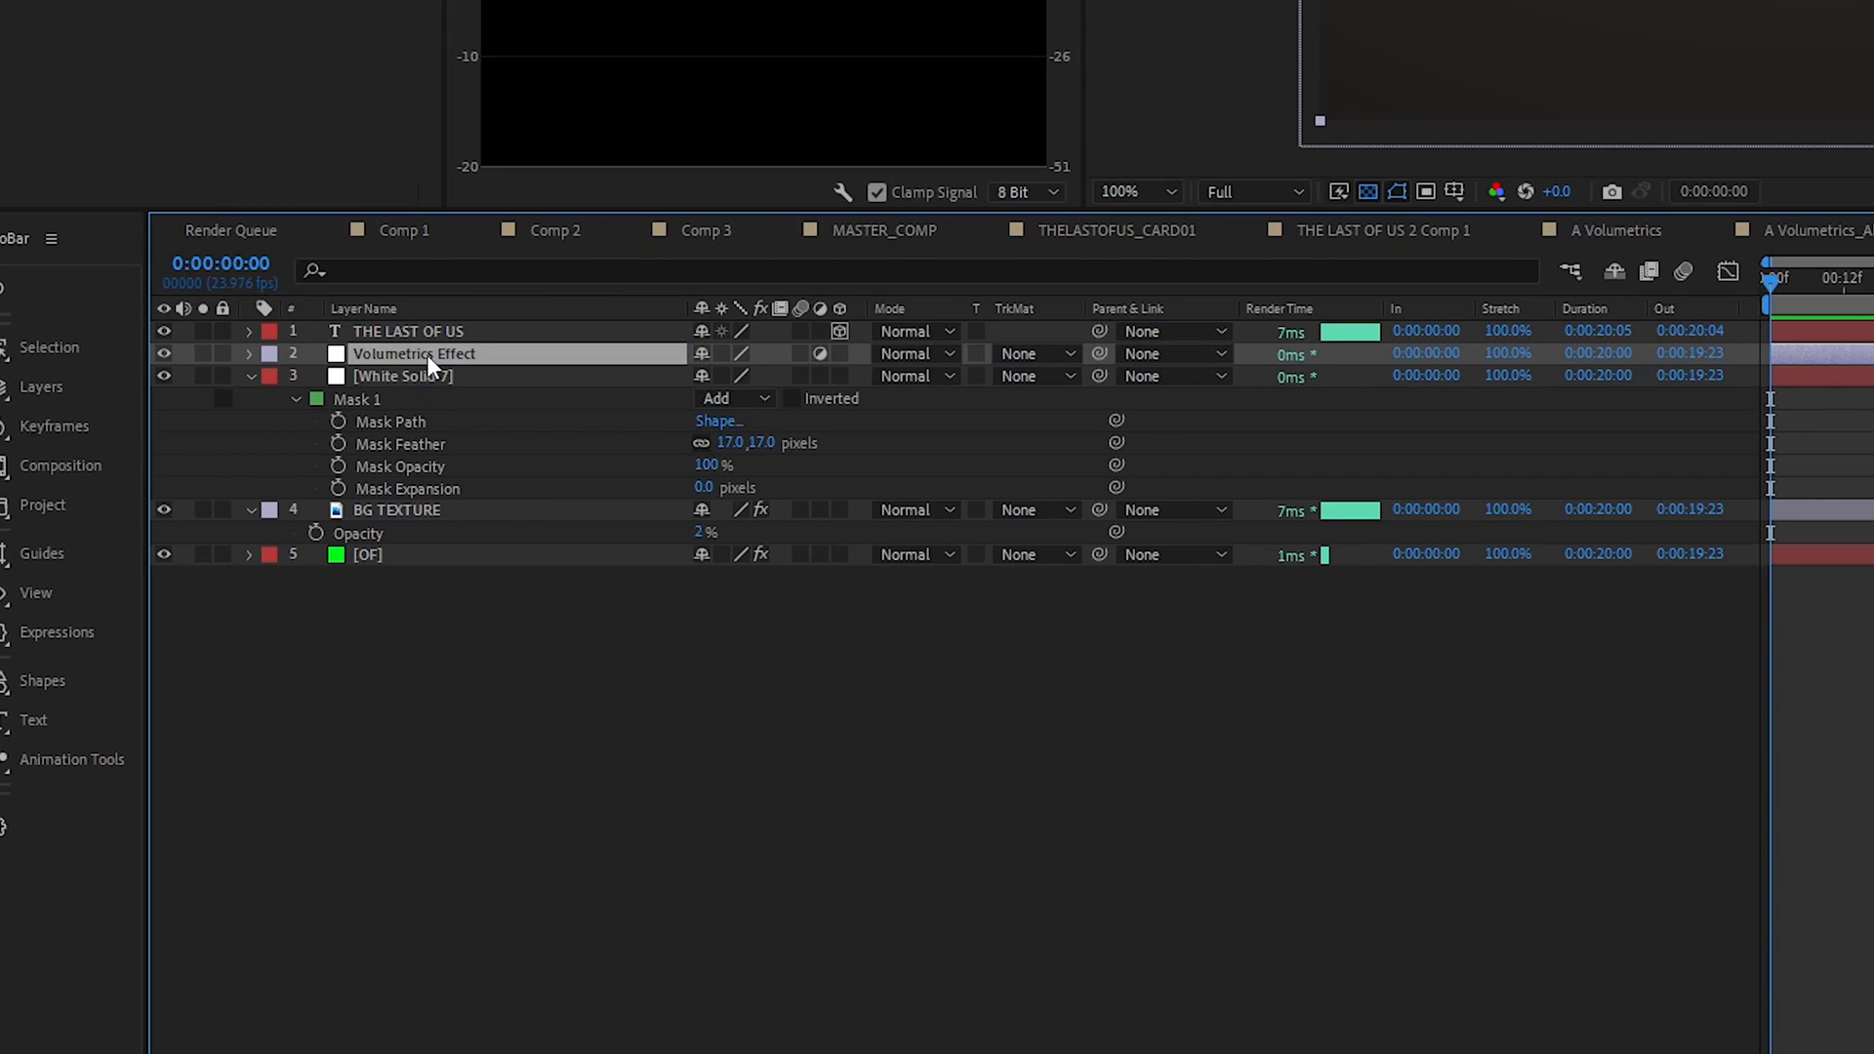
- Set the Volumetrics Effect layer's blend option and adjust the white solid's feathered mask
{"action": "left_click", "coordinate": [119, 17]}
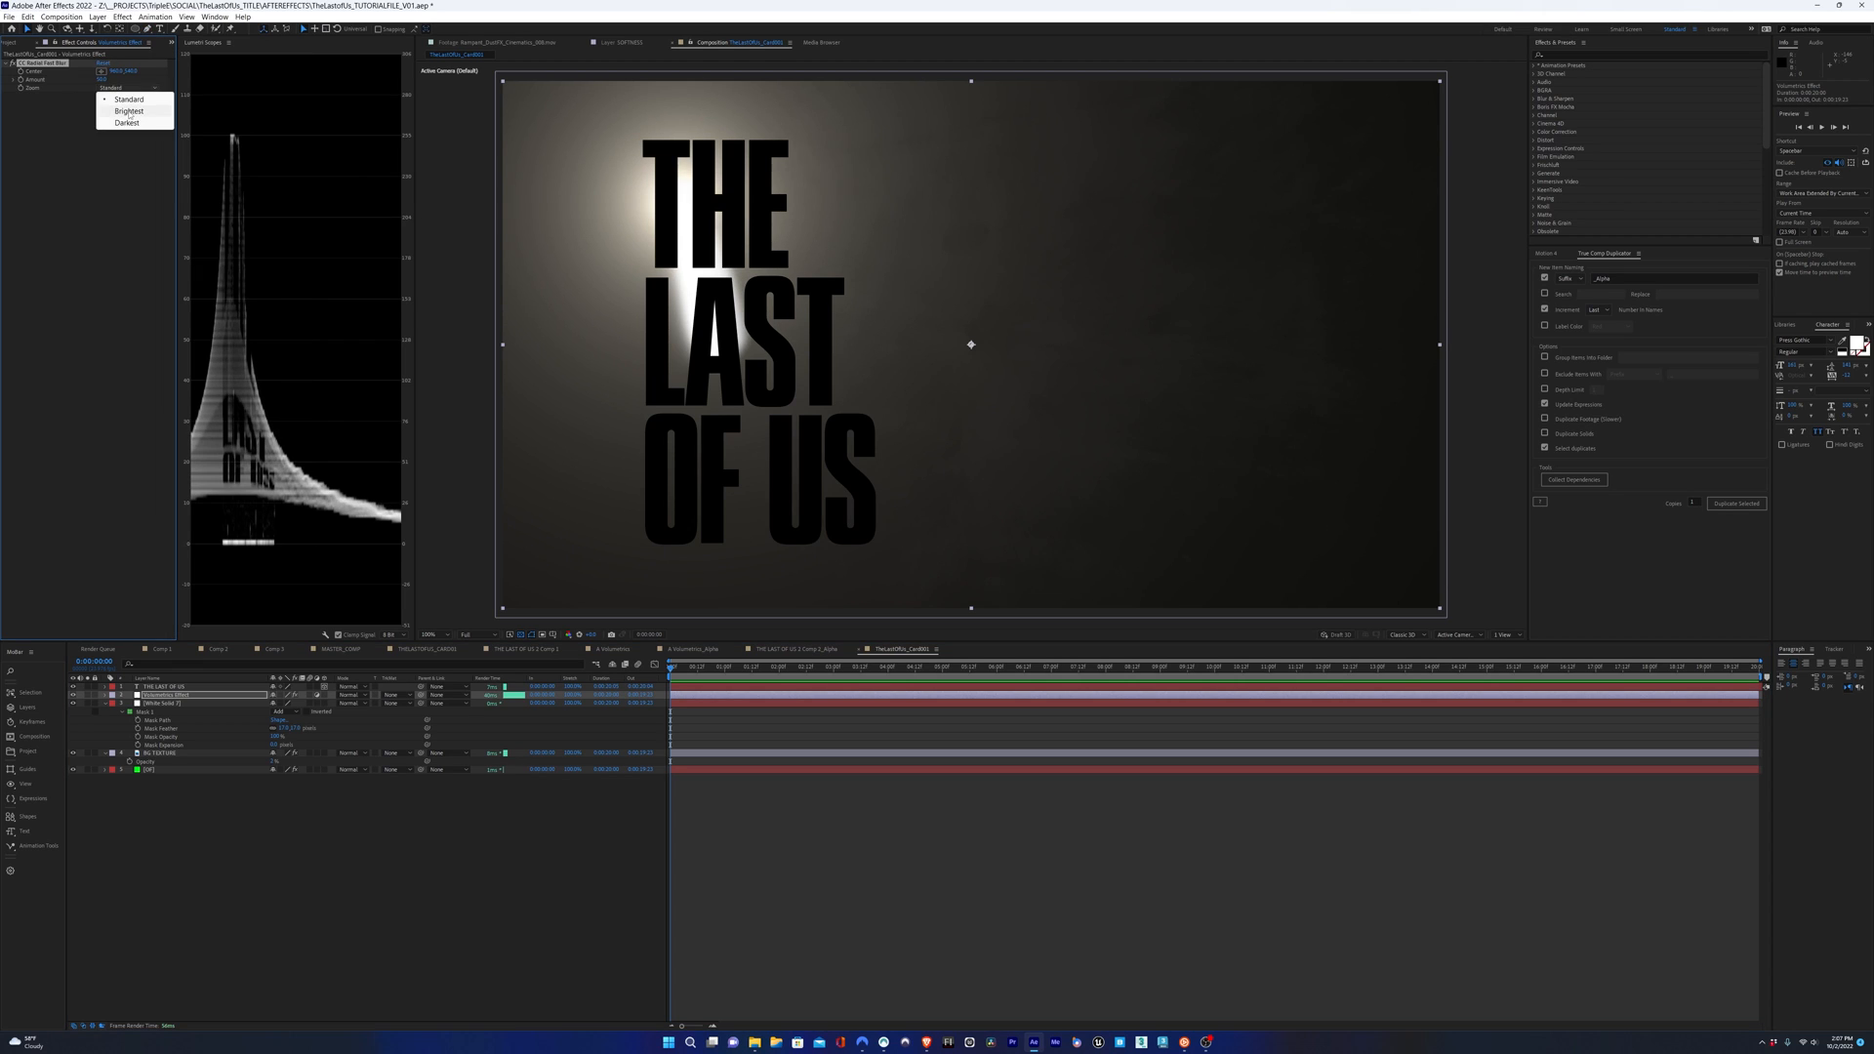
{"action": "left_click", "coordinate": [128, 111]}
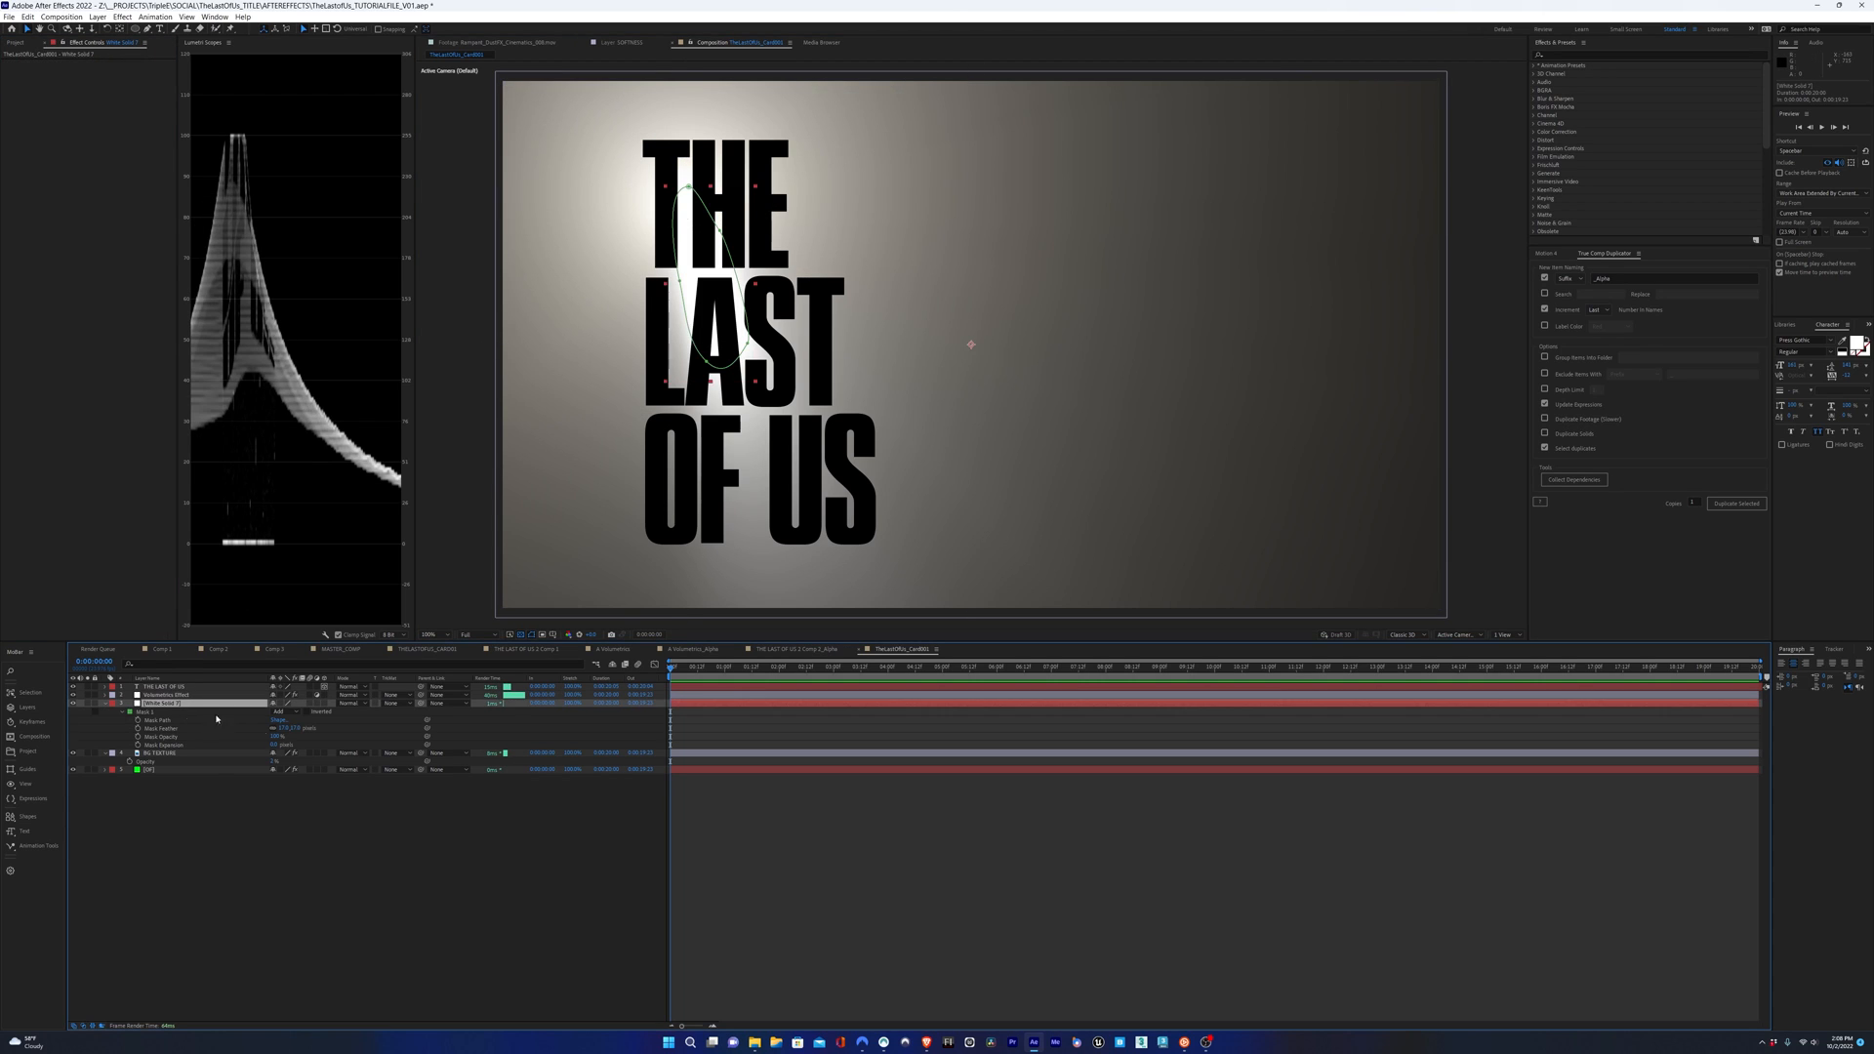
{"action": "left_click", "coordinate": [173, 695]}
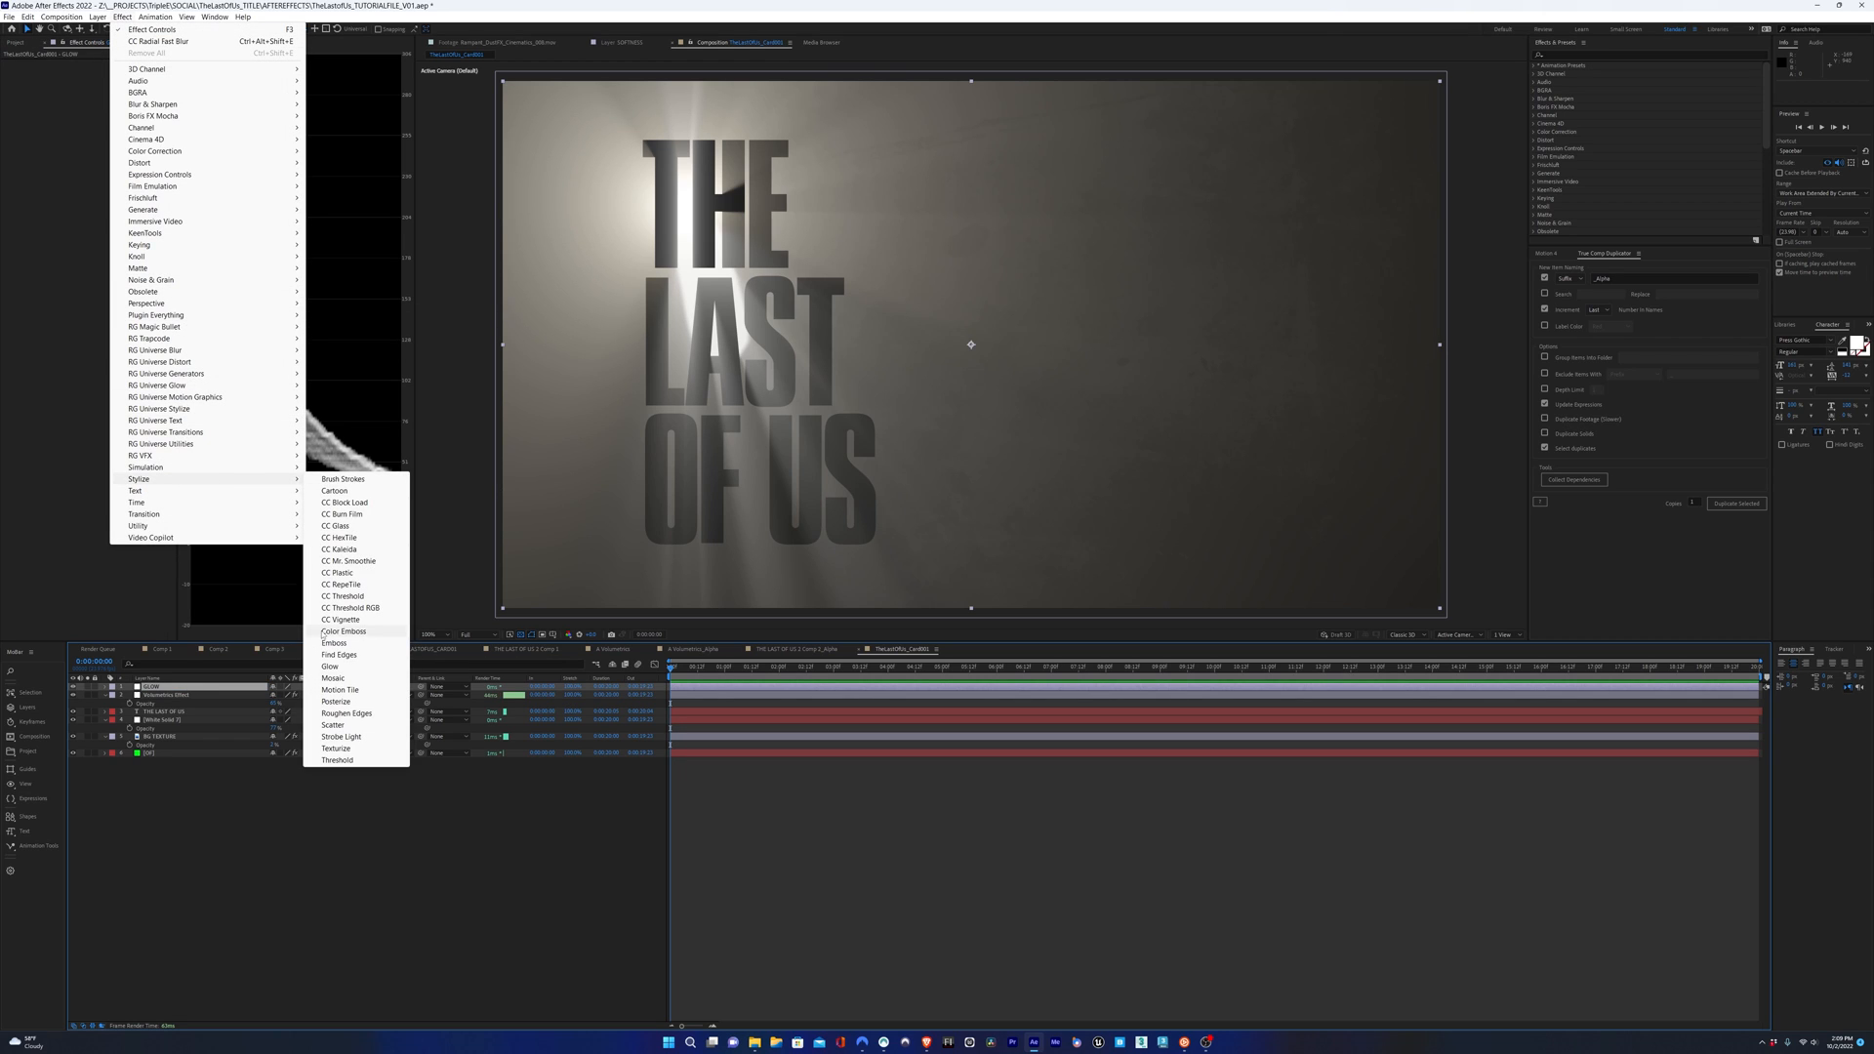
- Add a Stylize Glow to the rays and tune its settings to brighten them
{"action": "left_click", "coordinate": [332, 666]}
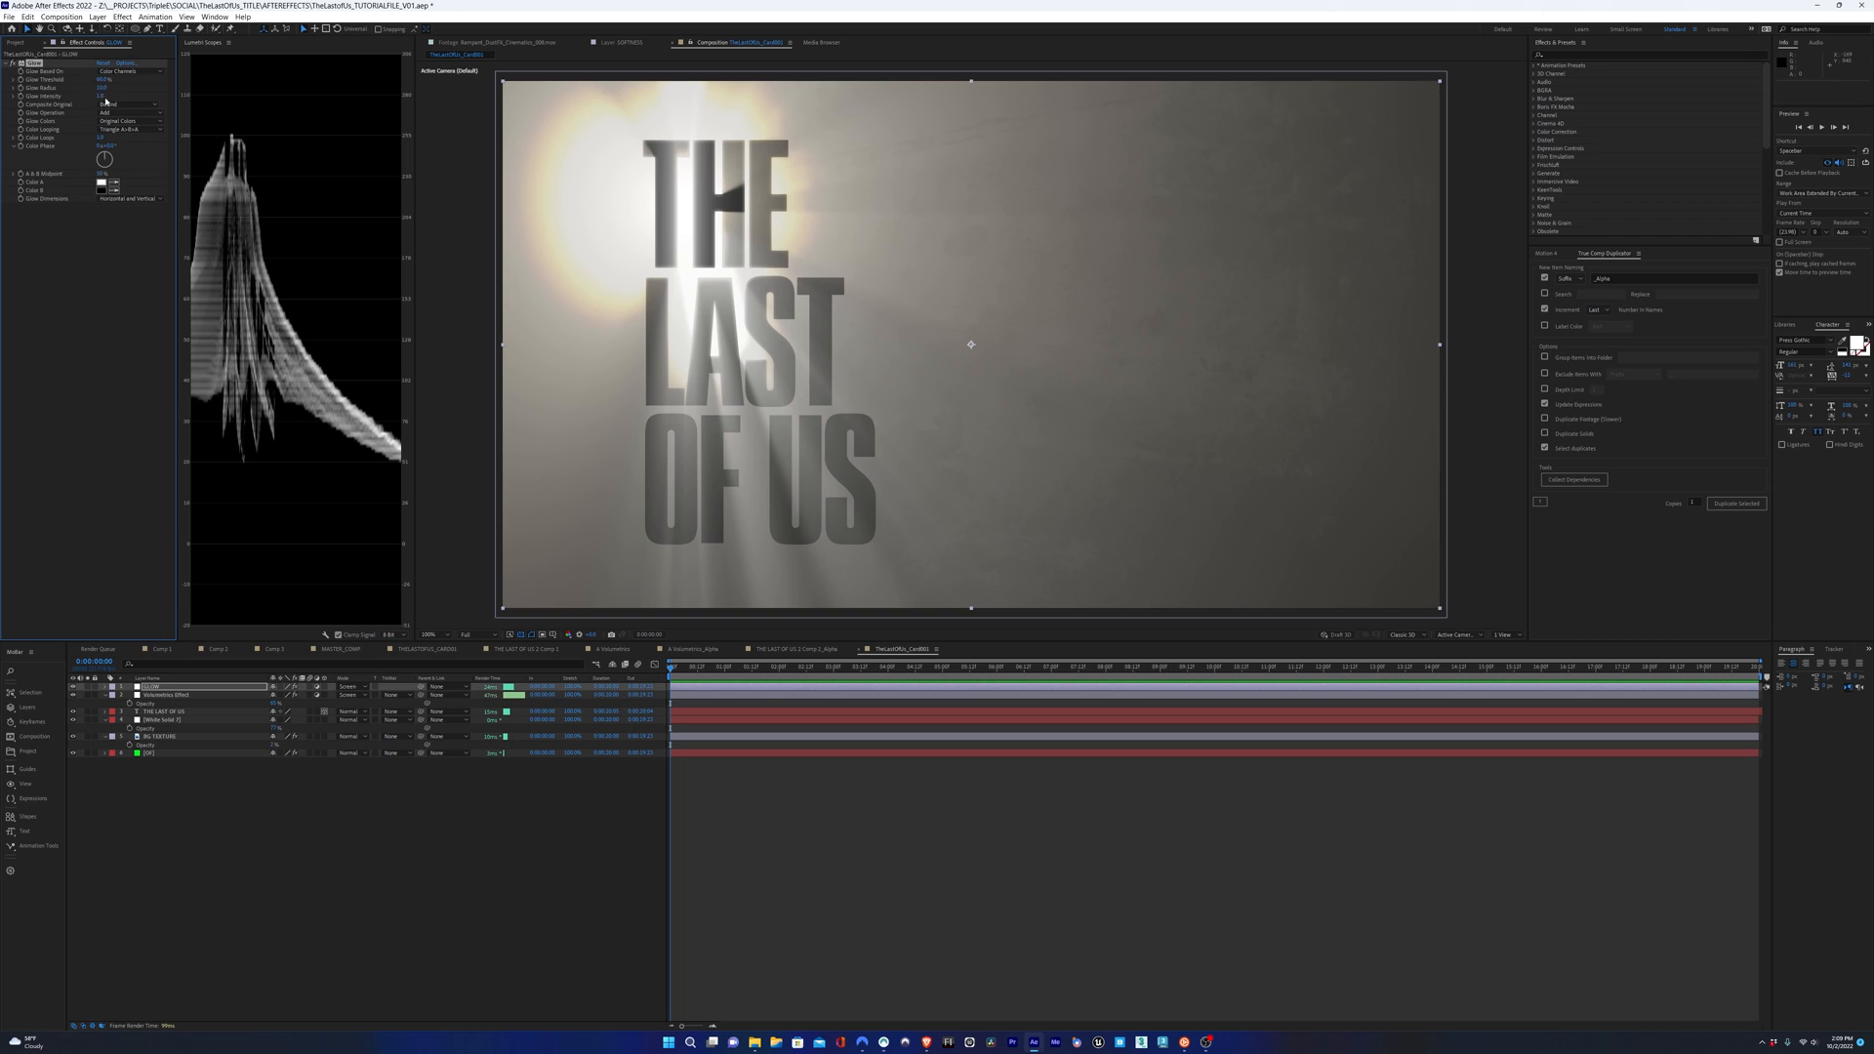
{"action": "left_click", "coordinate": [125, 104]}
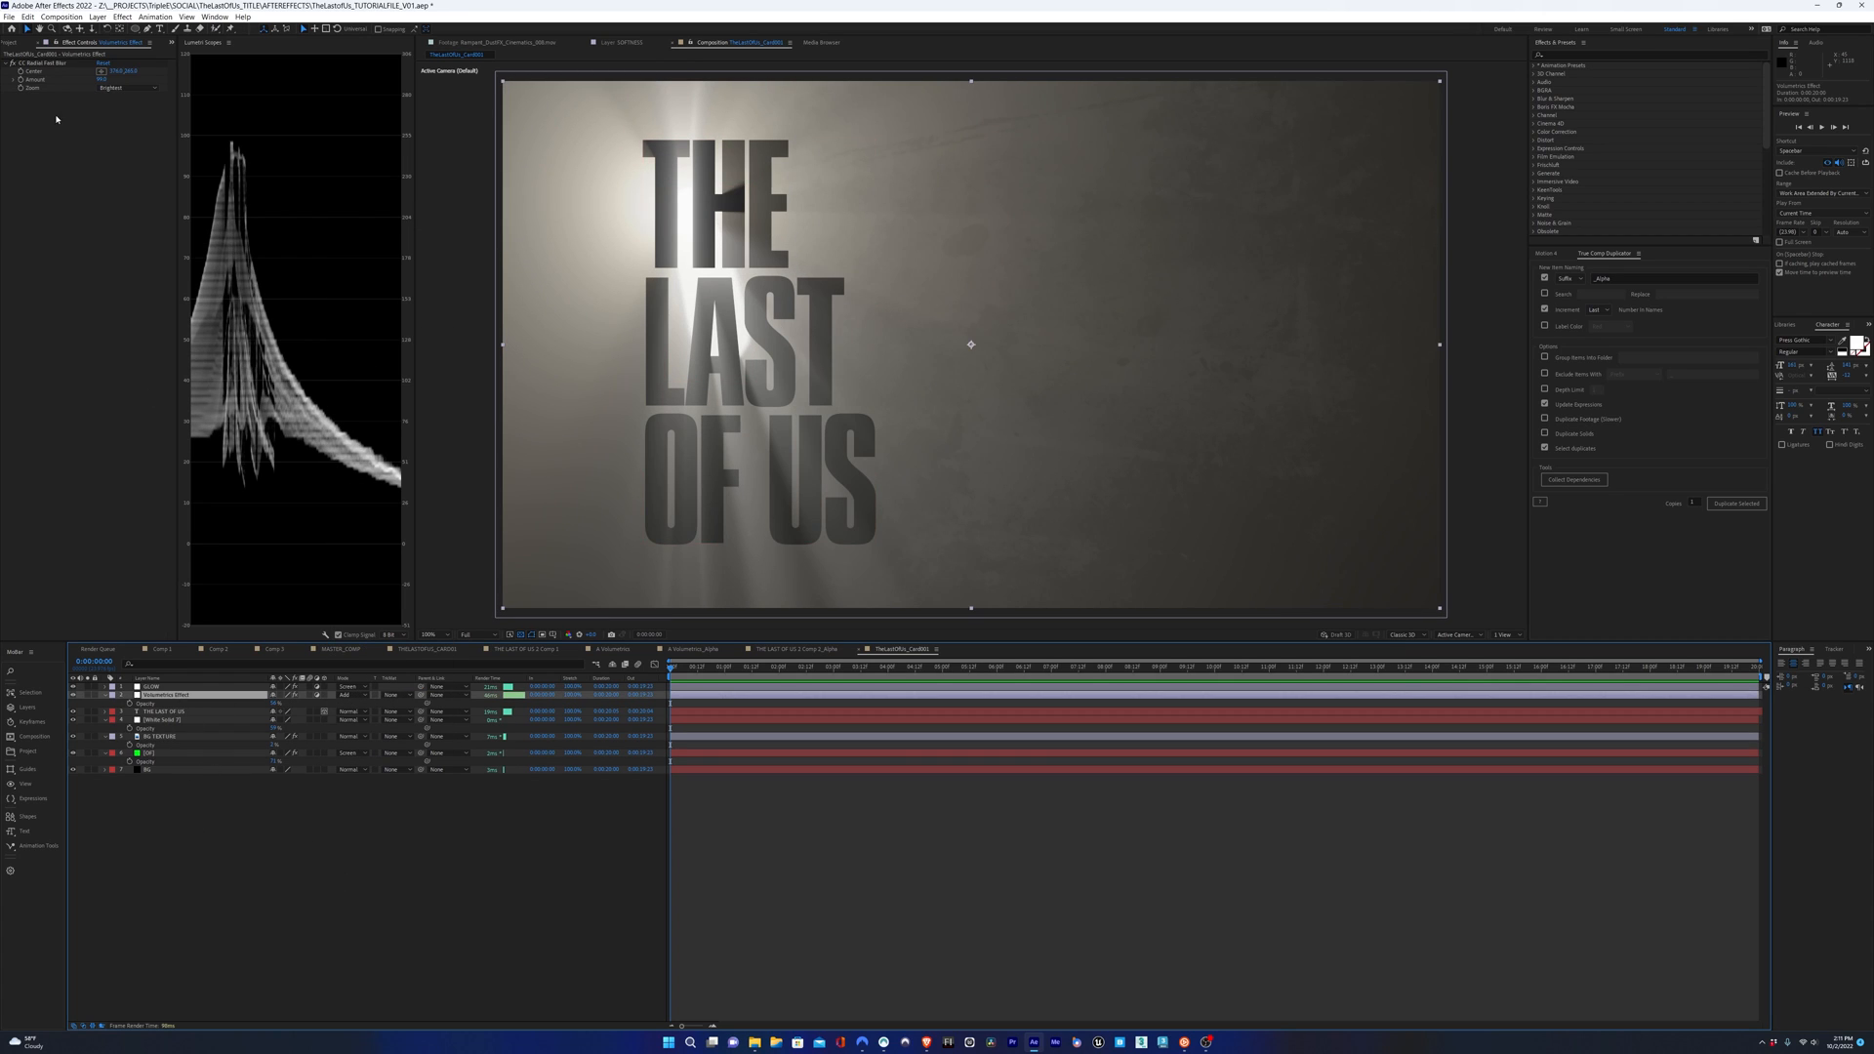
{"action": "key", "text": "`"}
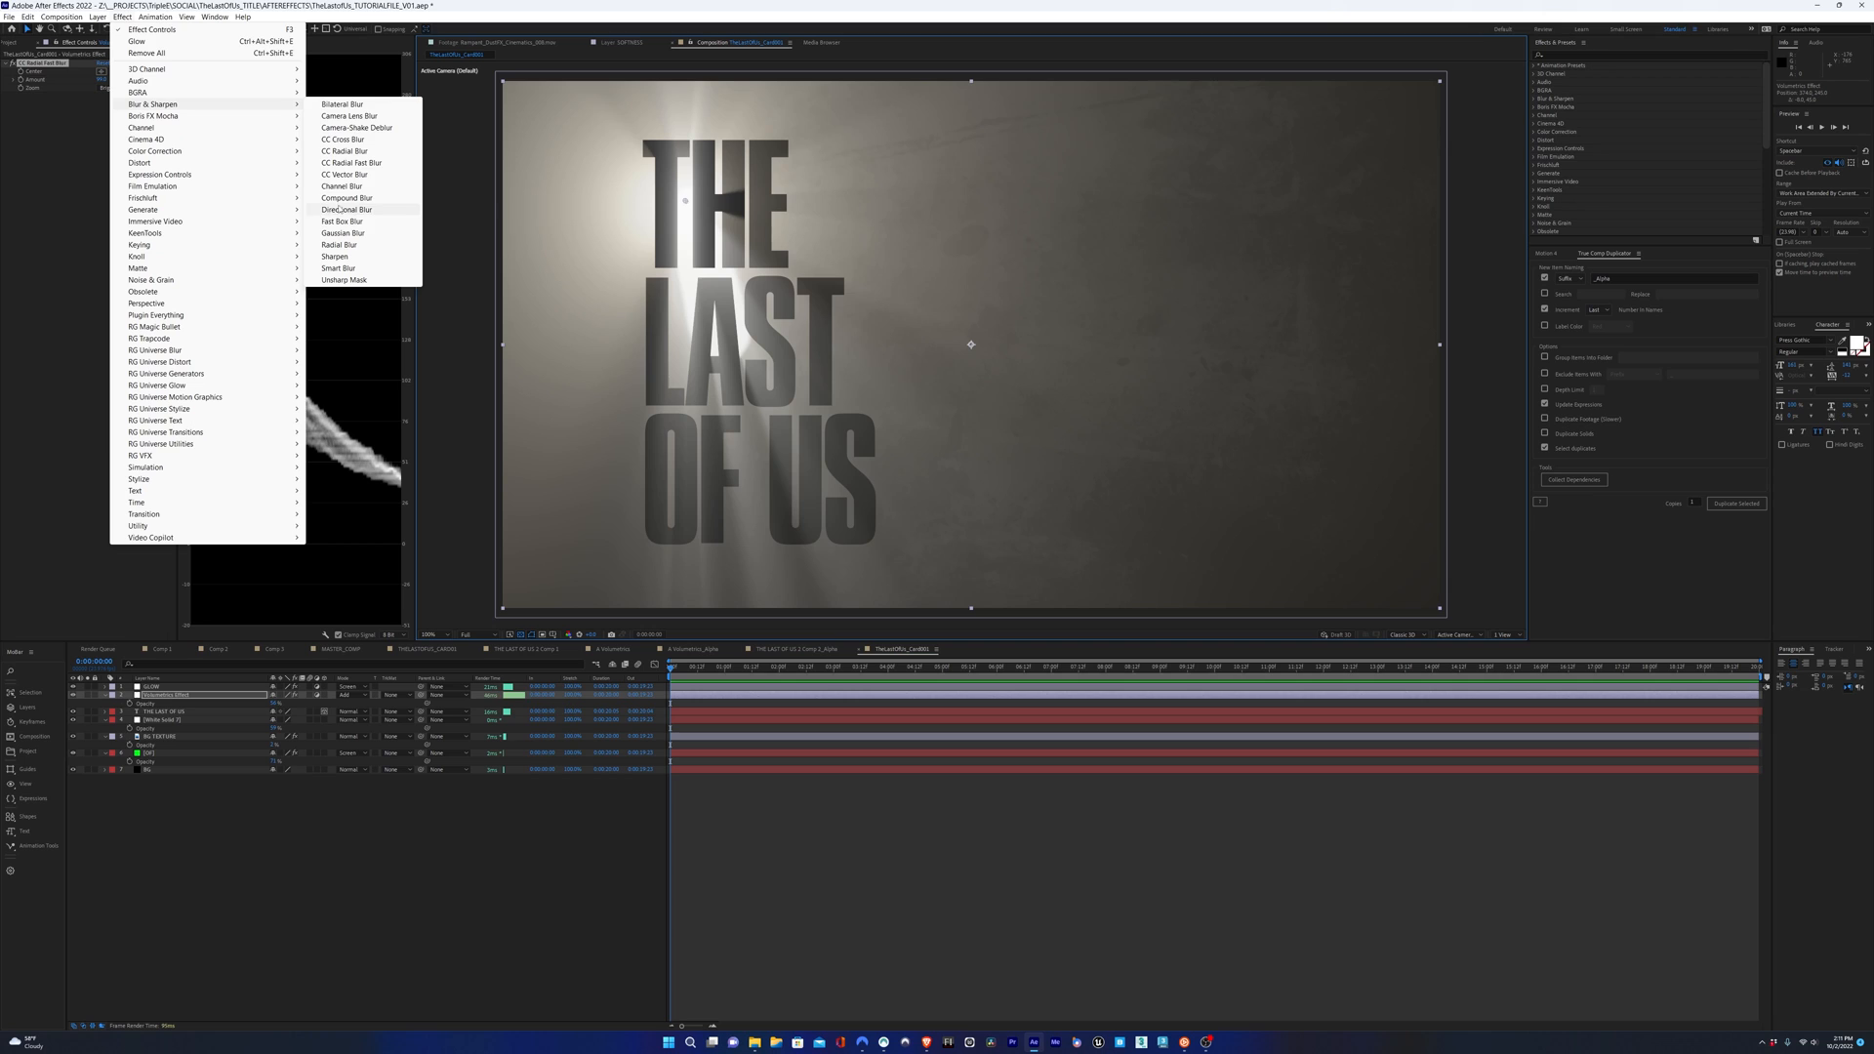
- Add a Blur & Sharpen blur and reshape the white solid's mask over the letters
{"action": "left_click", "coordinate": [340, 220]}
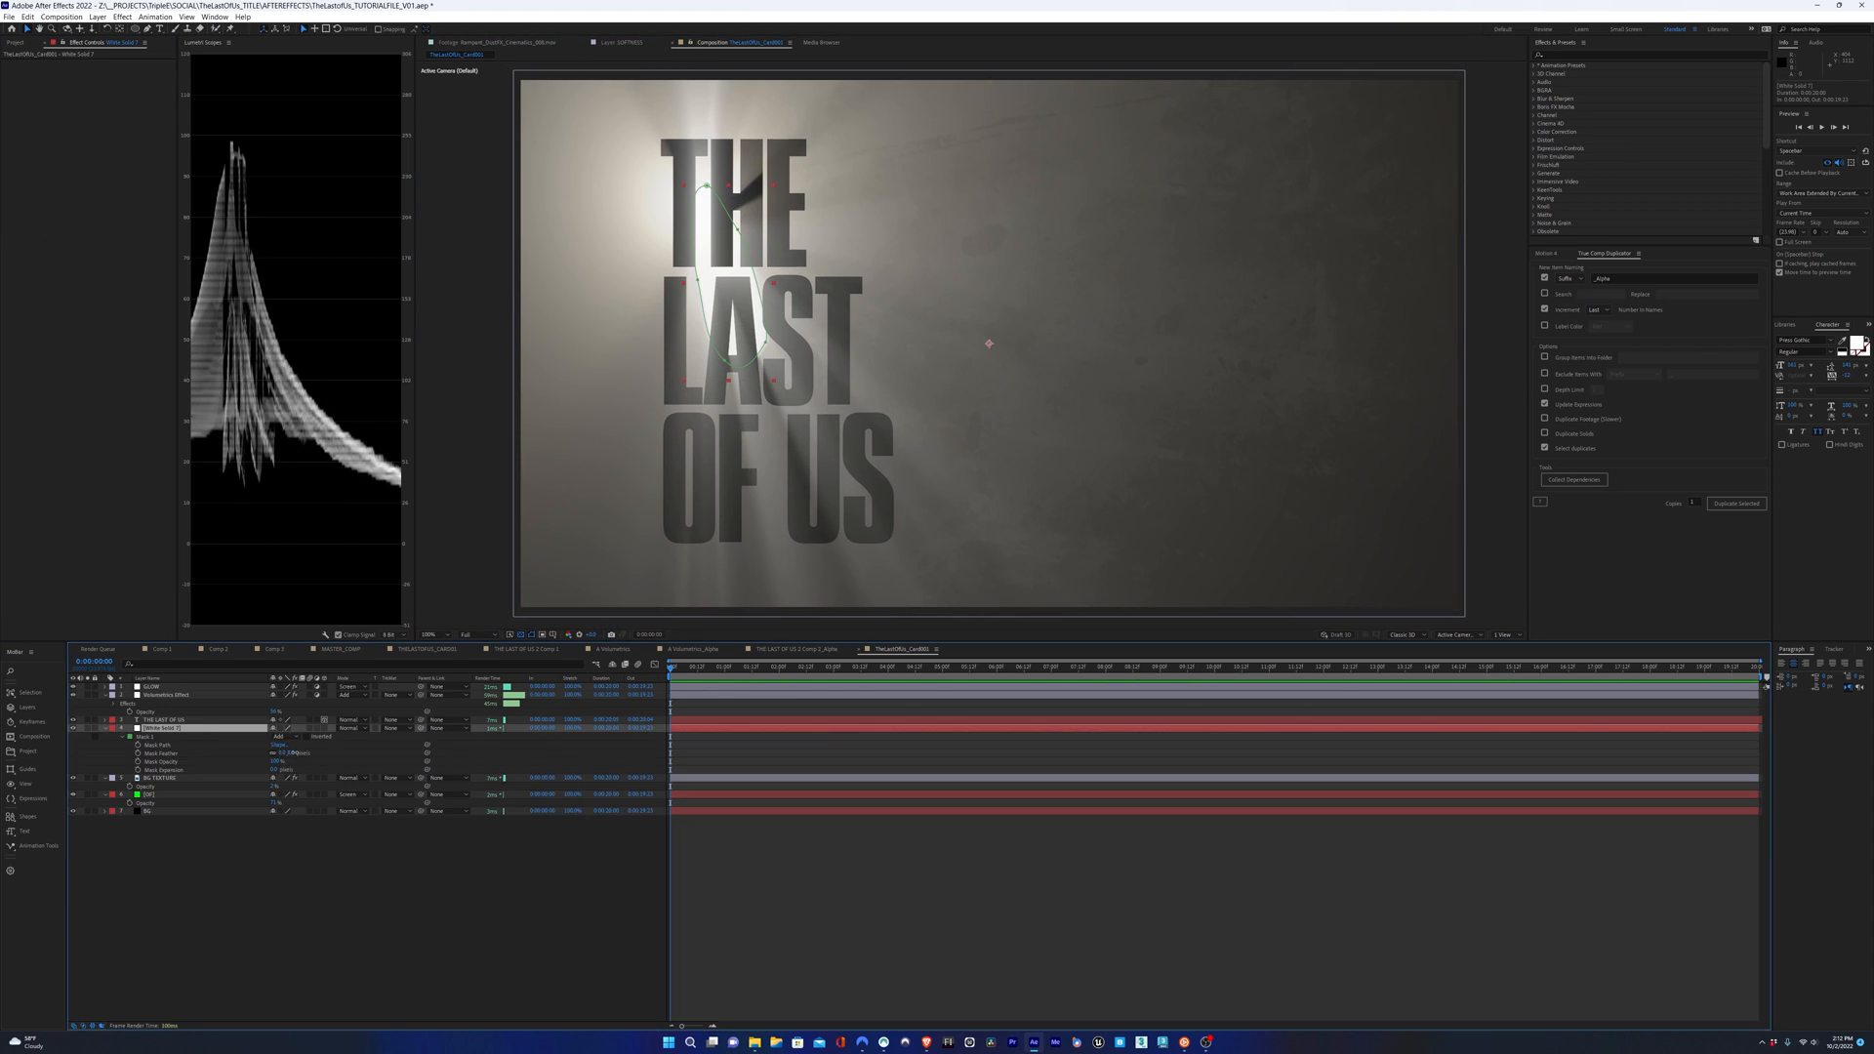
{"action": "left_click", "coordinate": [152, 687]}
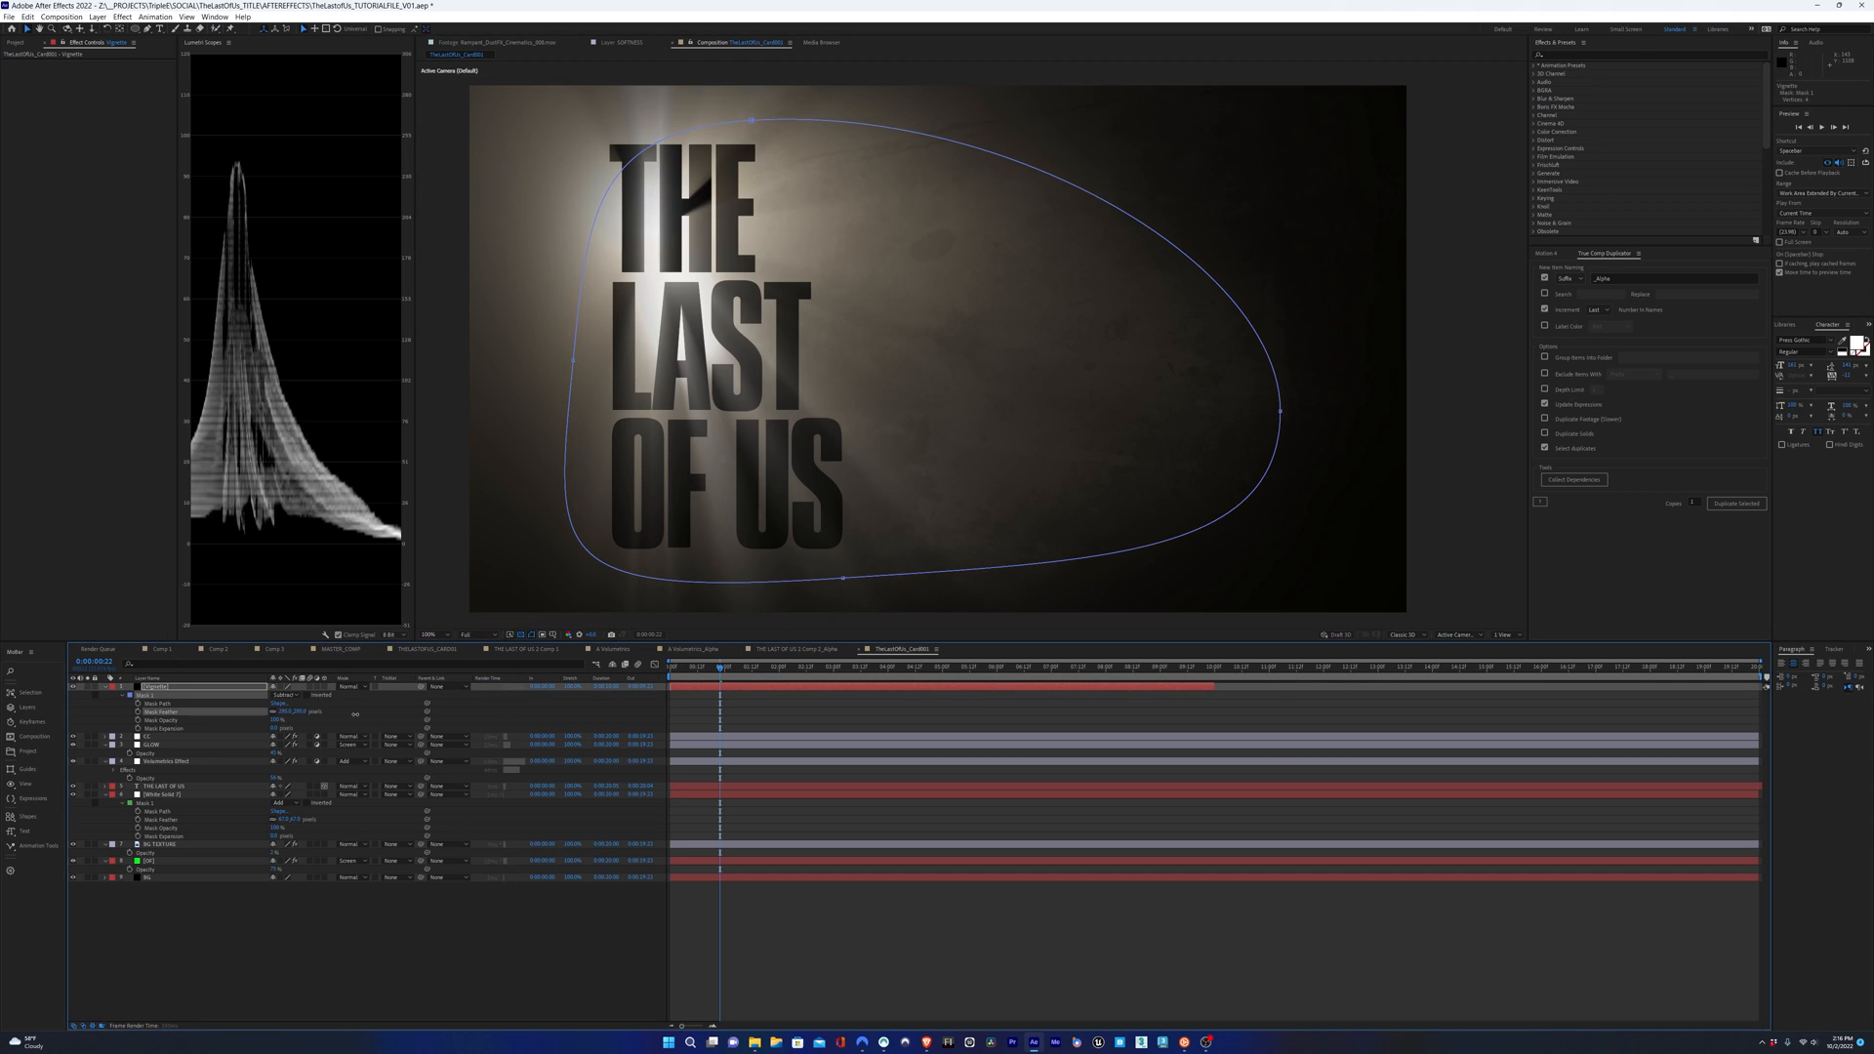
- Refine the vignette mask so the dark edges fall off softly around the title
{"action": "left_click", "coordinate": [158, 845]}
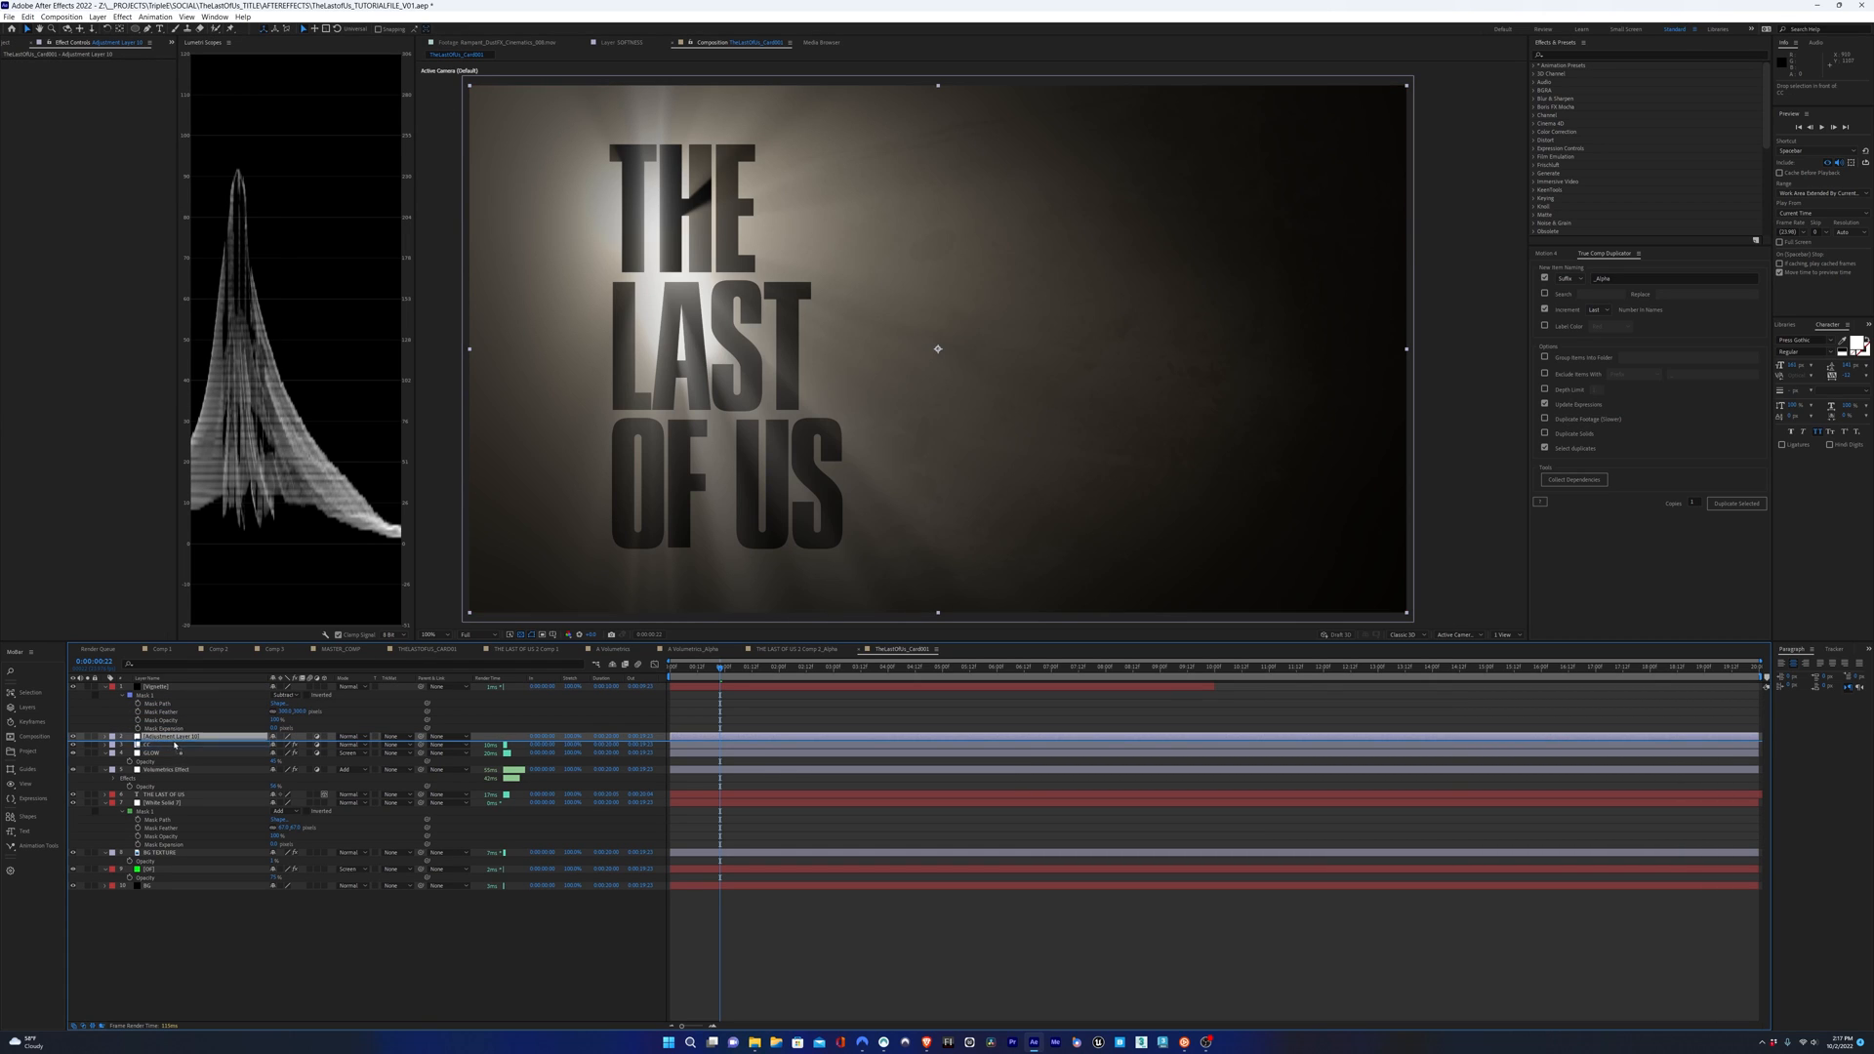
- Grade the adjustment layer with FilmConvert Pro, tuning its colour wheels to a warm sepia
{"action": "left_click", "coordinate": [121, 18]}
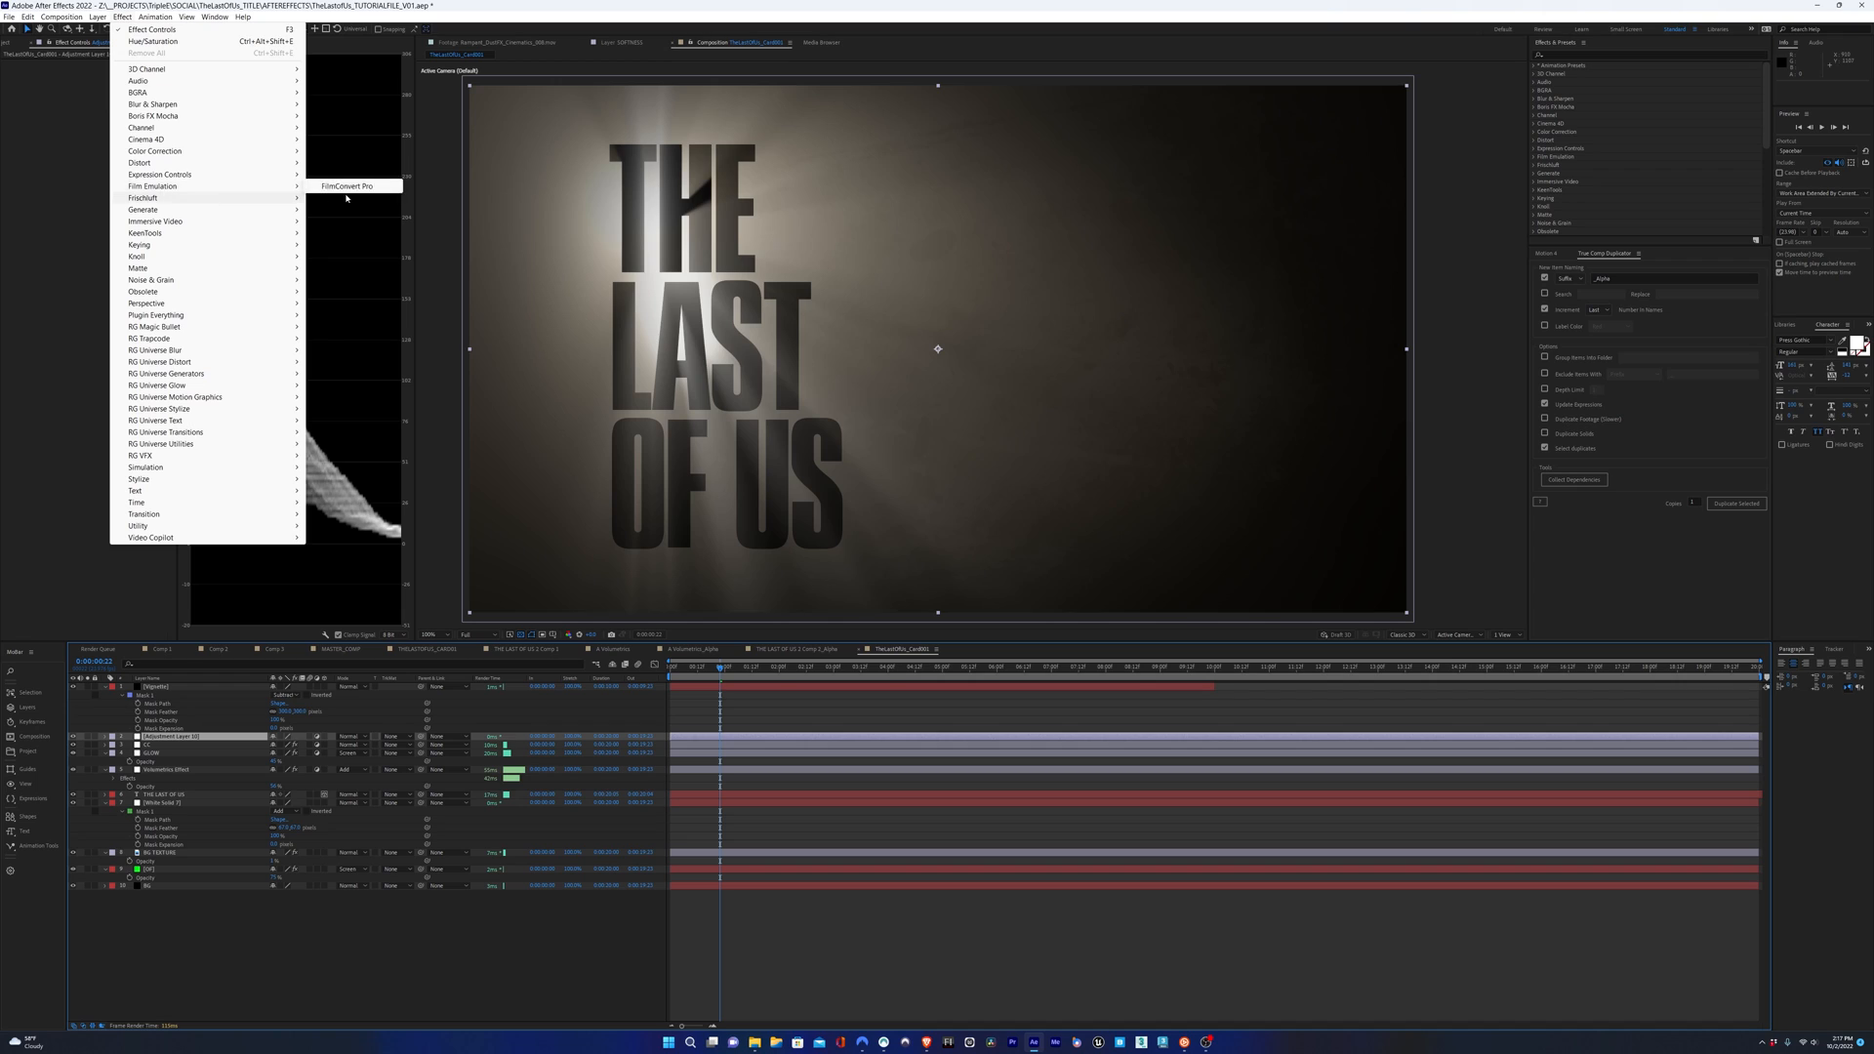
{"action": "left_click", "coordinate": [347, 188]}
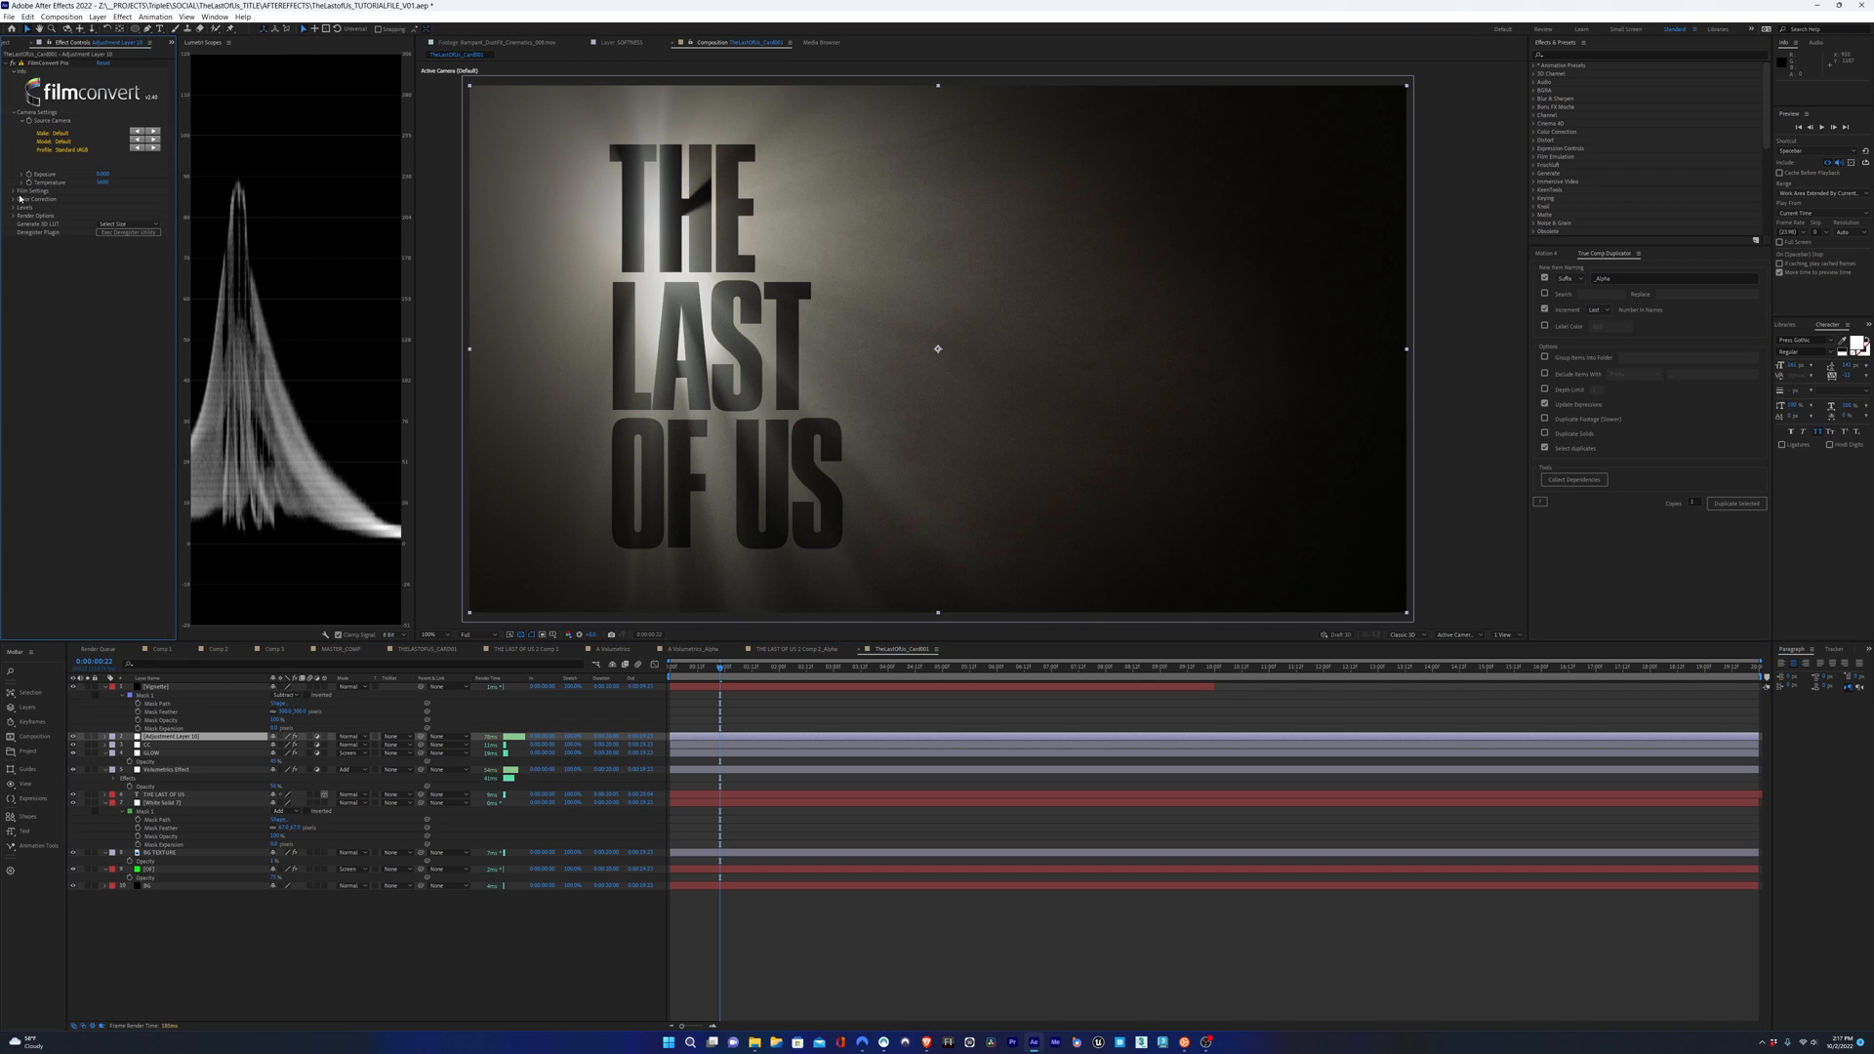
{"action": "left_click", "coordinate": [13, 189]}
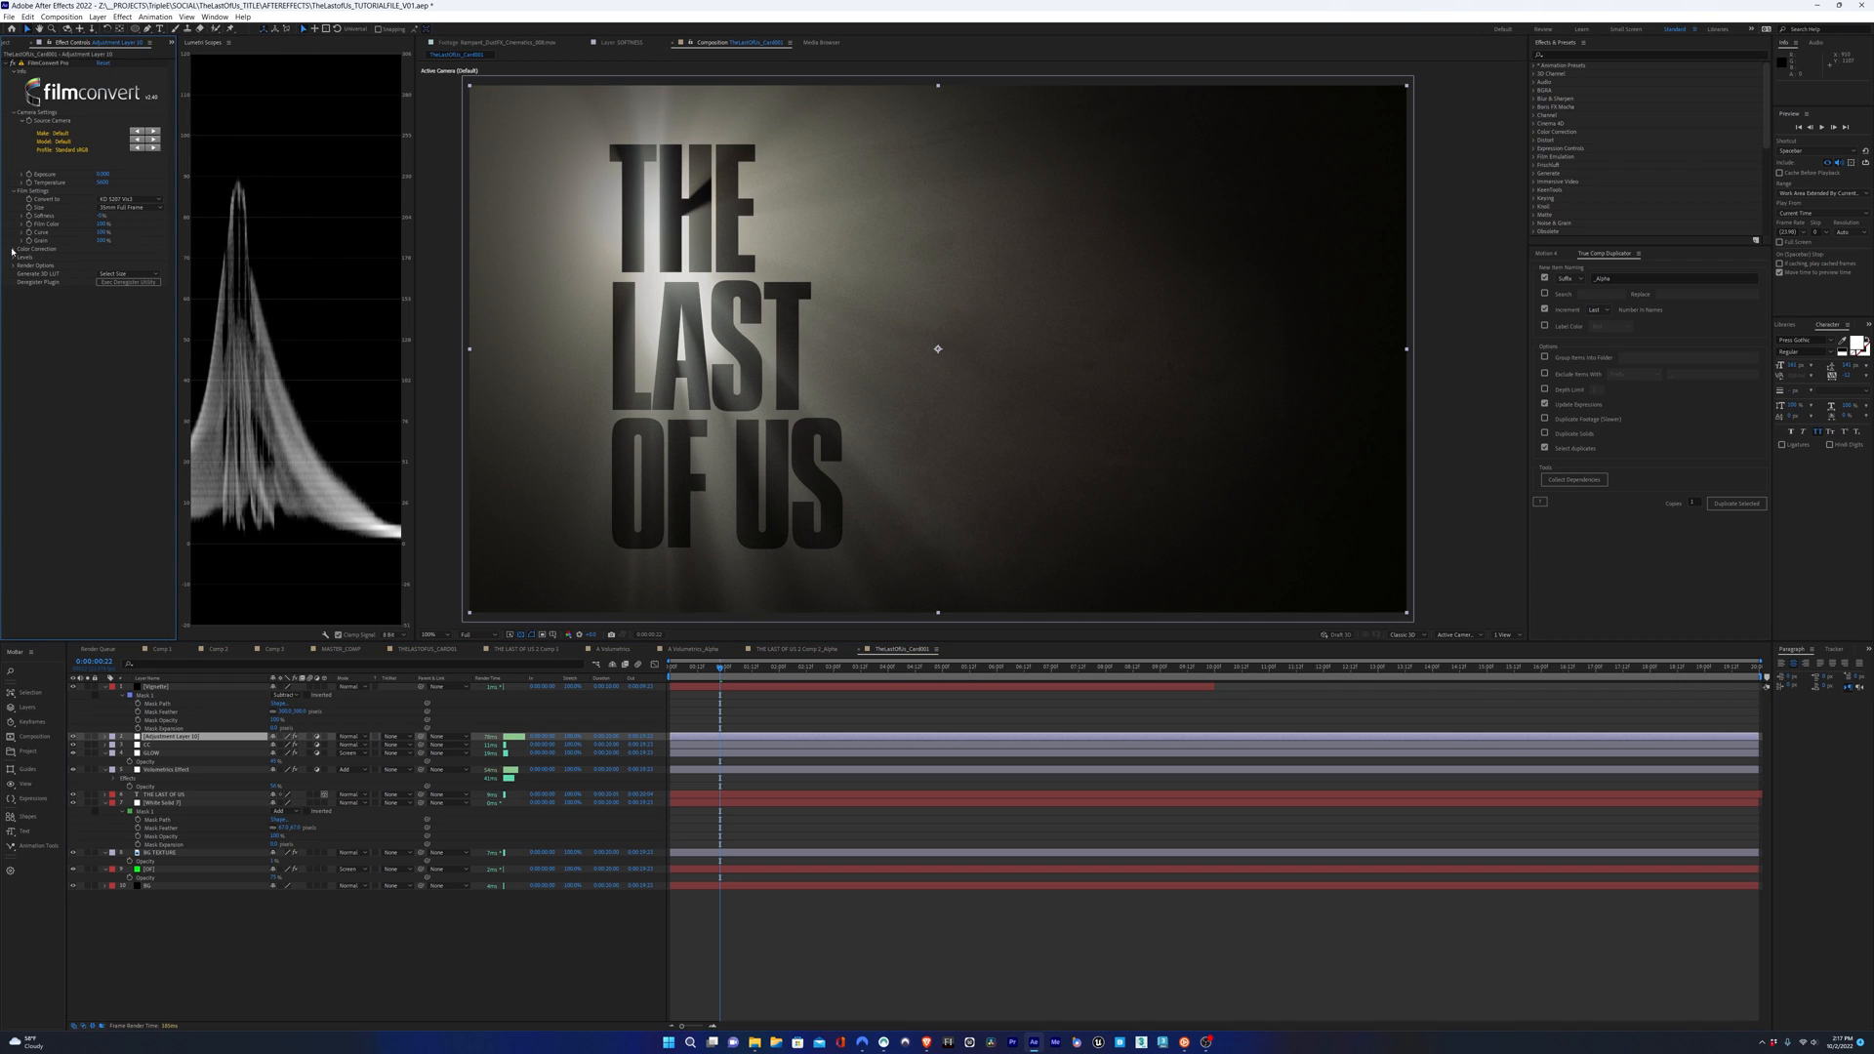
{"action": "left_click", "coordinate": [22, 248]}
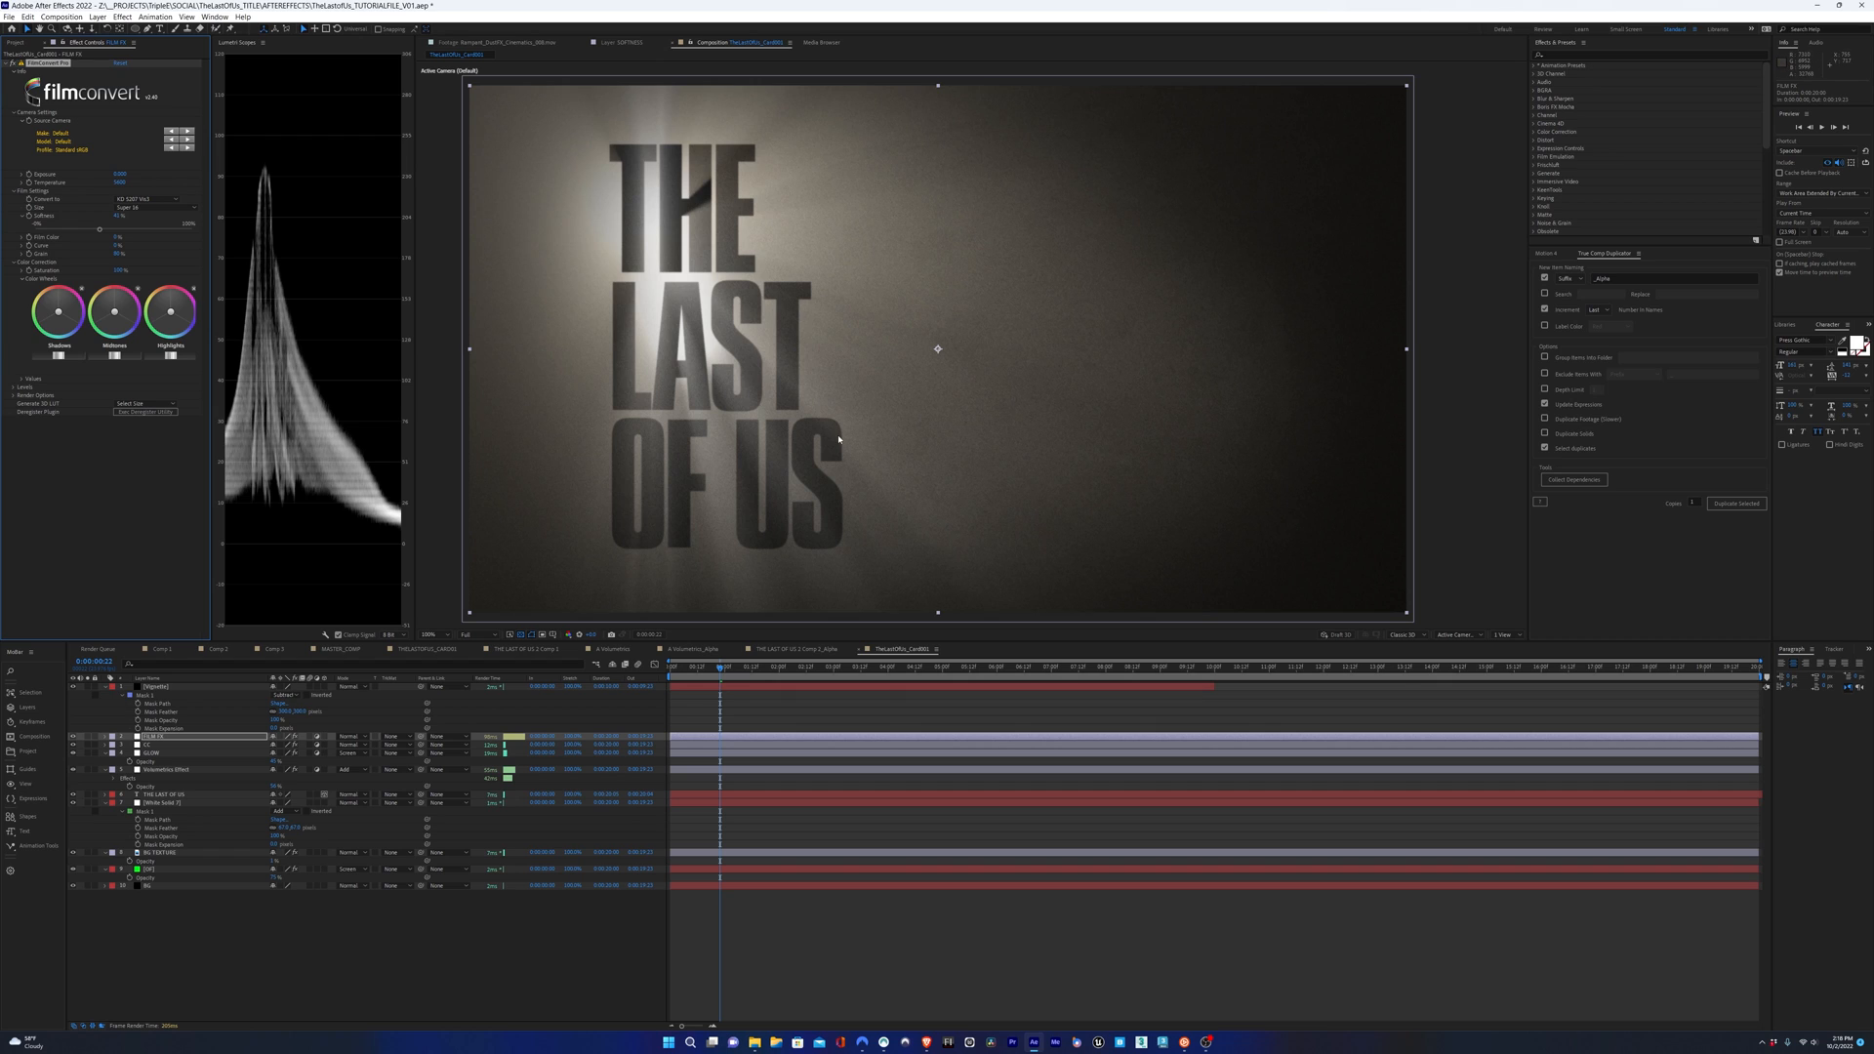
{"action": "left_click", "coordinate": [186, 769]}
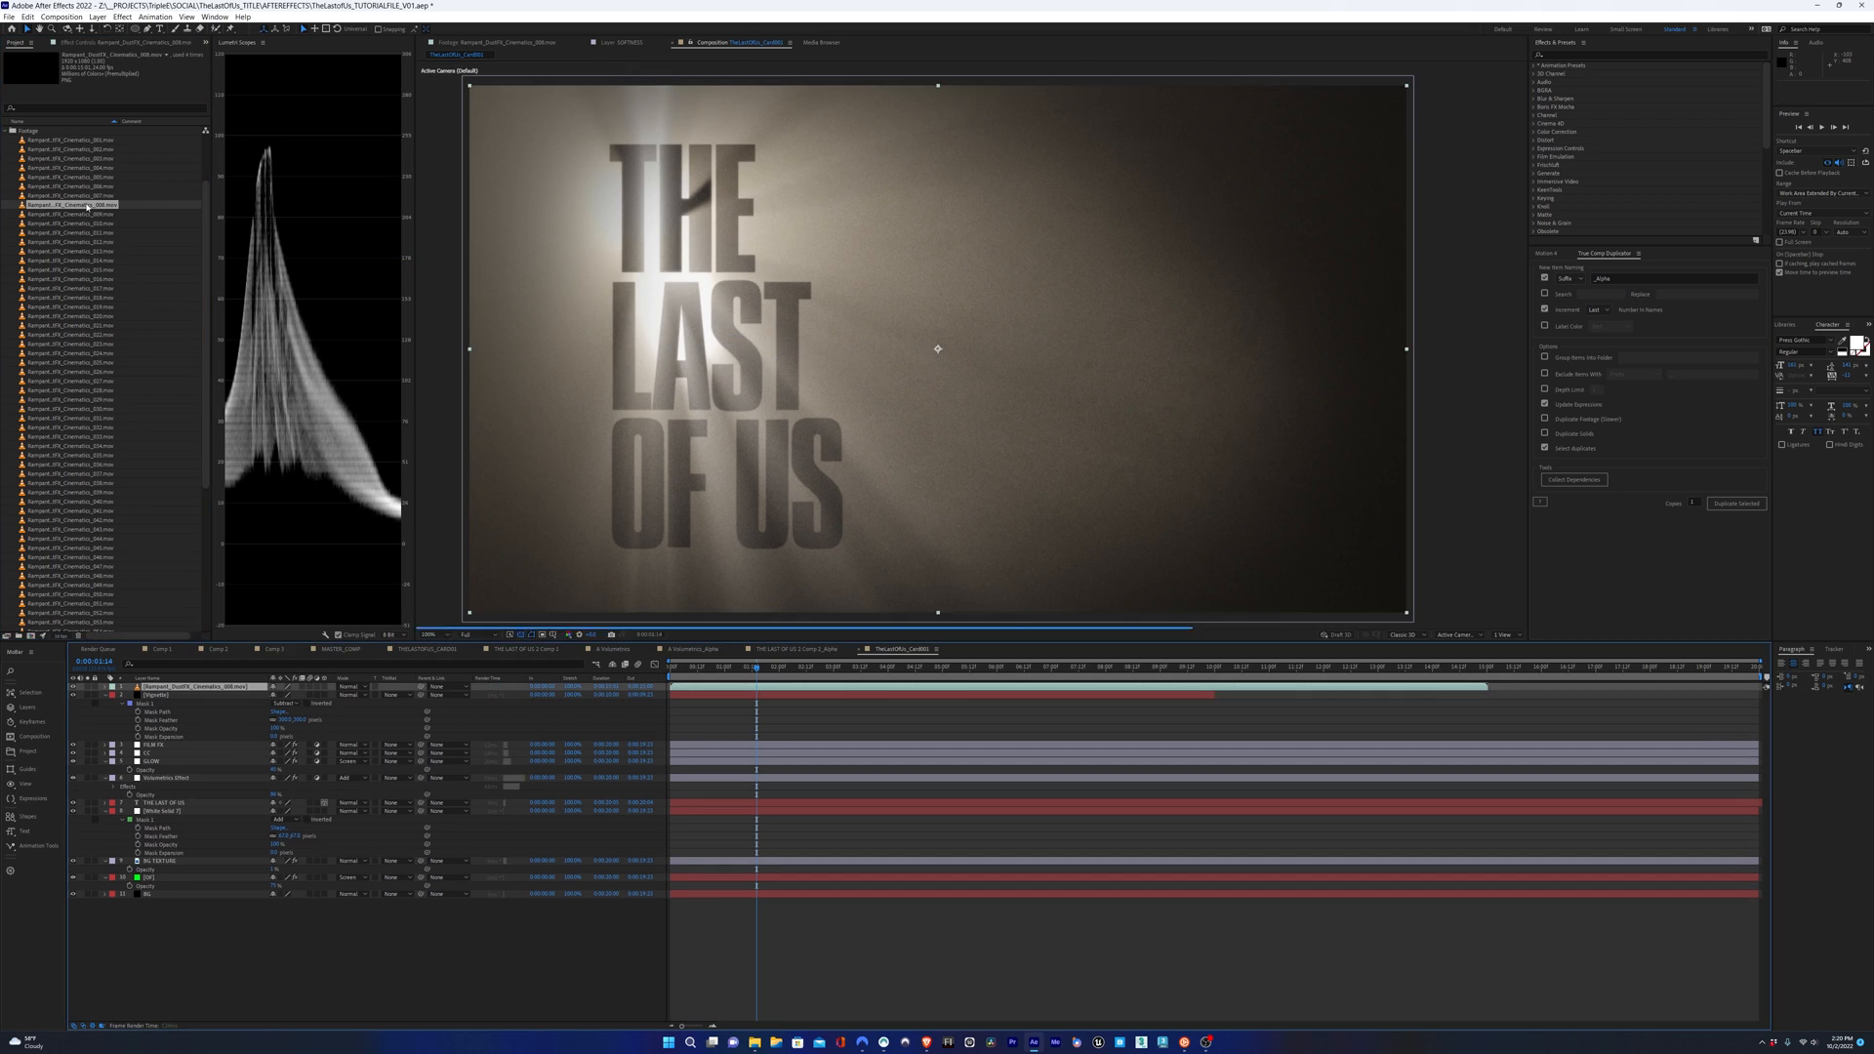
- Apply Video Copilot Optical Flares to the selected layer
{"action": "left_click", "coordinate": [119, 17]}
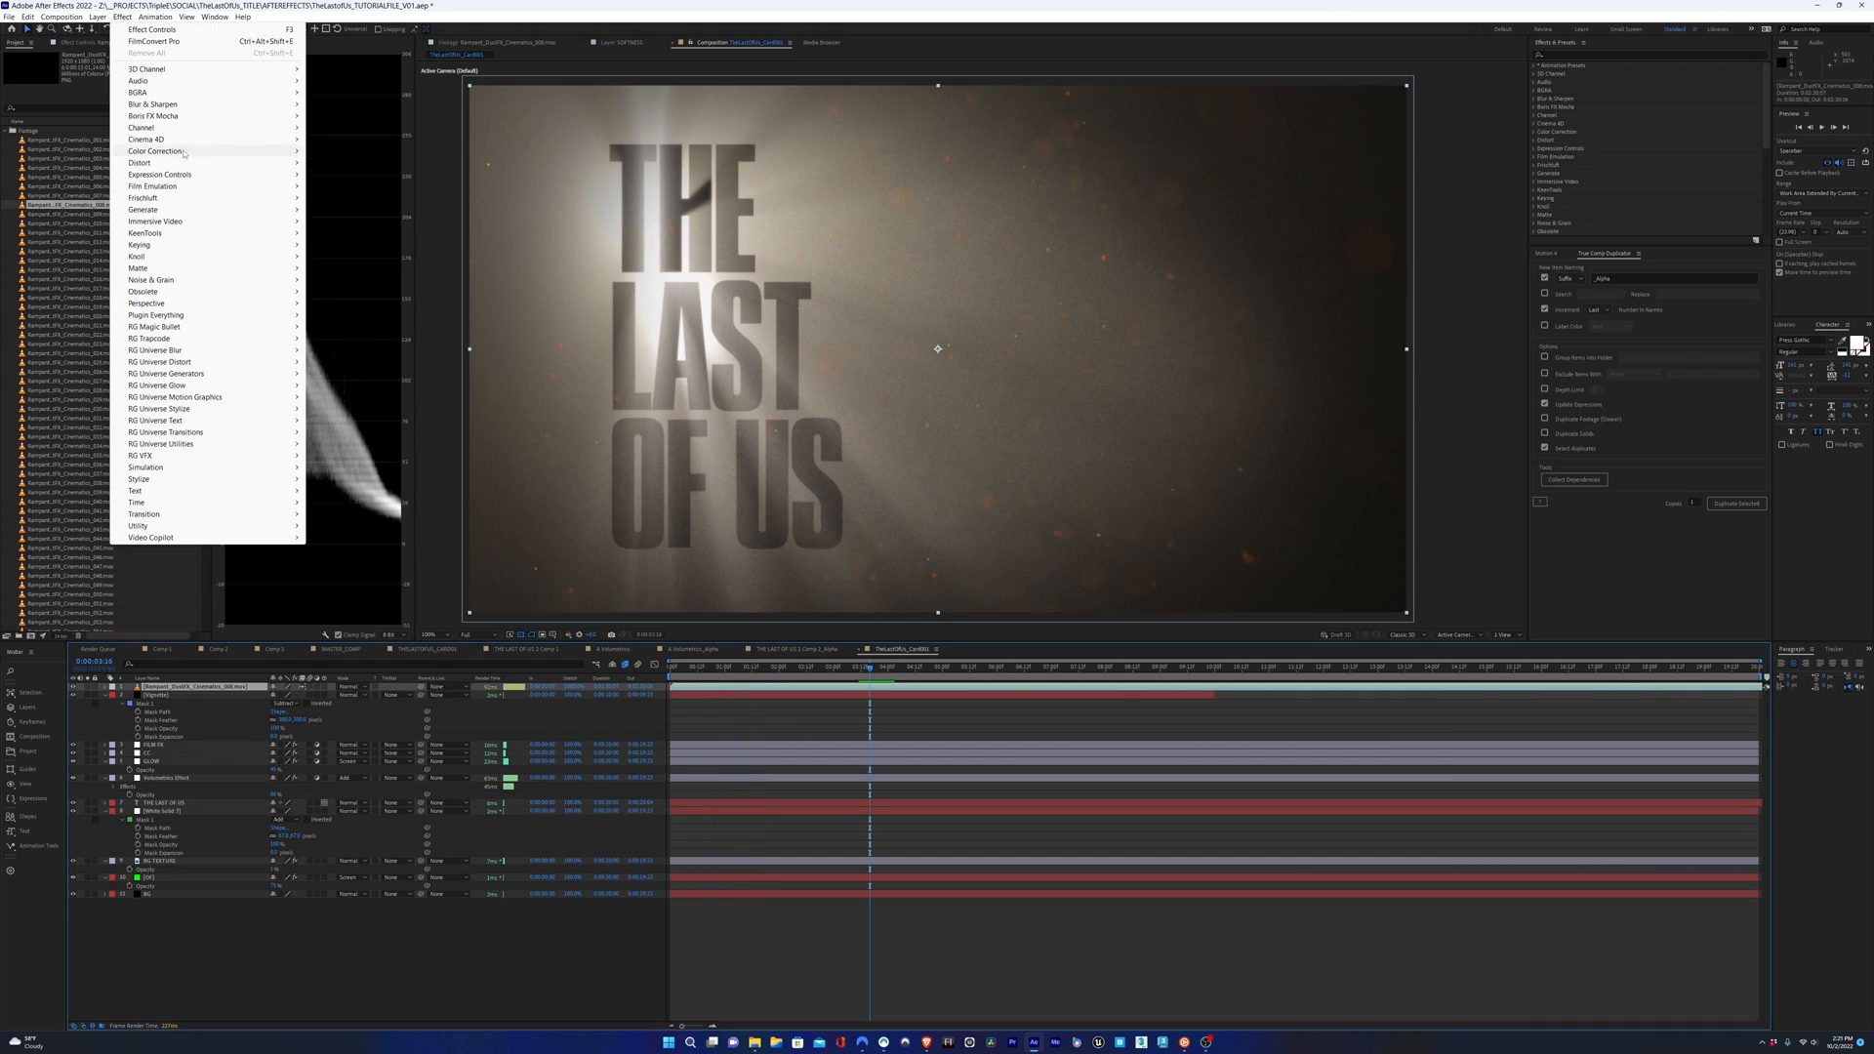
{"action": "left_click", "coordinate": [152, 150]}
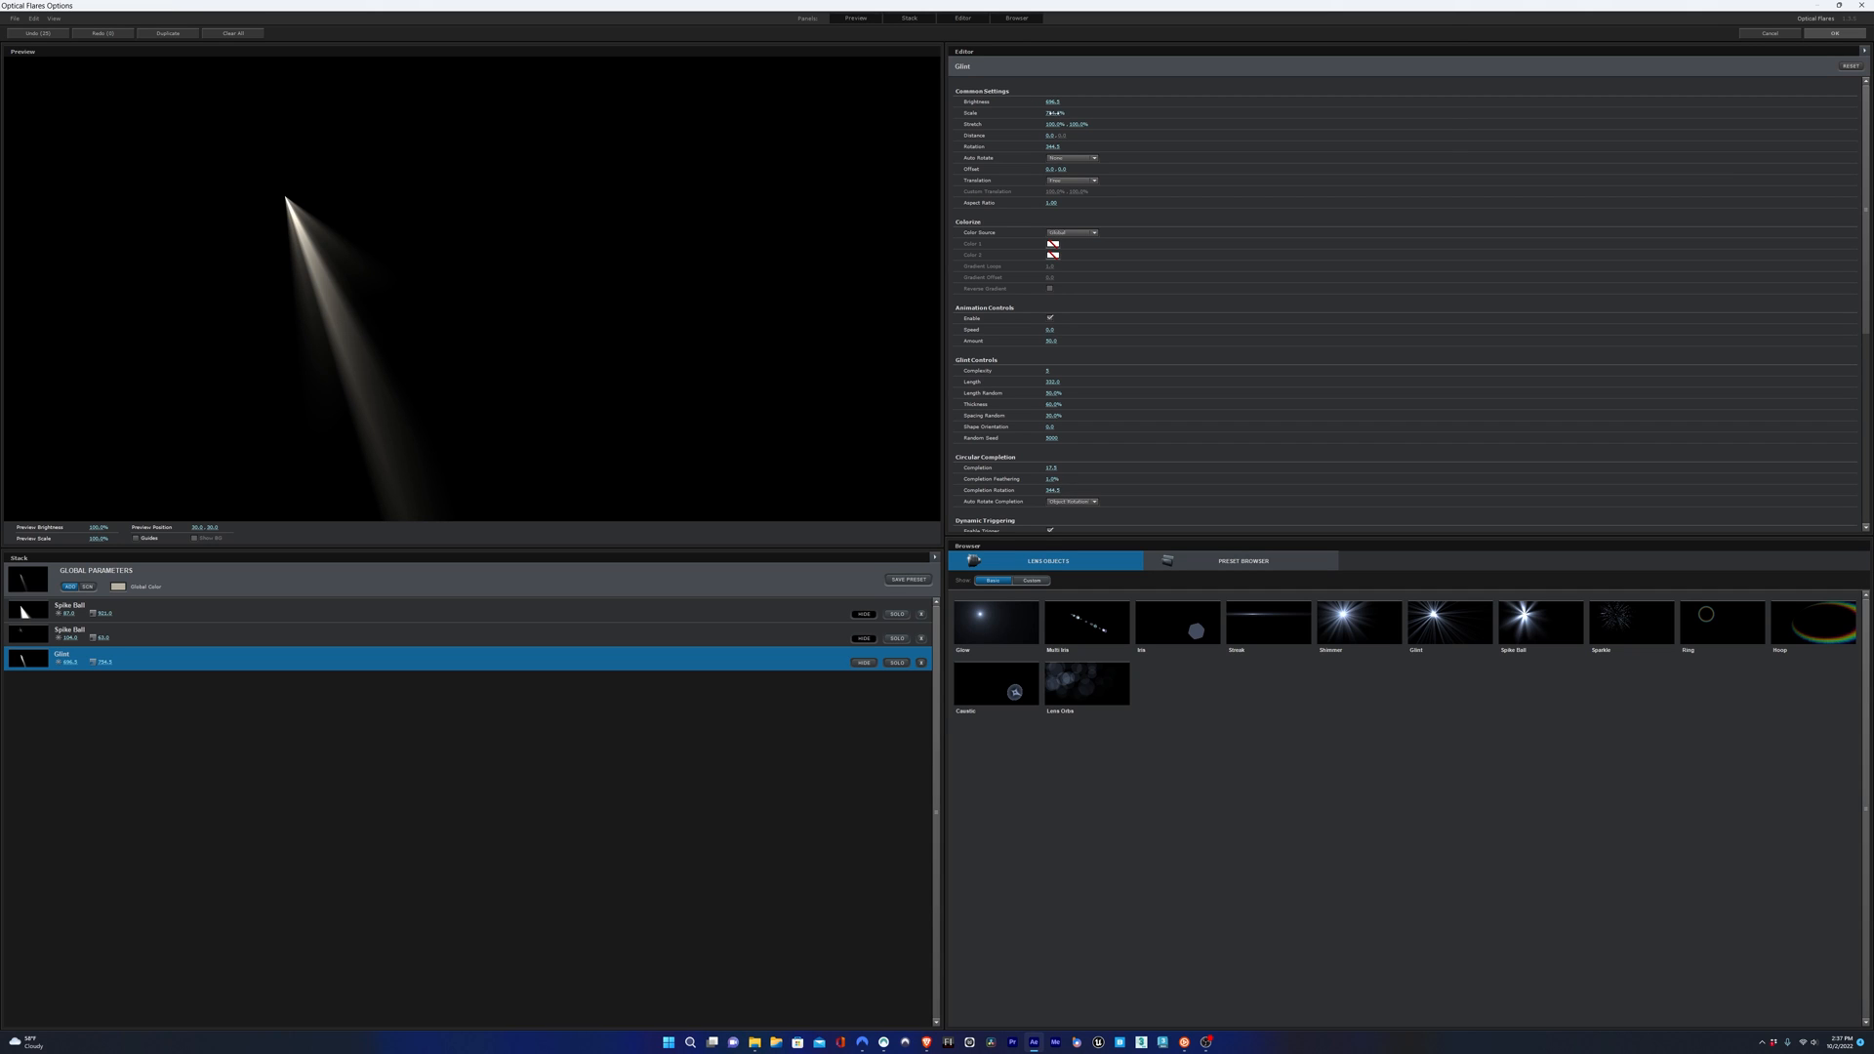
- Add a Glow element to the flare stack and tune its brightness/scale
{"action": "left_click", "coordinate": [71, 607]}
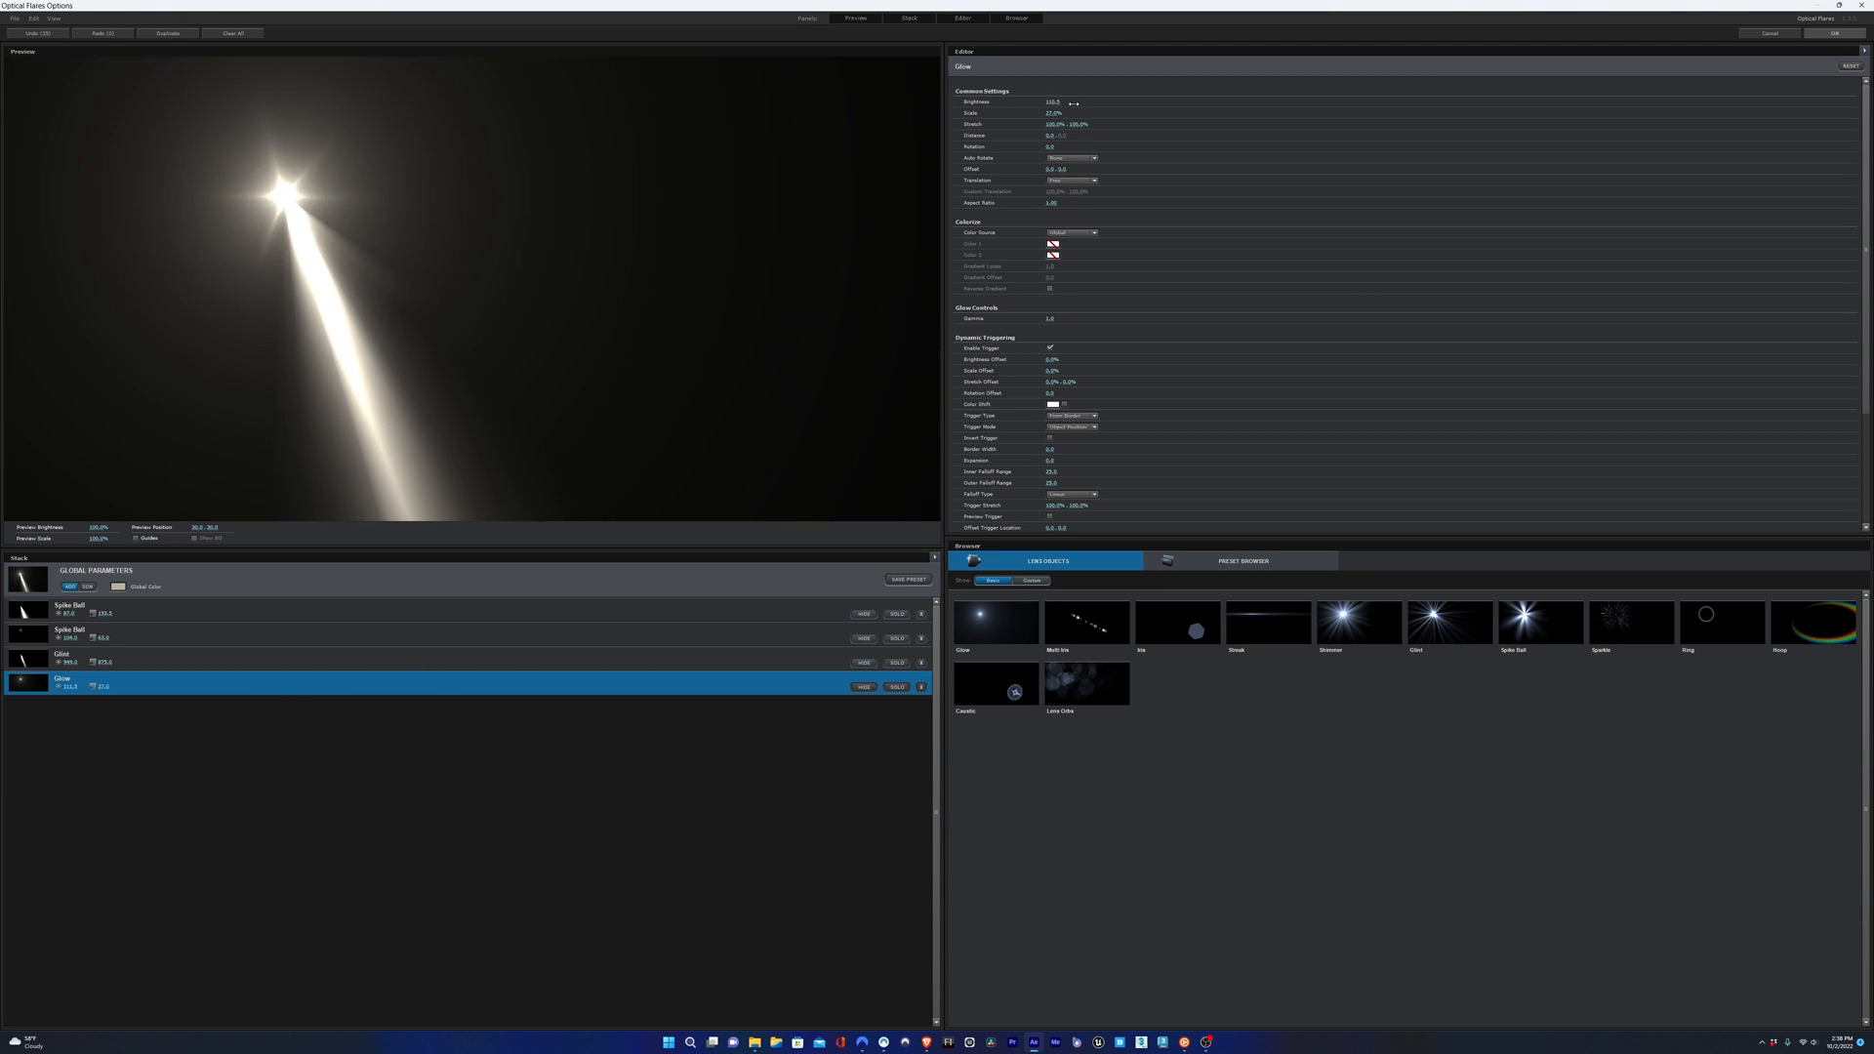
{"action": "left_click_drag", "start_coordinate": [1070, 104], "coordinate": [1021, 106]}
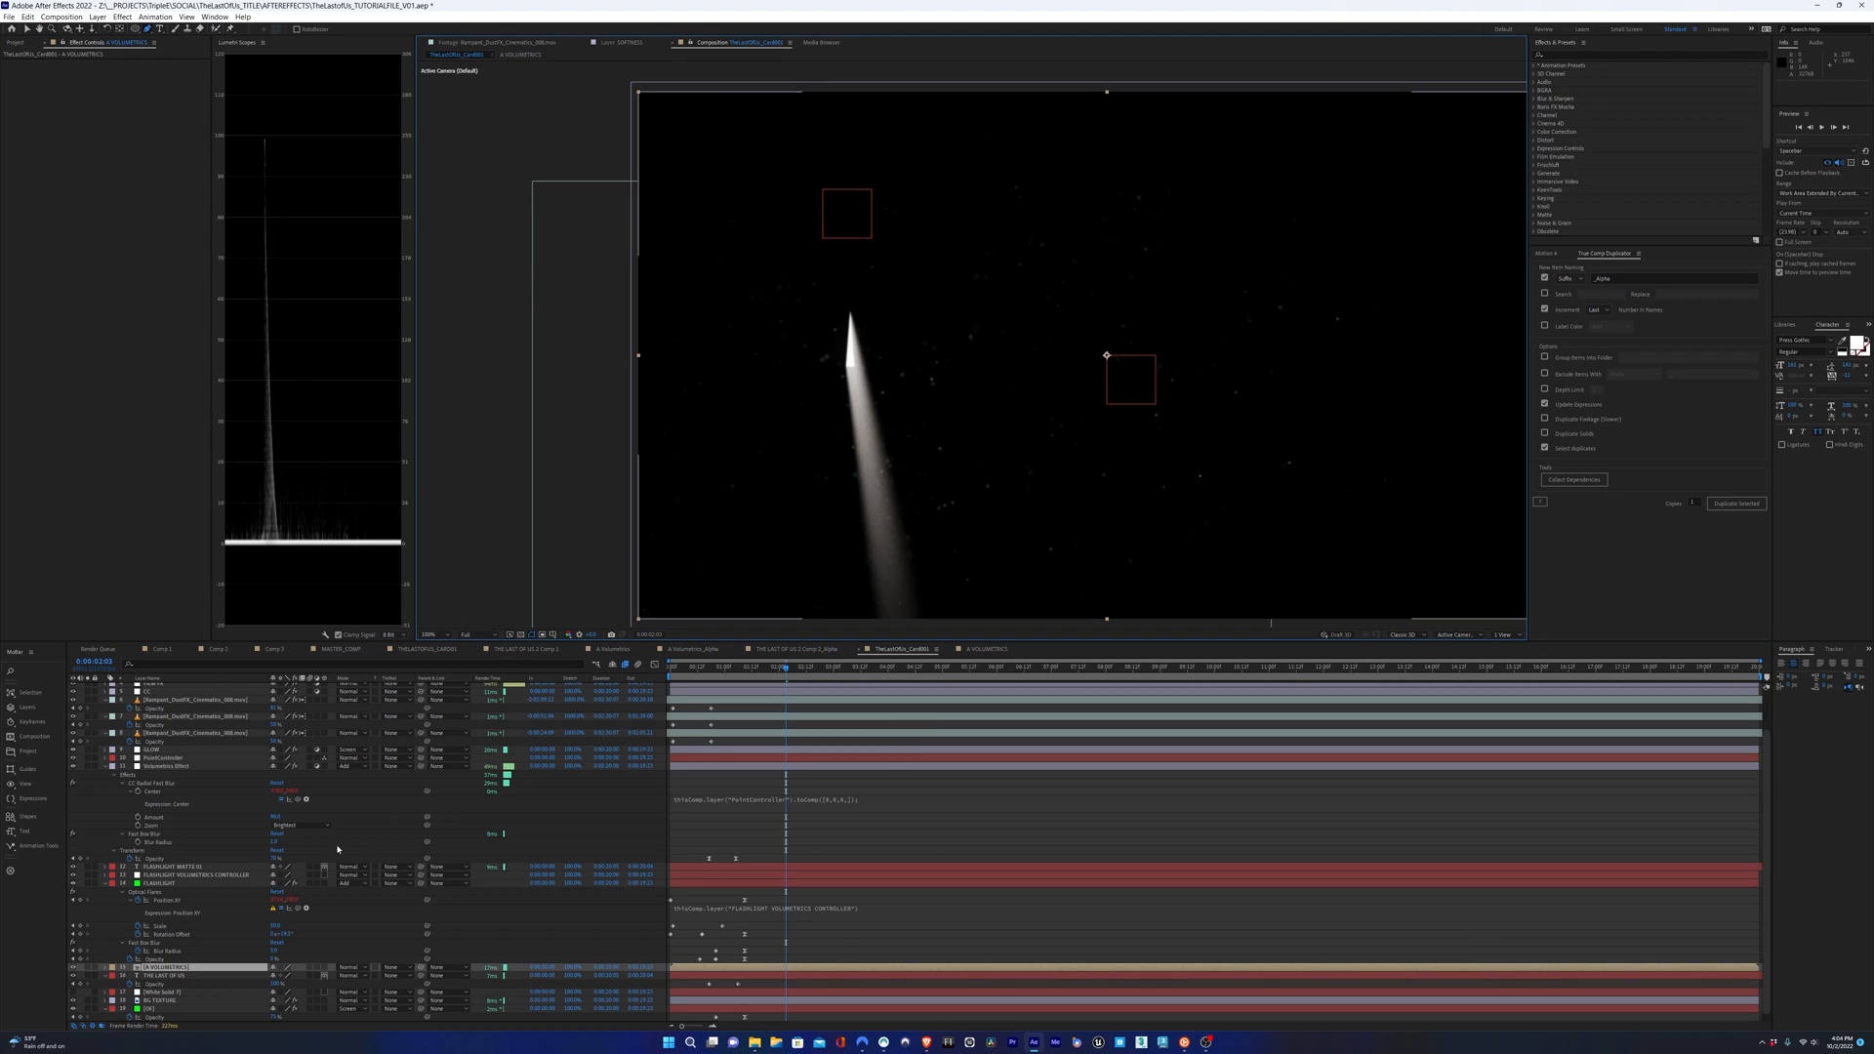
- Enable the volumetric rays layer, blend the beam additively, and preview the lit THE LAST OF US title
{"action": "left_click", "coordinate": [164, 882]}
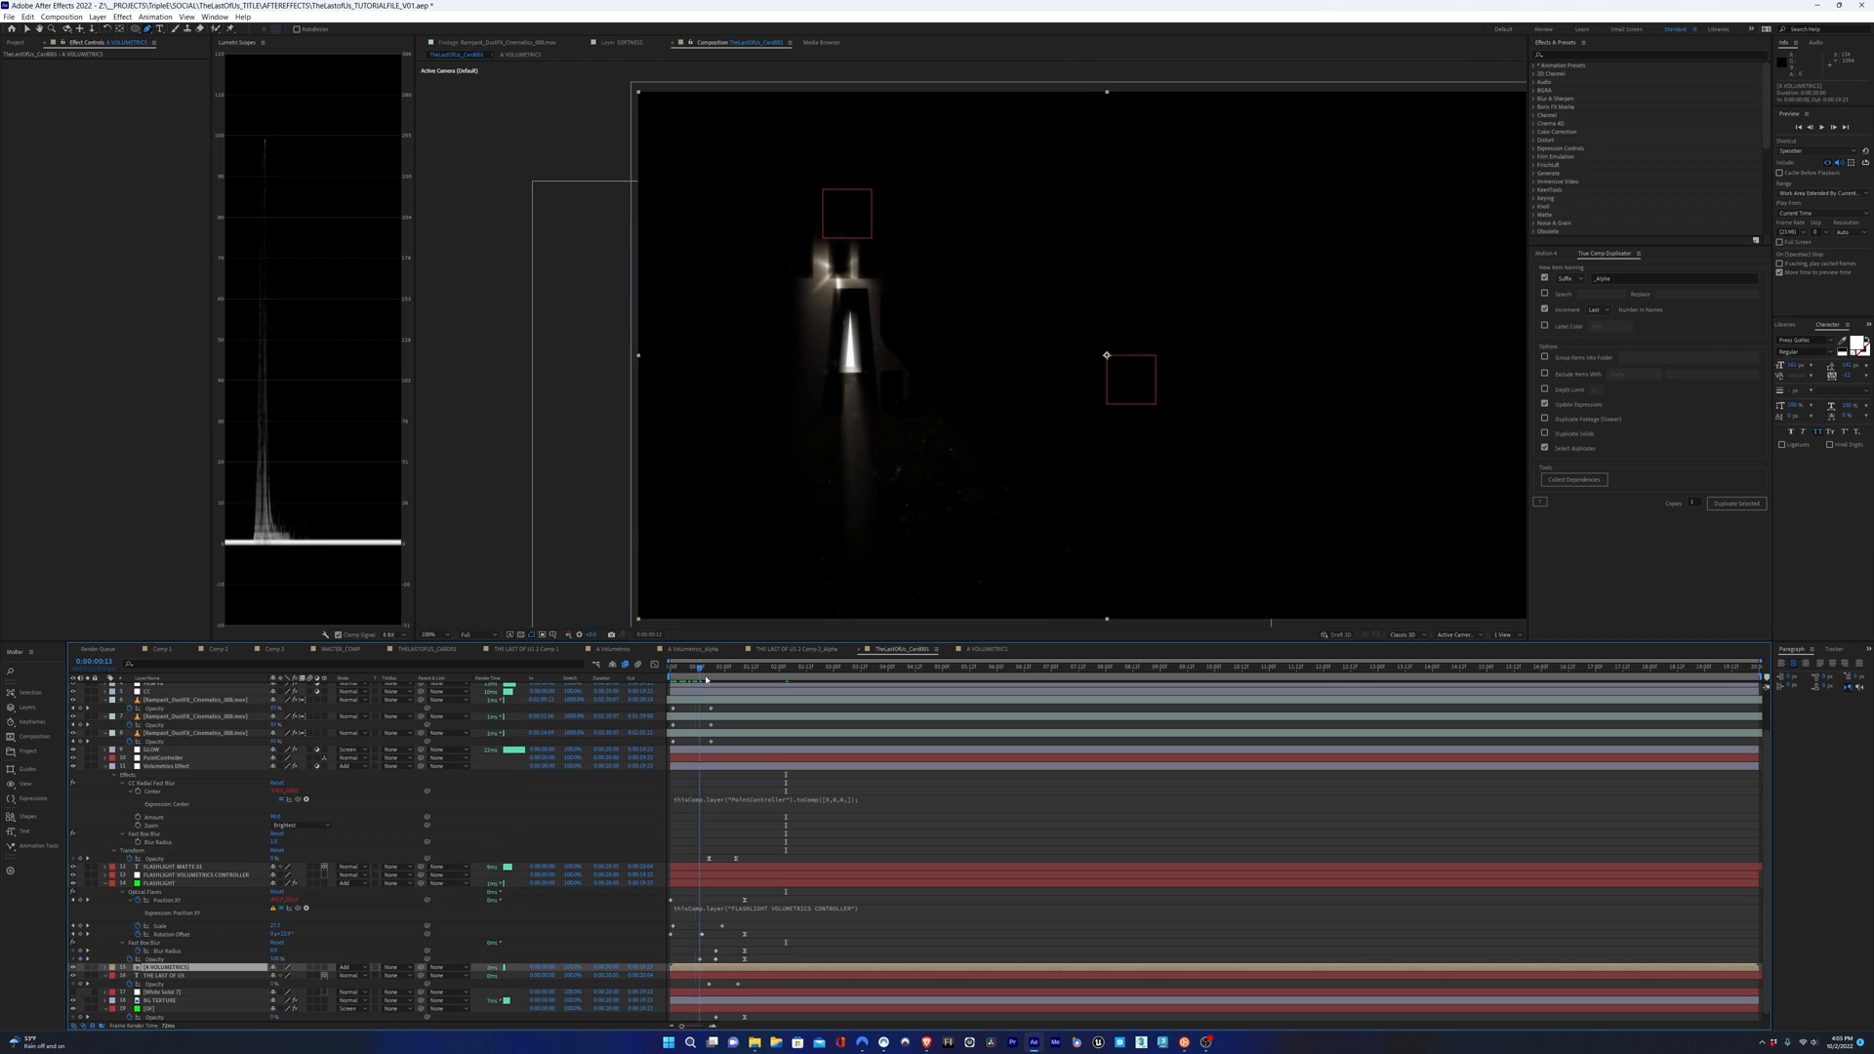
{"action": "left_click", "coordinate": [720, 666]}
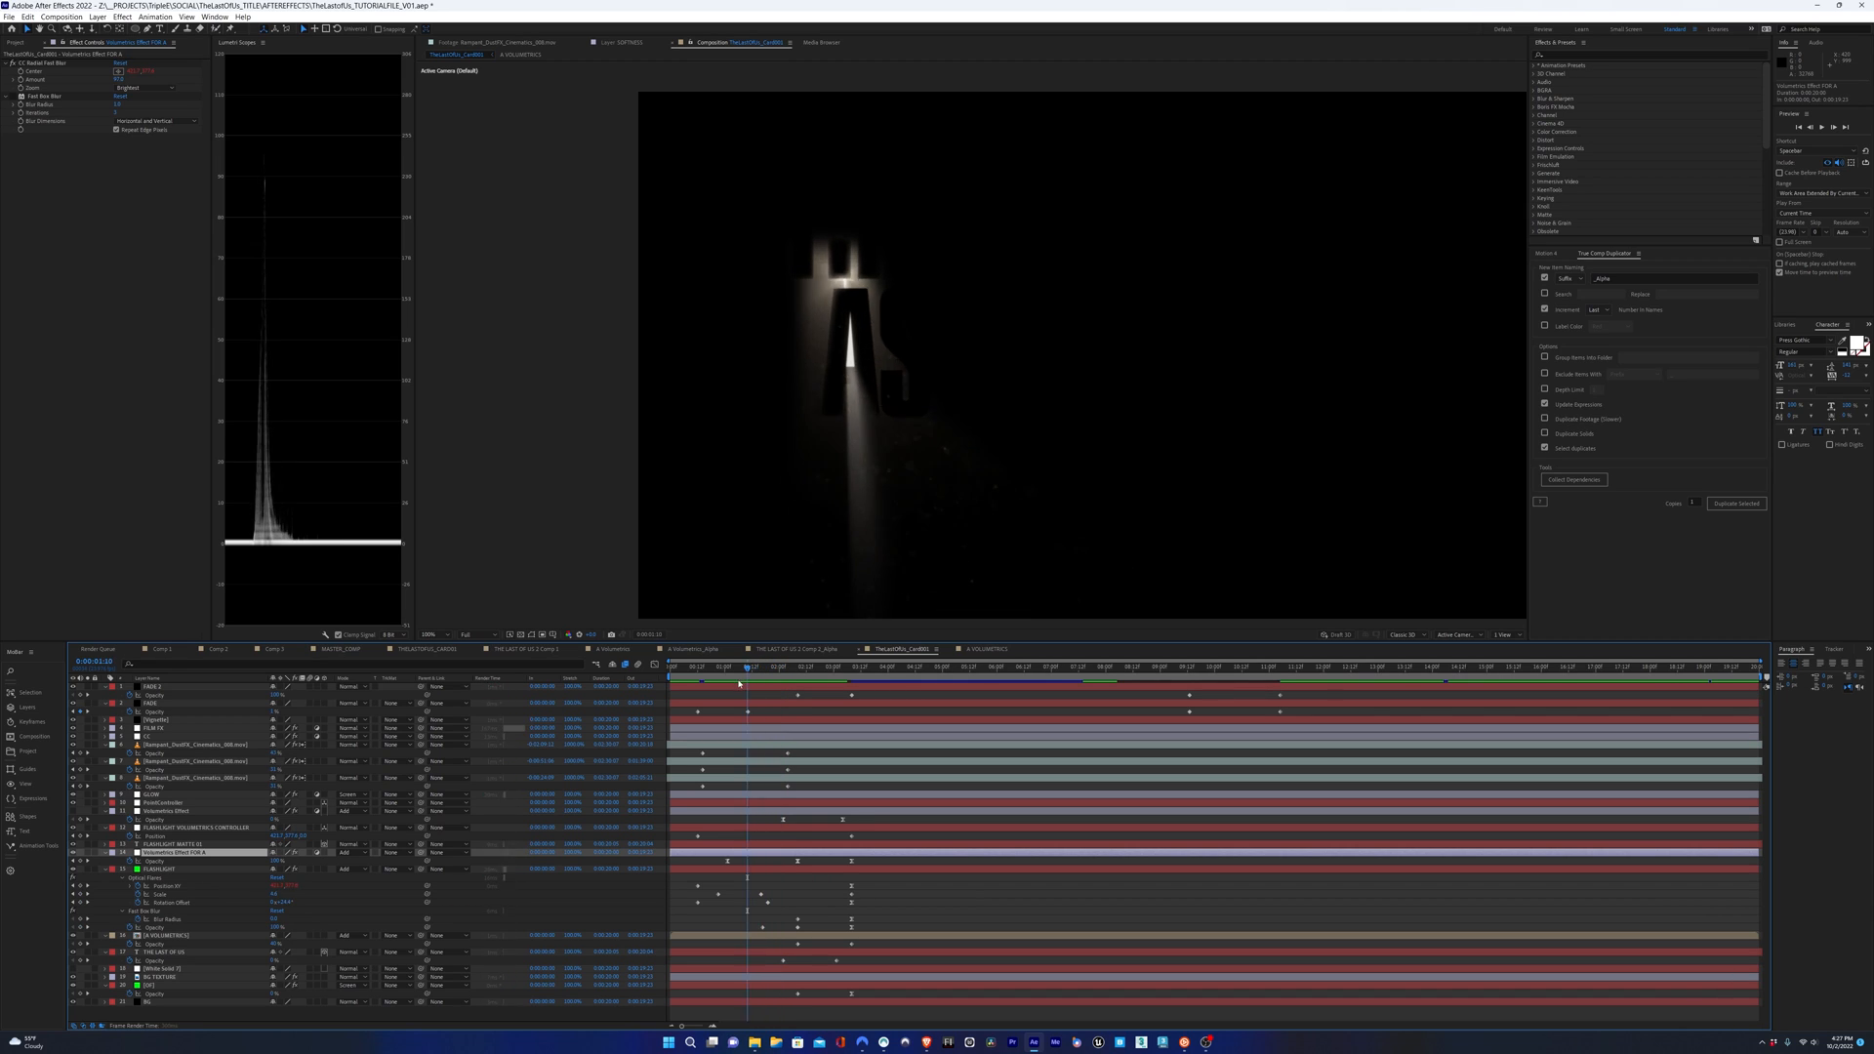
{"action": "left_click", "coordinate": [755, 665]}
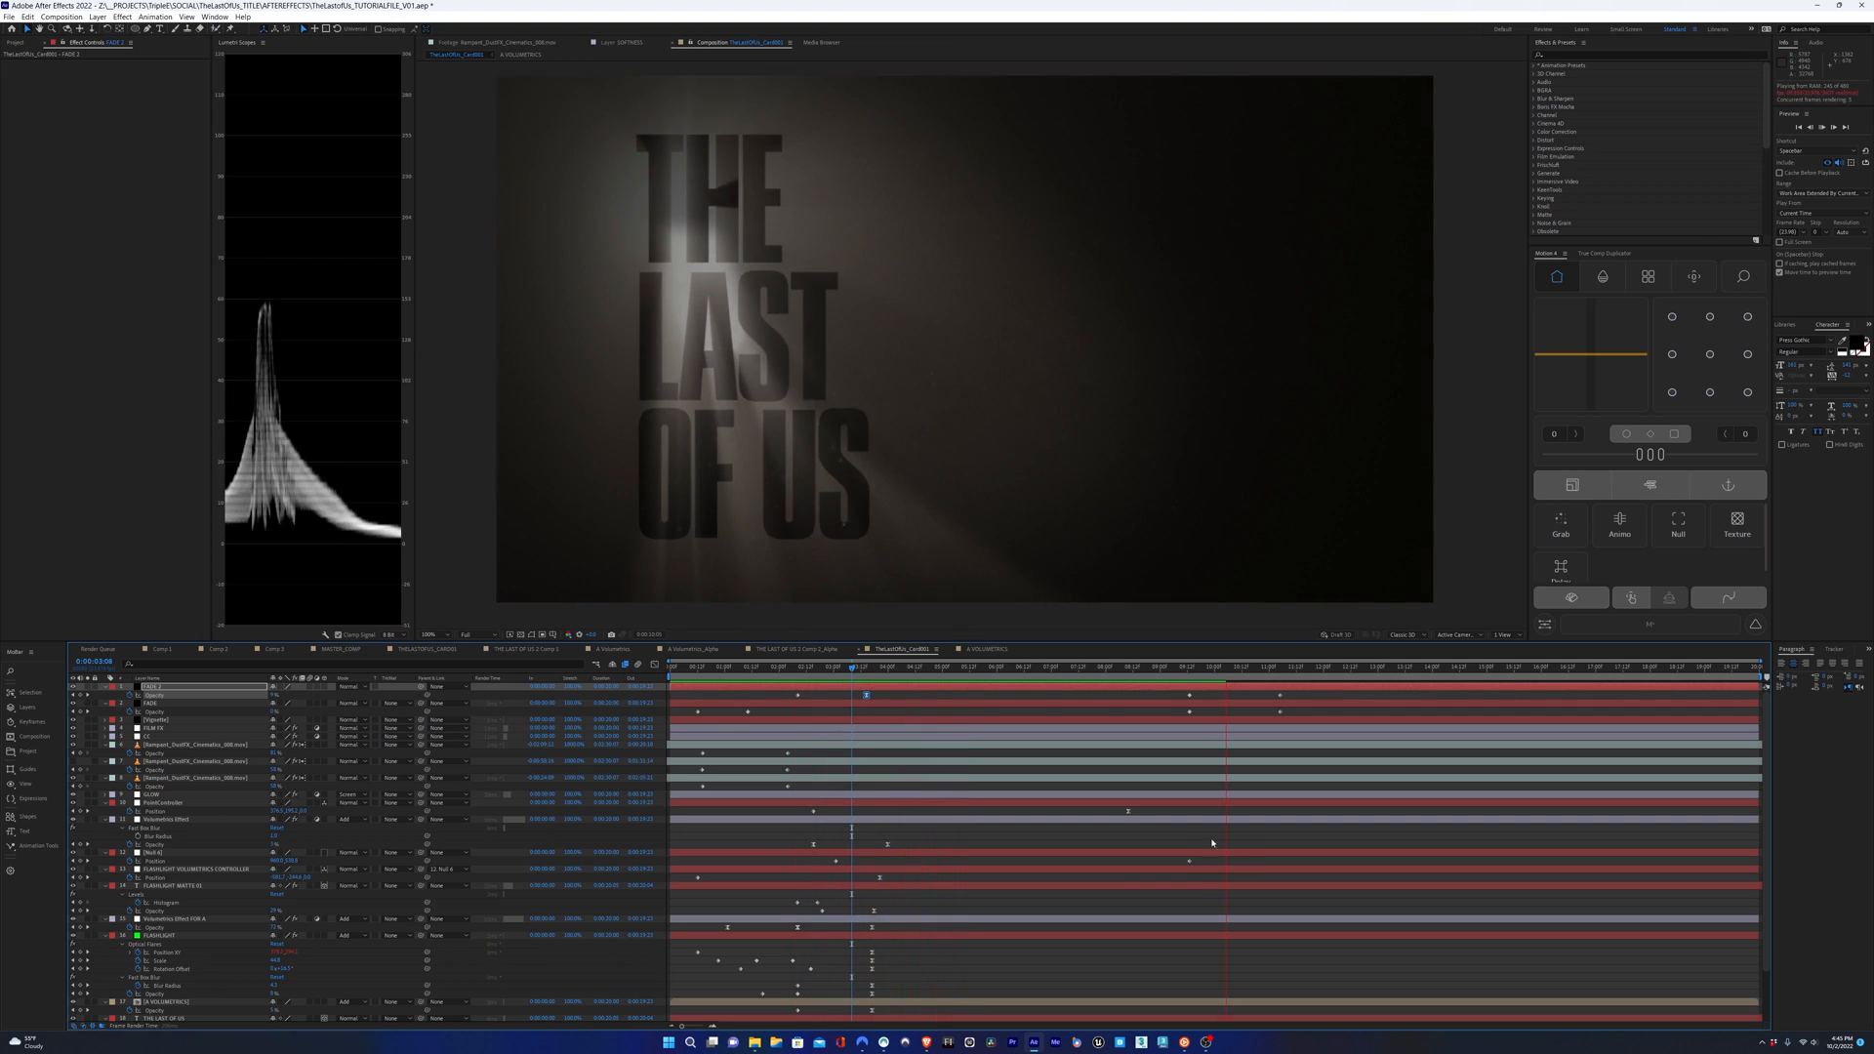
{"action": "left_click", "coordinate": [1249, 668]}
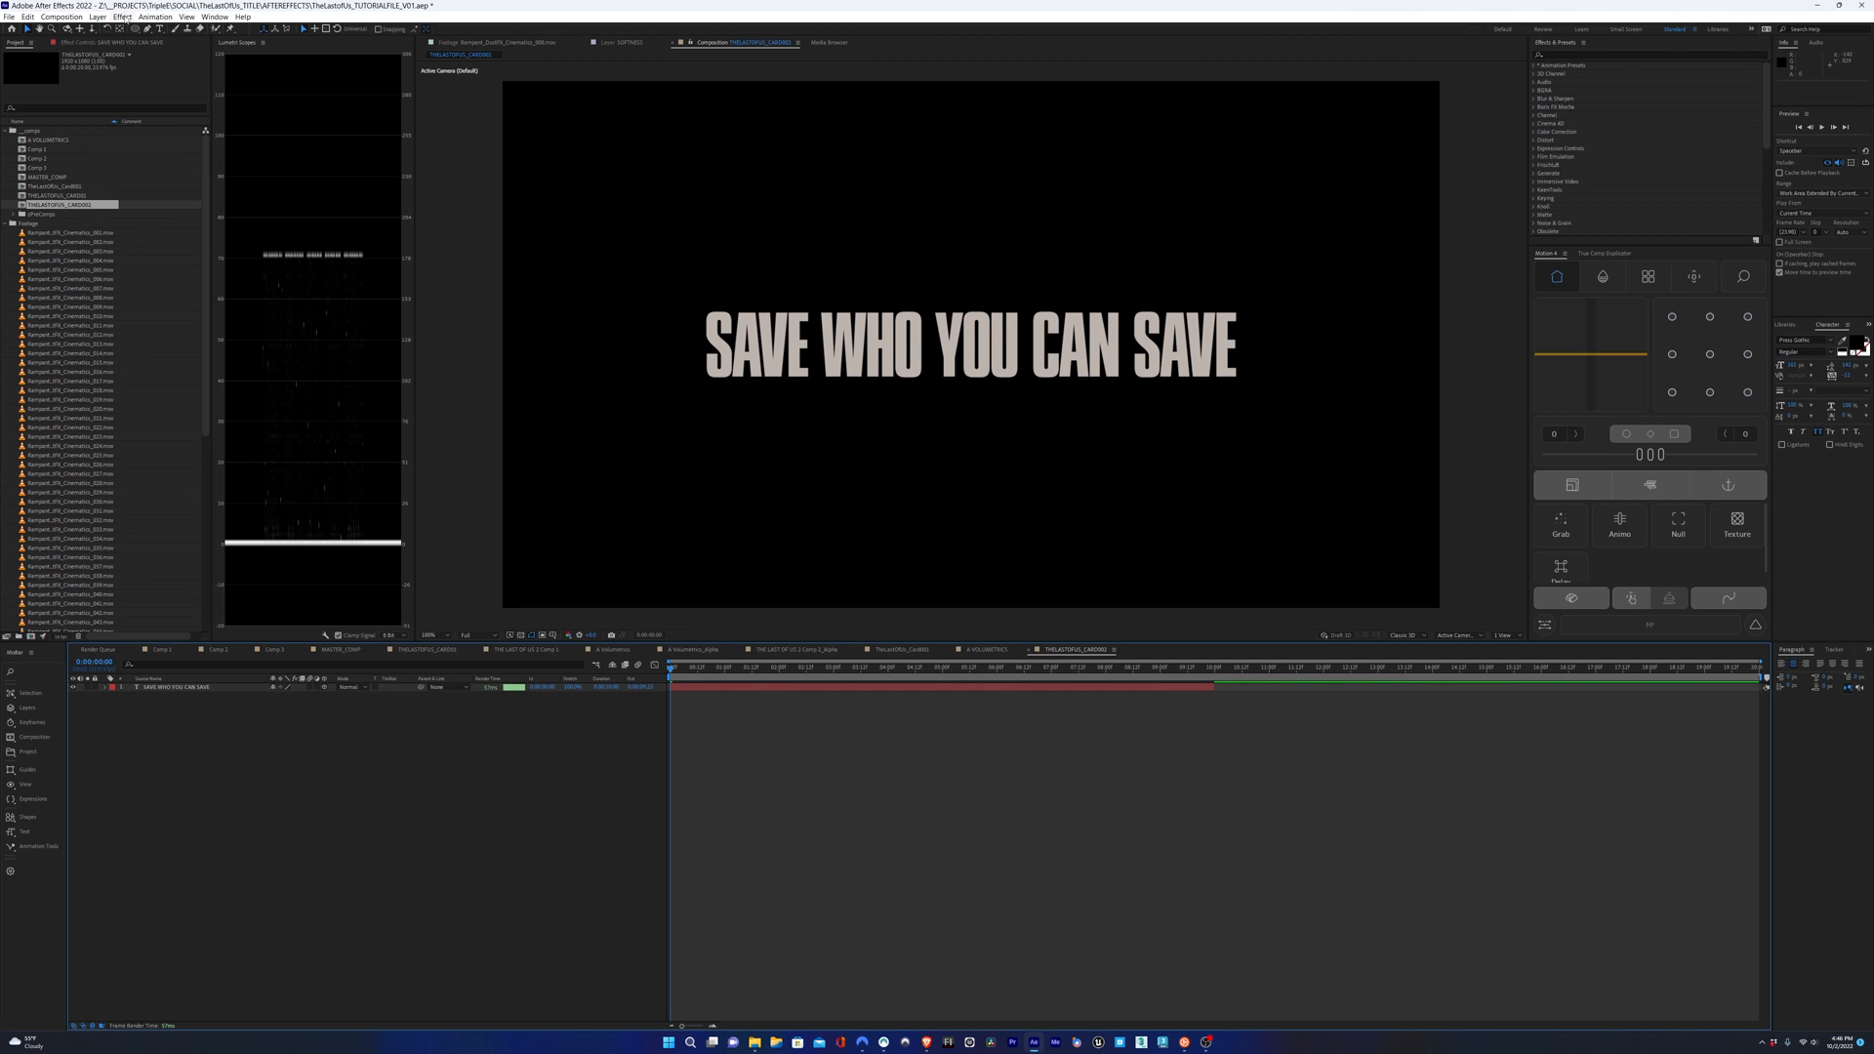
- Add a new light to the SAVE WHO YOU CAN SAVE tagline composition and select it
{"action": "left_click", "coordinate": [93, 18]}
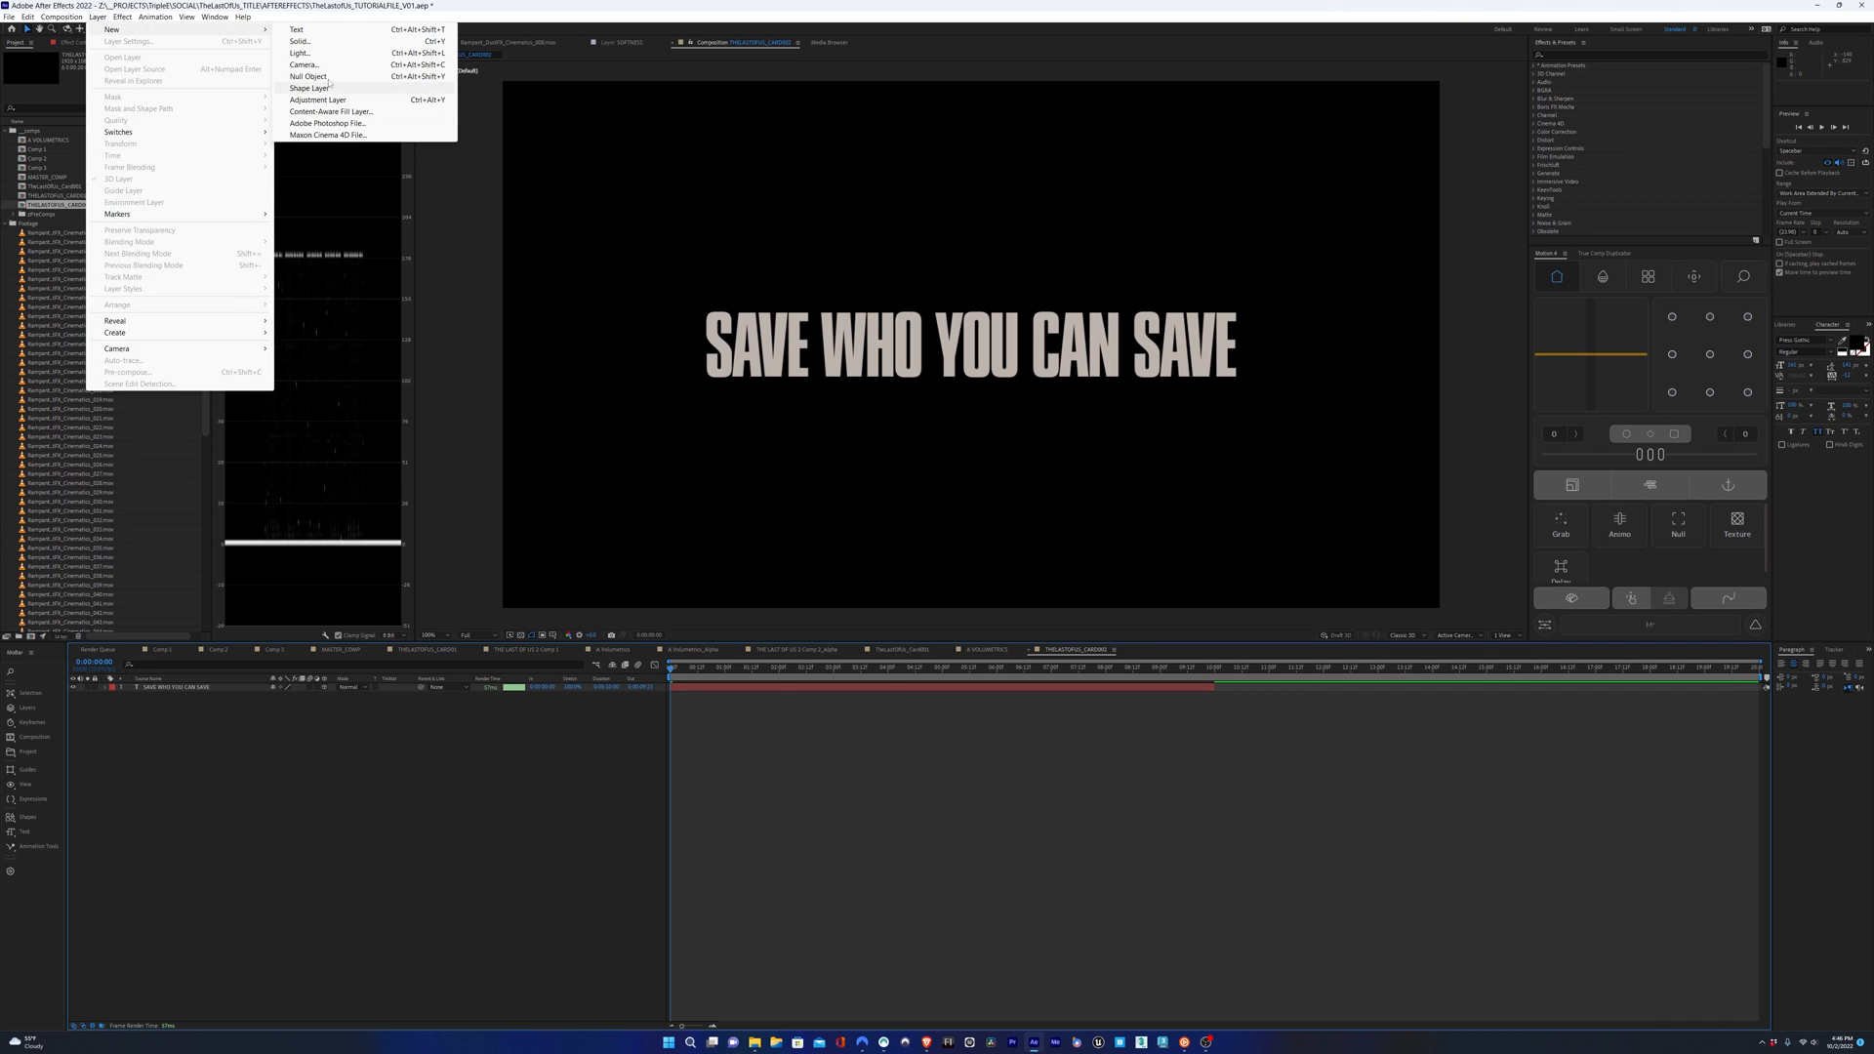
{"action": "left_click", "coordinate": [299, 53]}
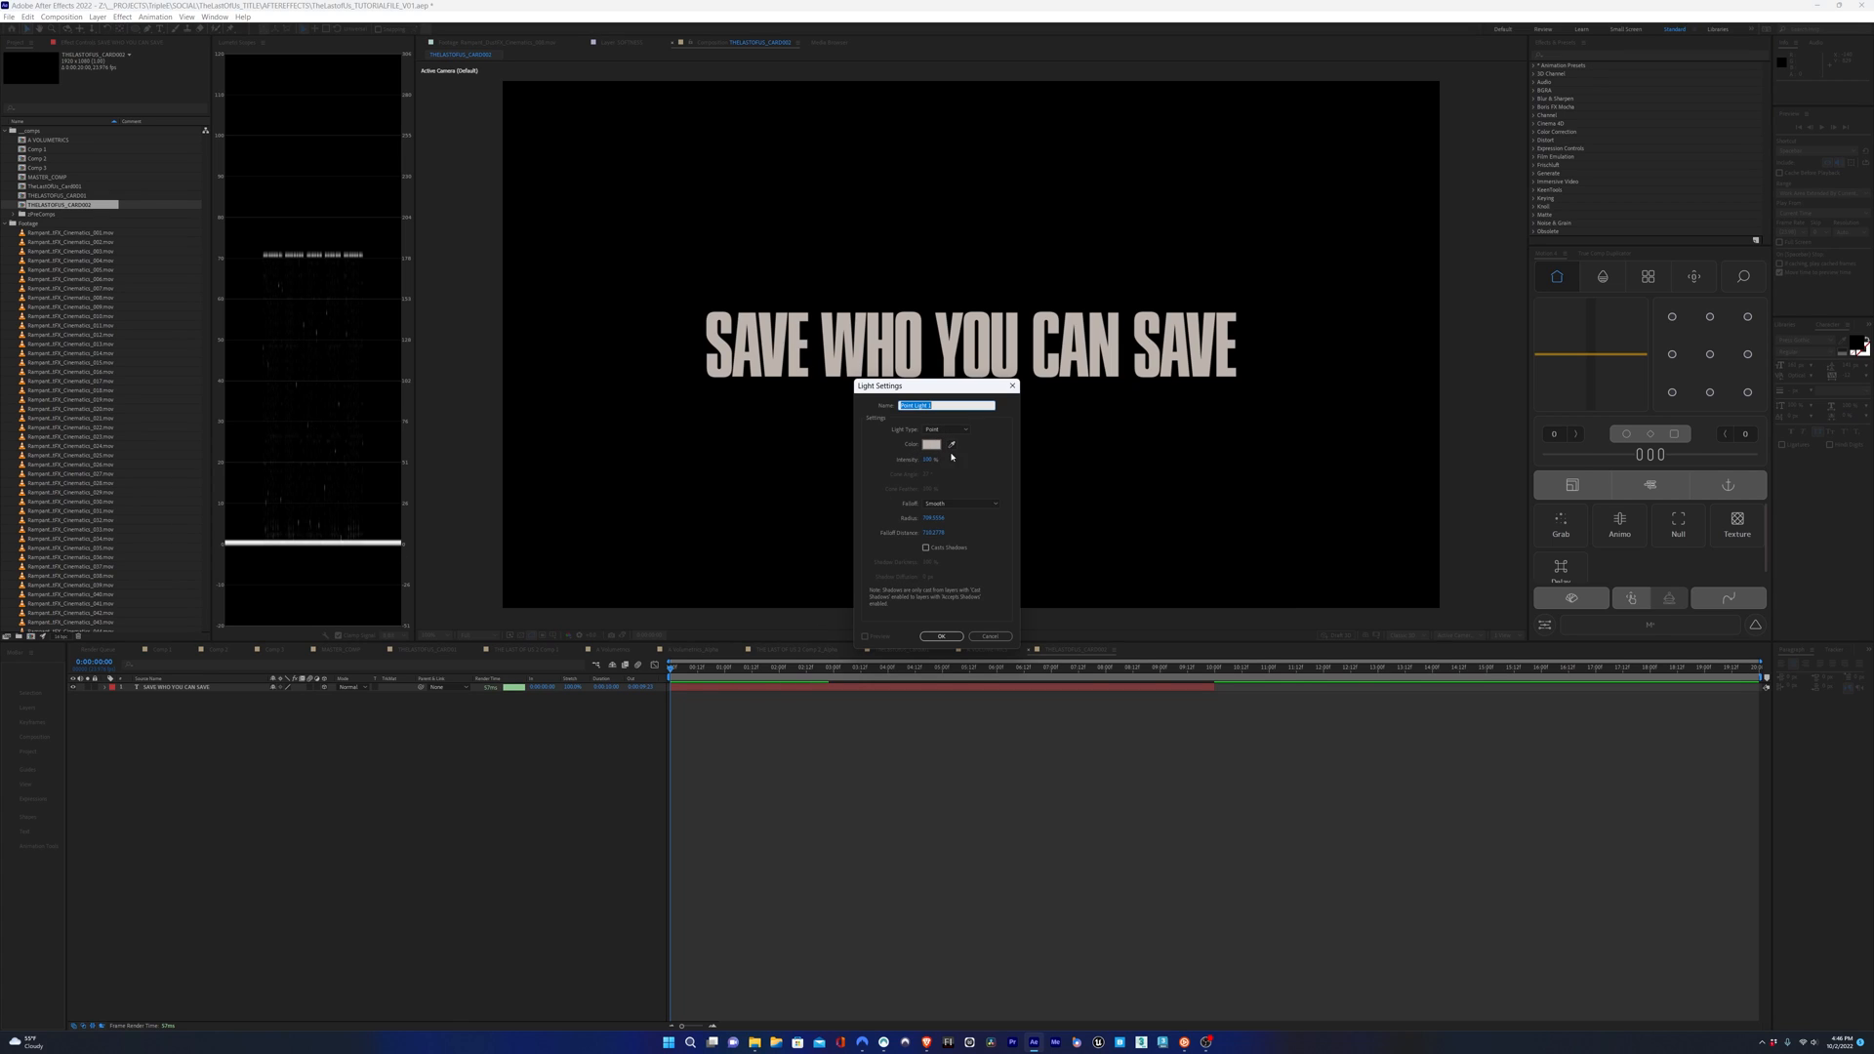
{"action": "left_click", "coordinate": [940, 636]}
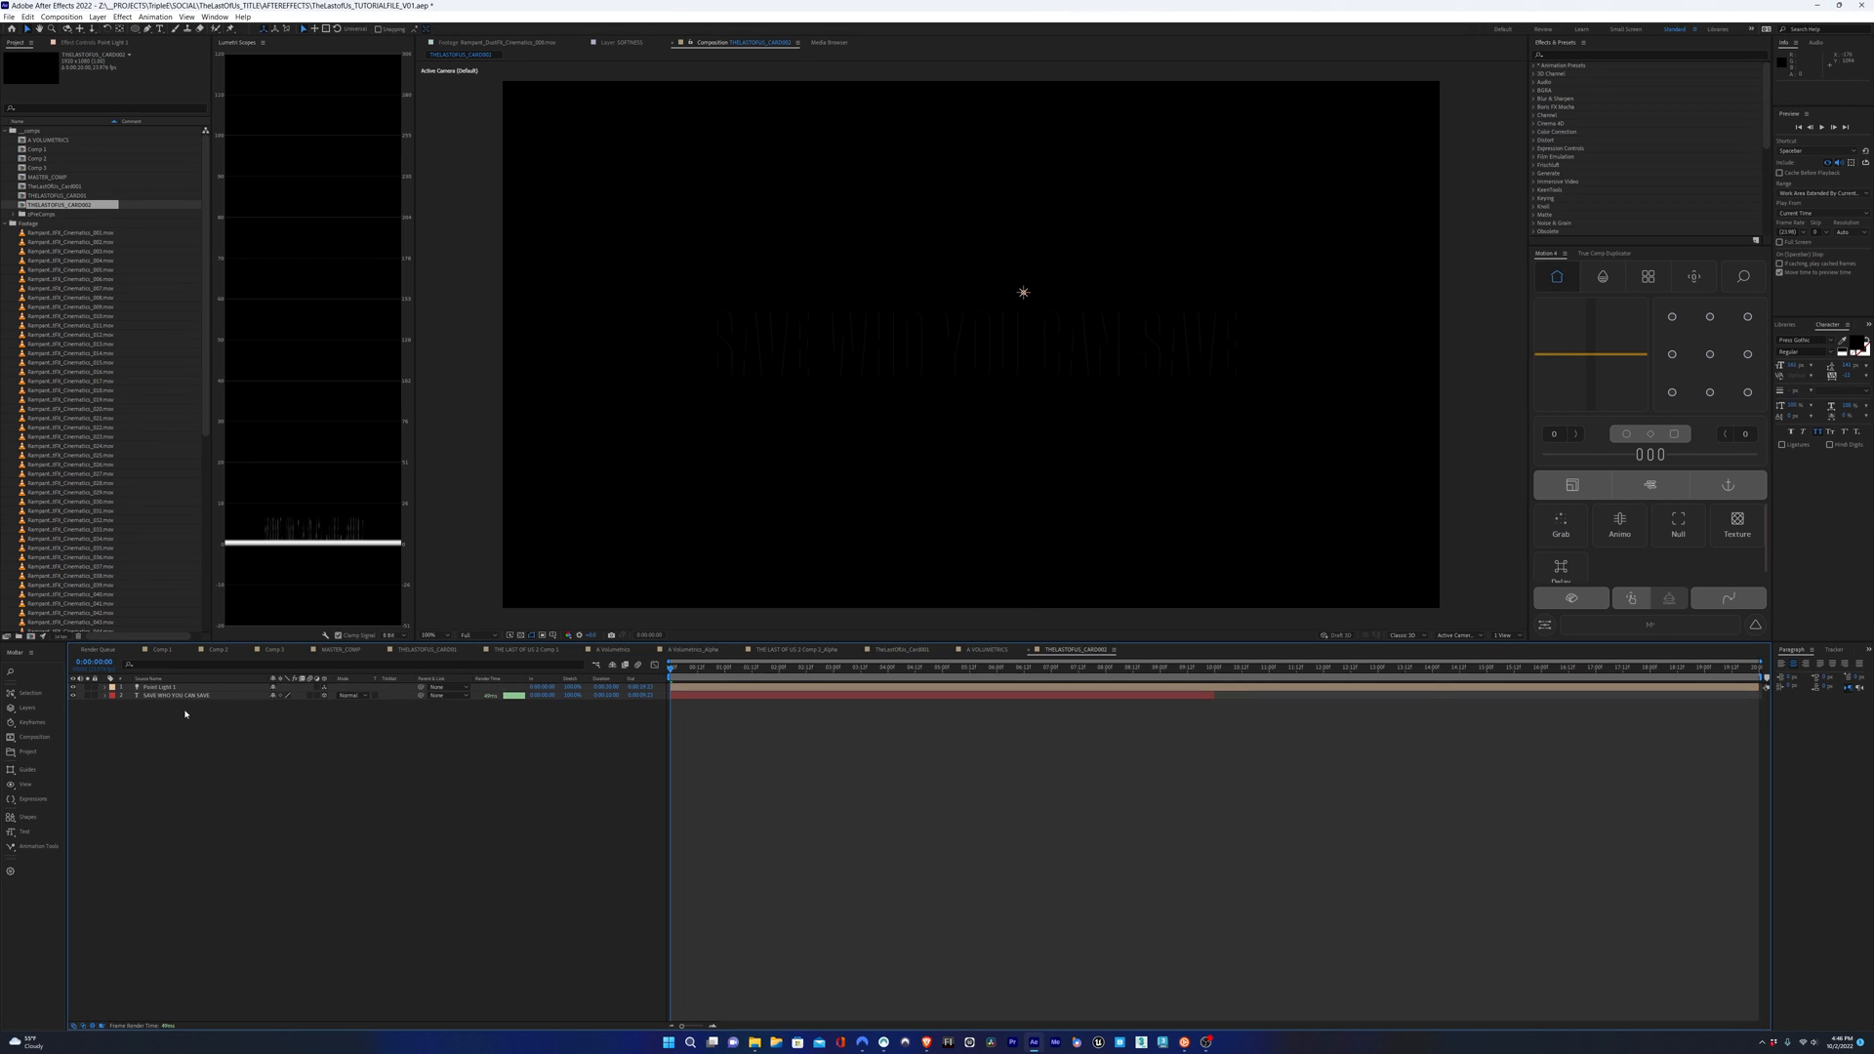
{"action": "left_click", "coordinate": [162, 687]}
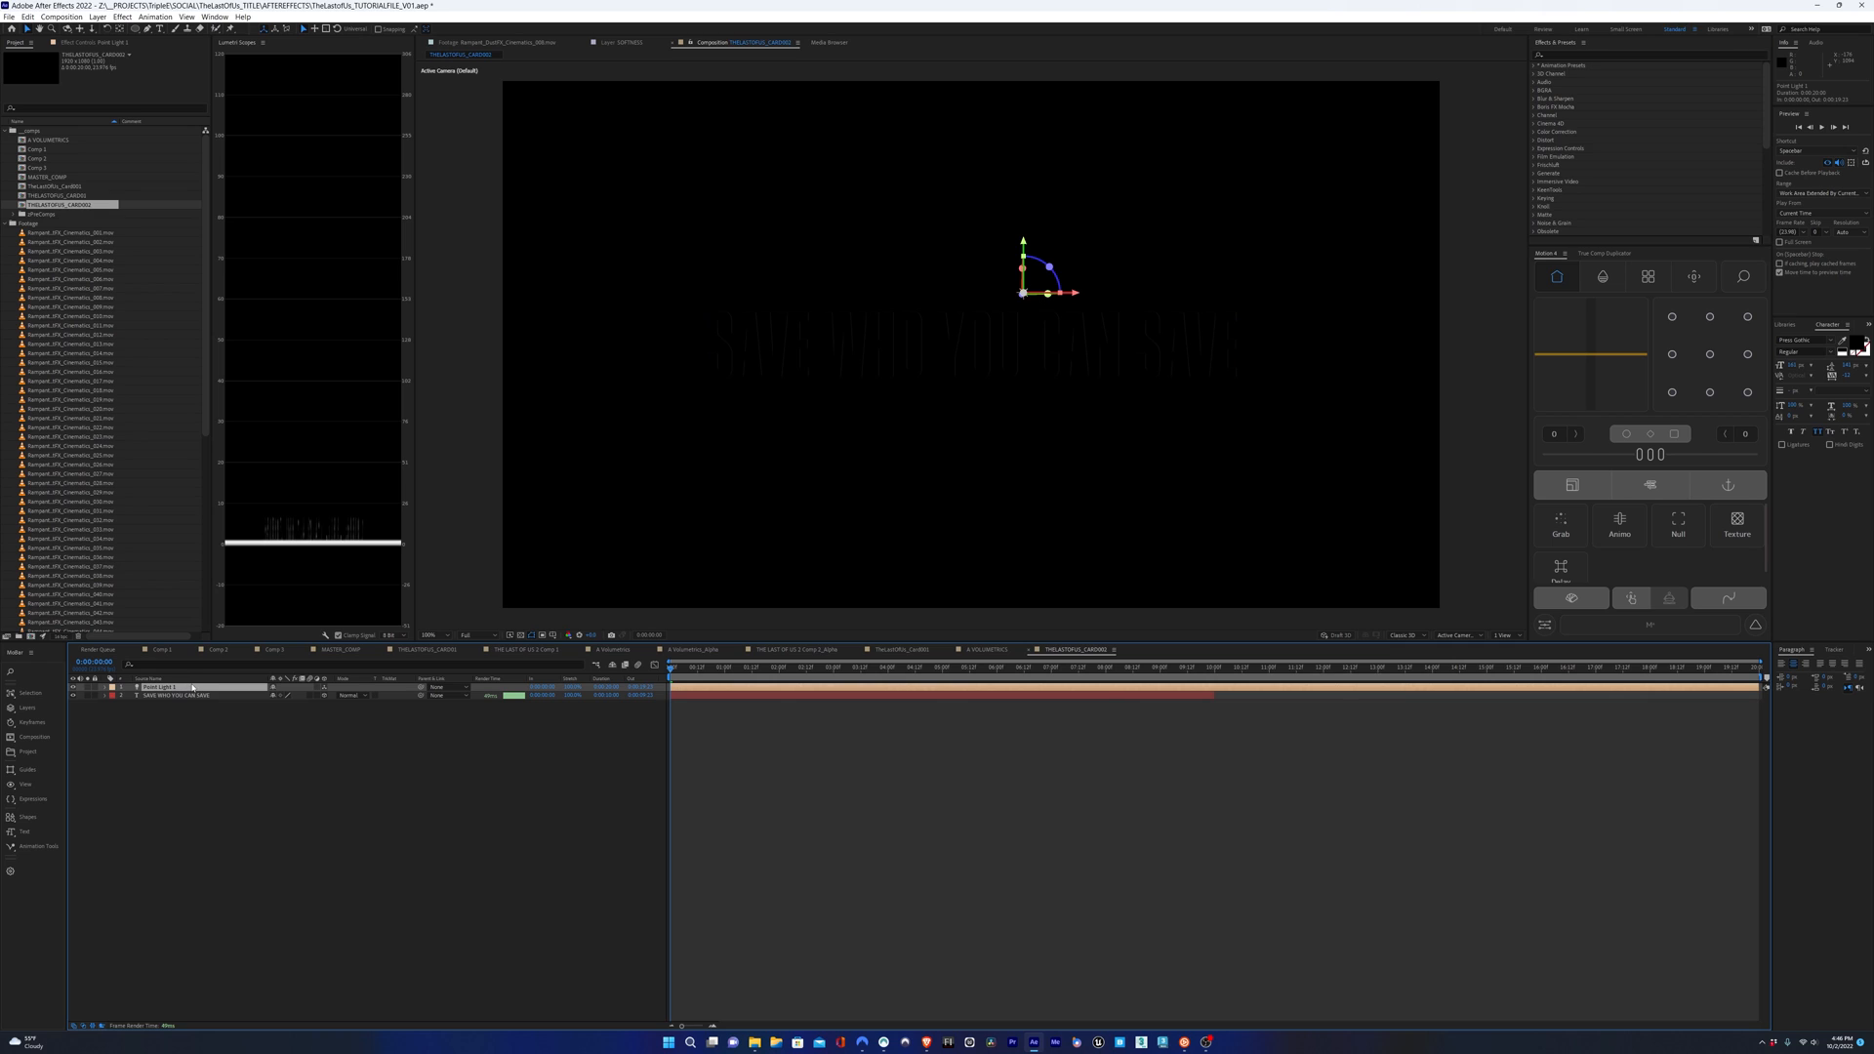
- Aim the spotlight at the middle of the tagline from the Top view and adjust its settings
{"action": "left_click", "coordinate": [93, 18]}
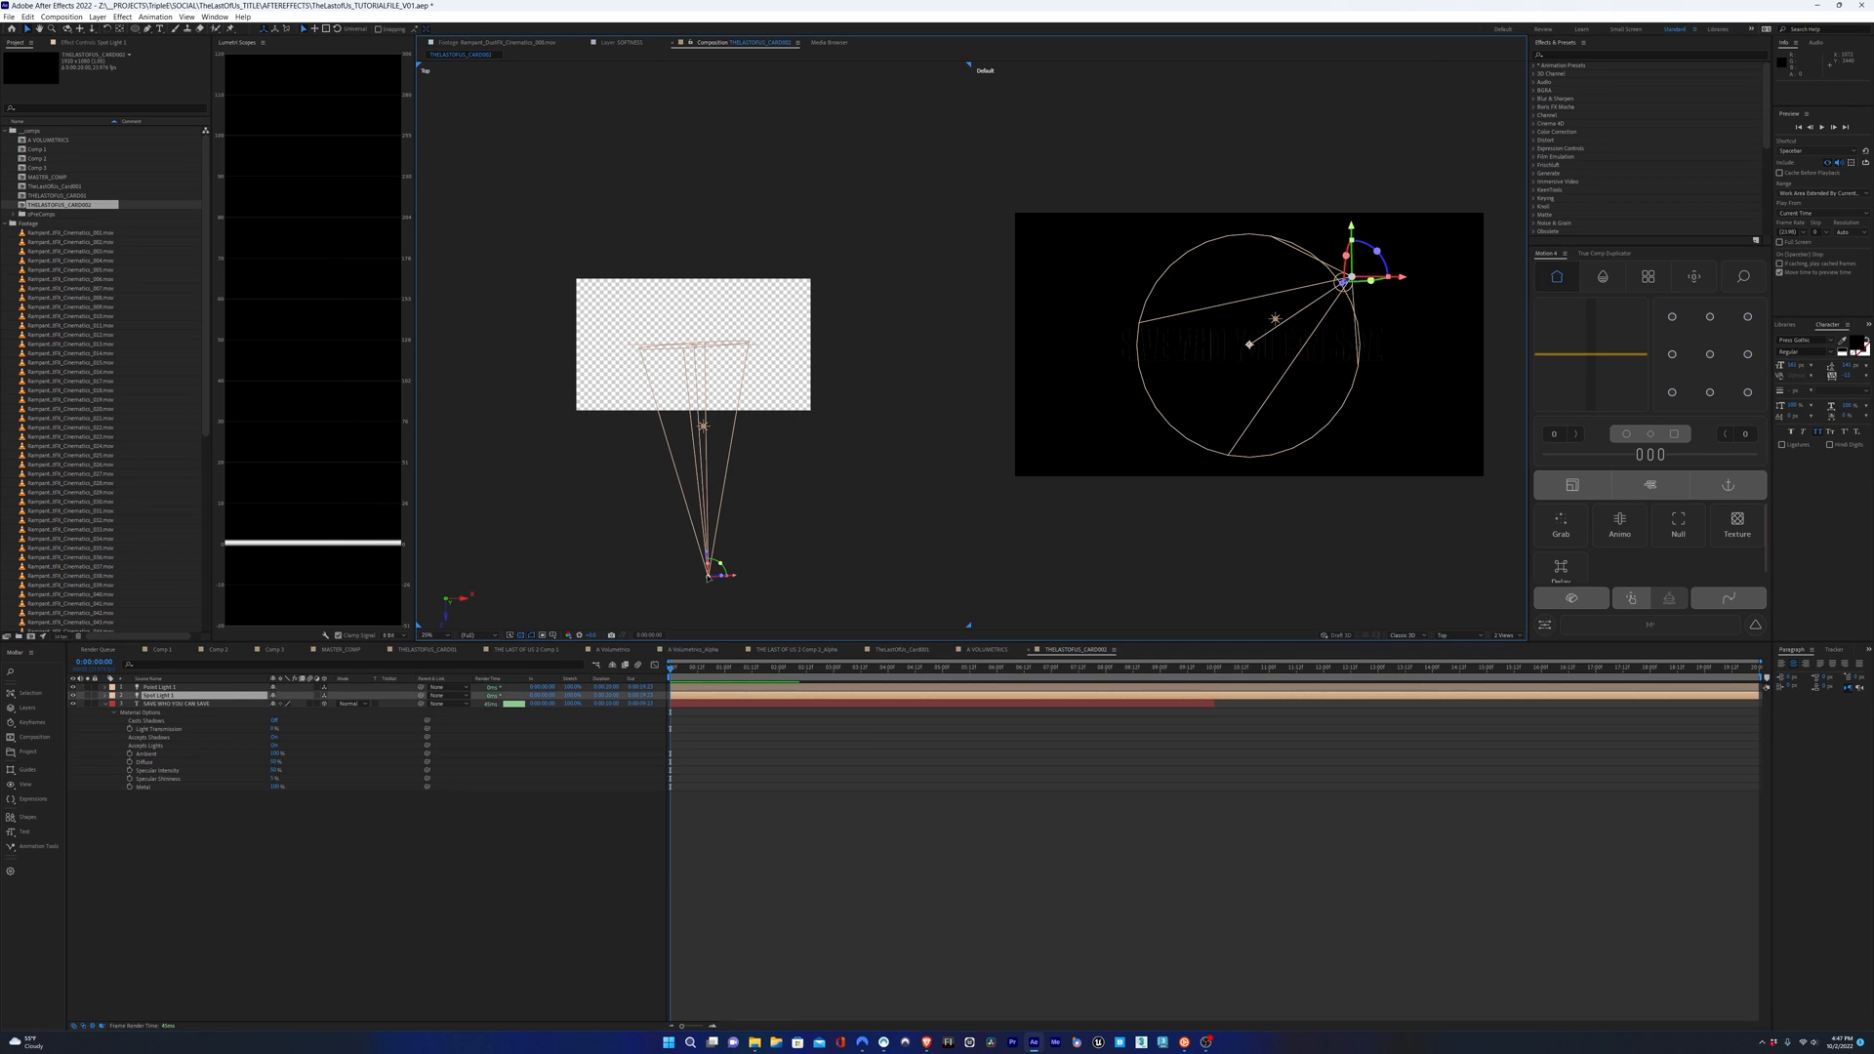
{"action": "left_click_drag", "start_coordinate": [1347, 279], "coordinate": [1267, 314]}
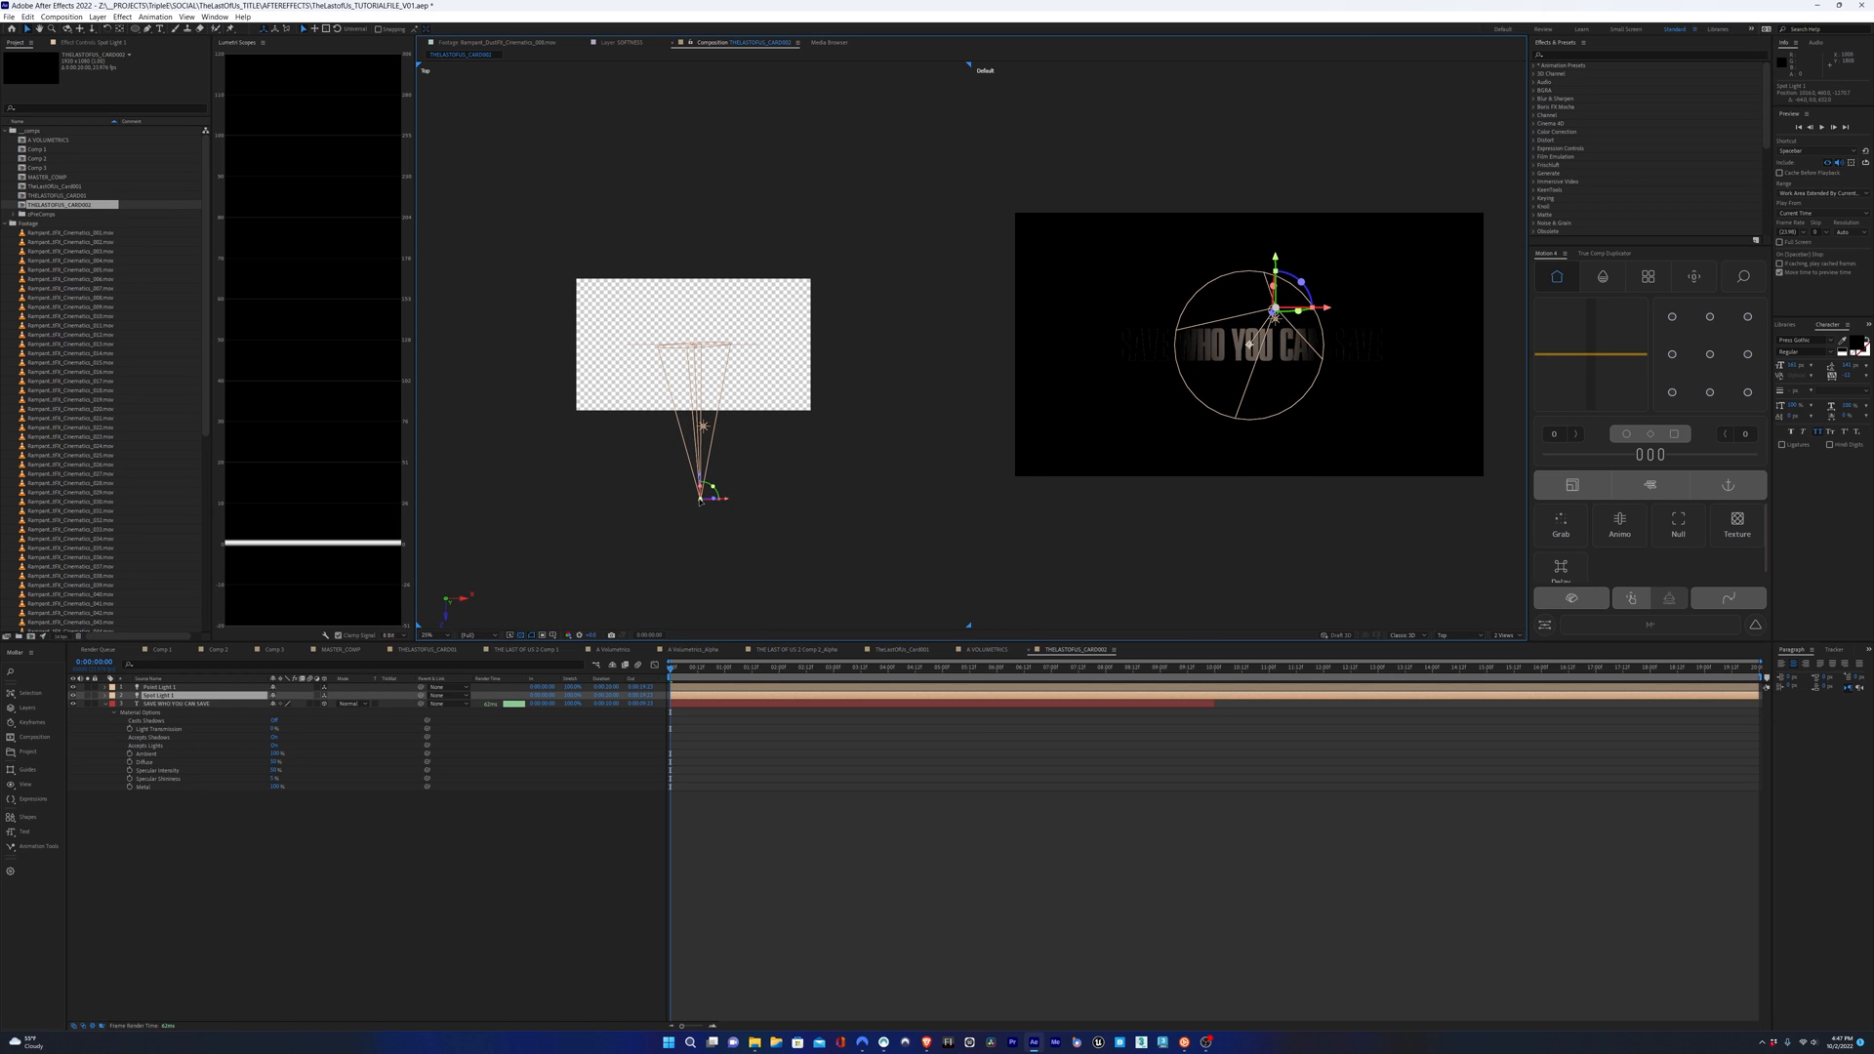
{"action": "double_click", "coordinate": [157, 695]}
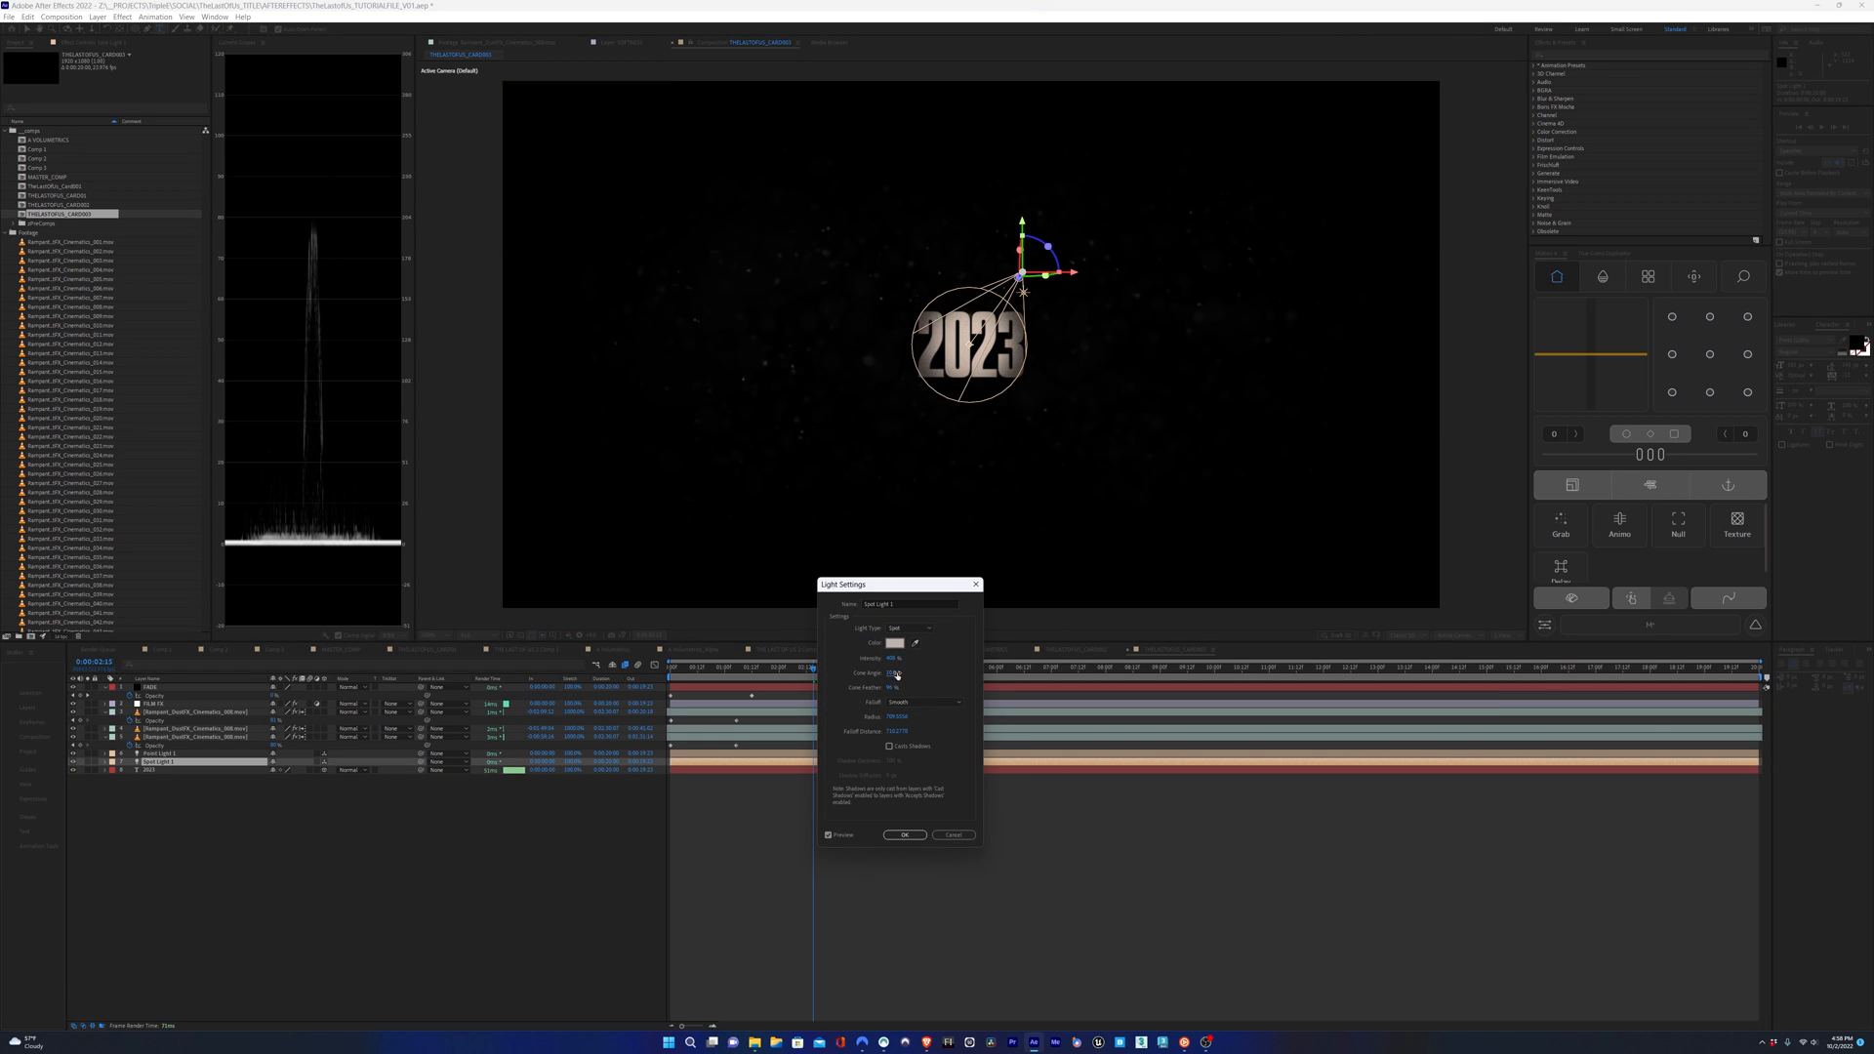
- Widen the spot light's Cone Angle and Cone Feather so the 2023 card glows softly, then deselect
{"action": "left_click", "coordinate": [904, 833]}
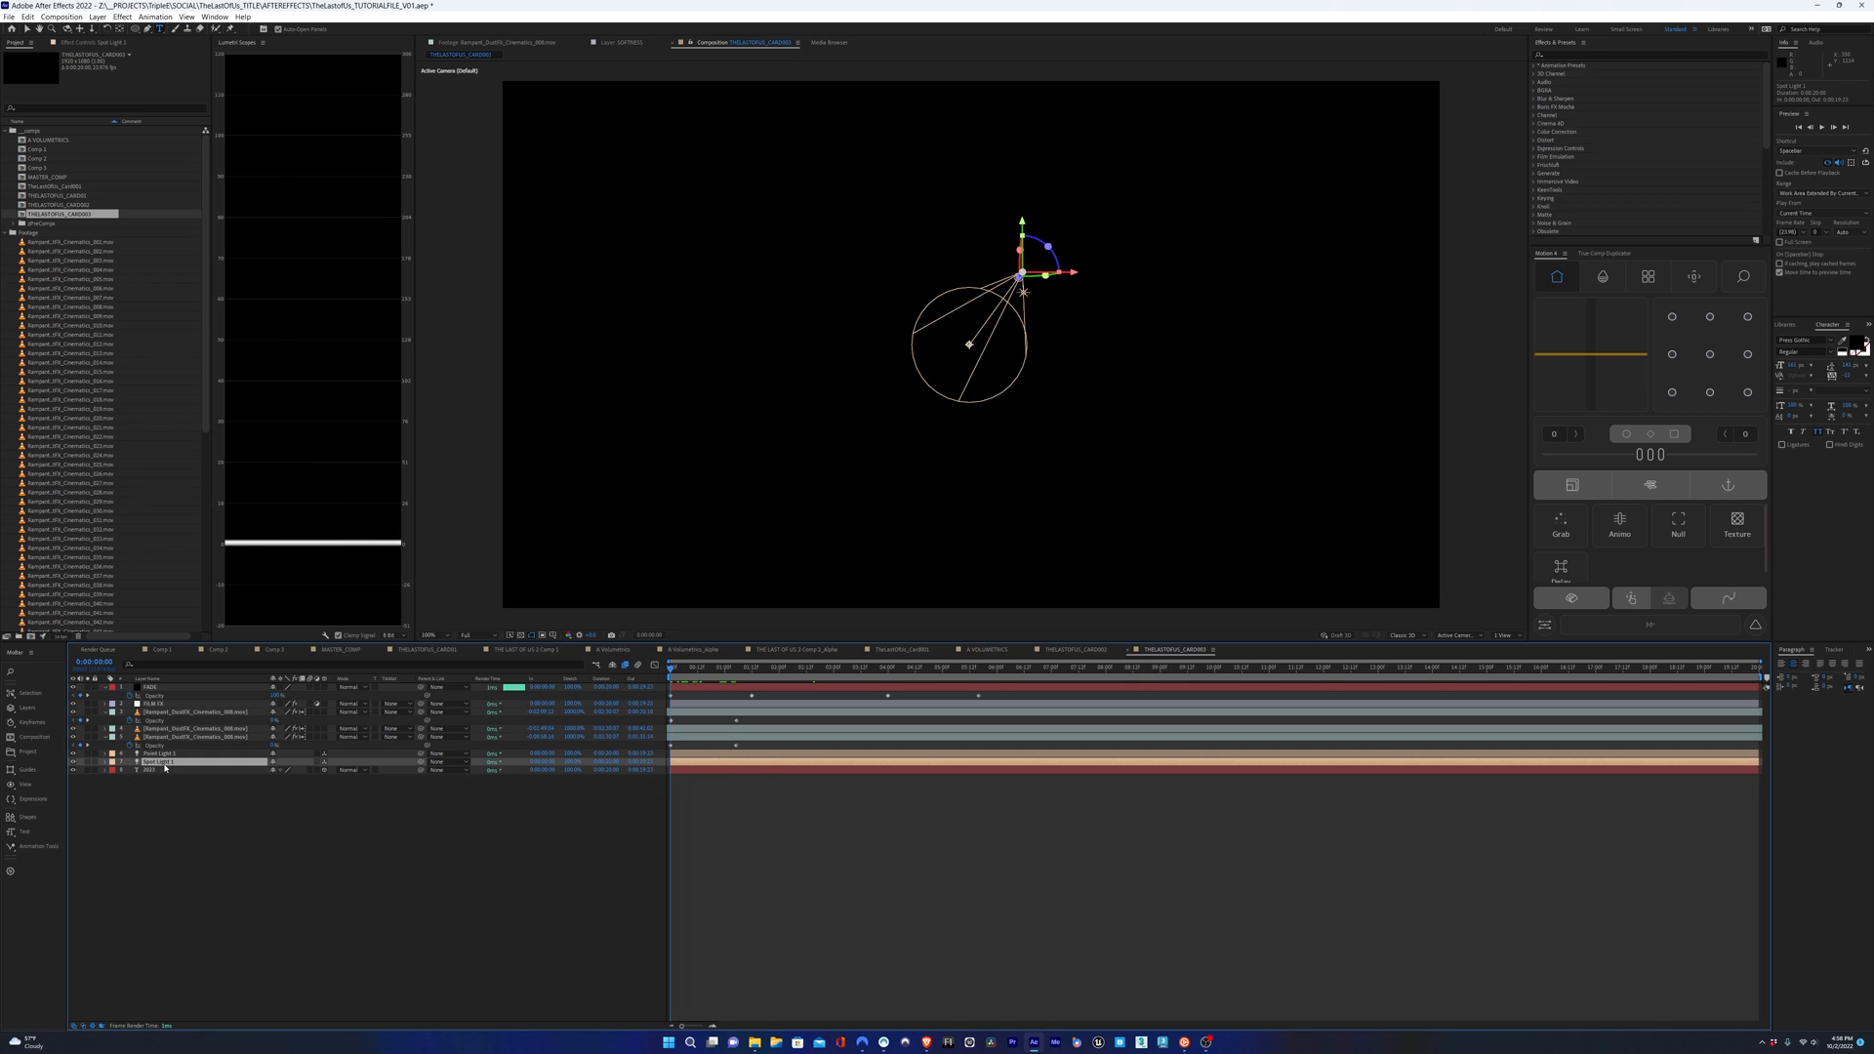
{"action": "double_click", "coordinate": [162, 761]}
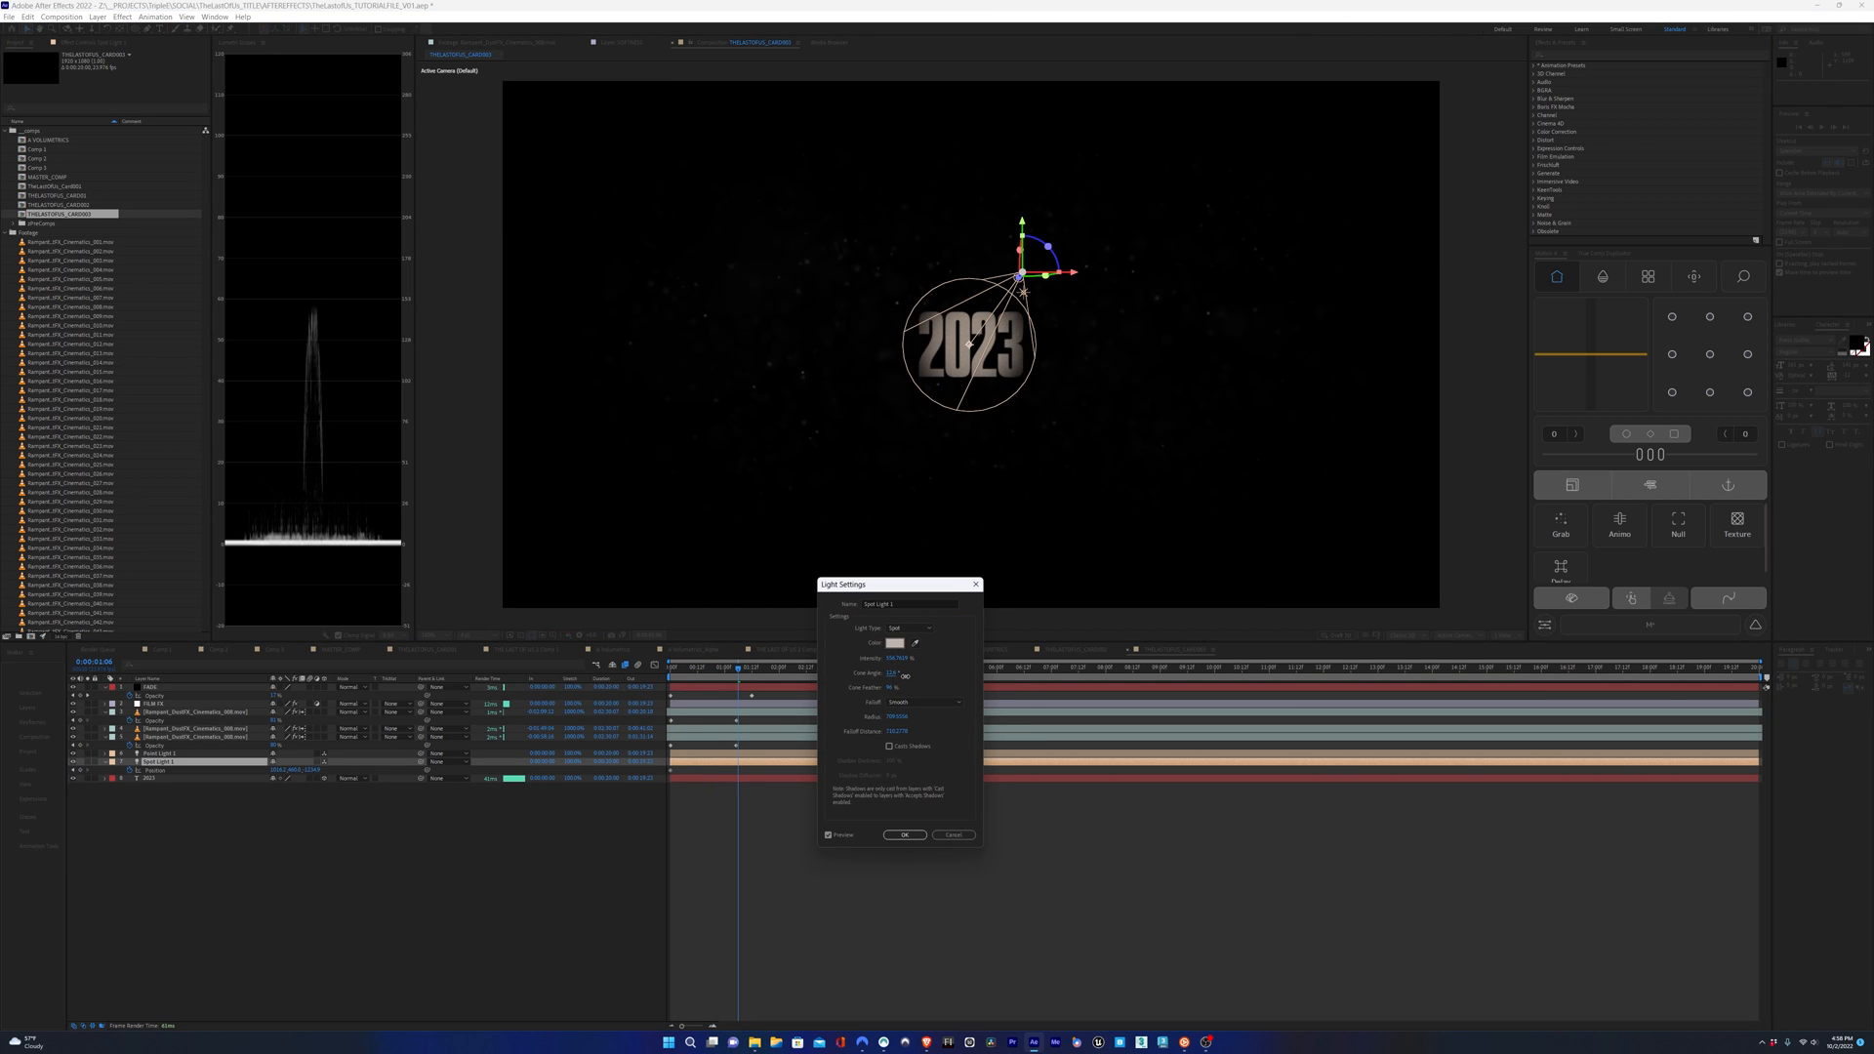
{"action": "left_click", "coordinate": [903, 833]}
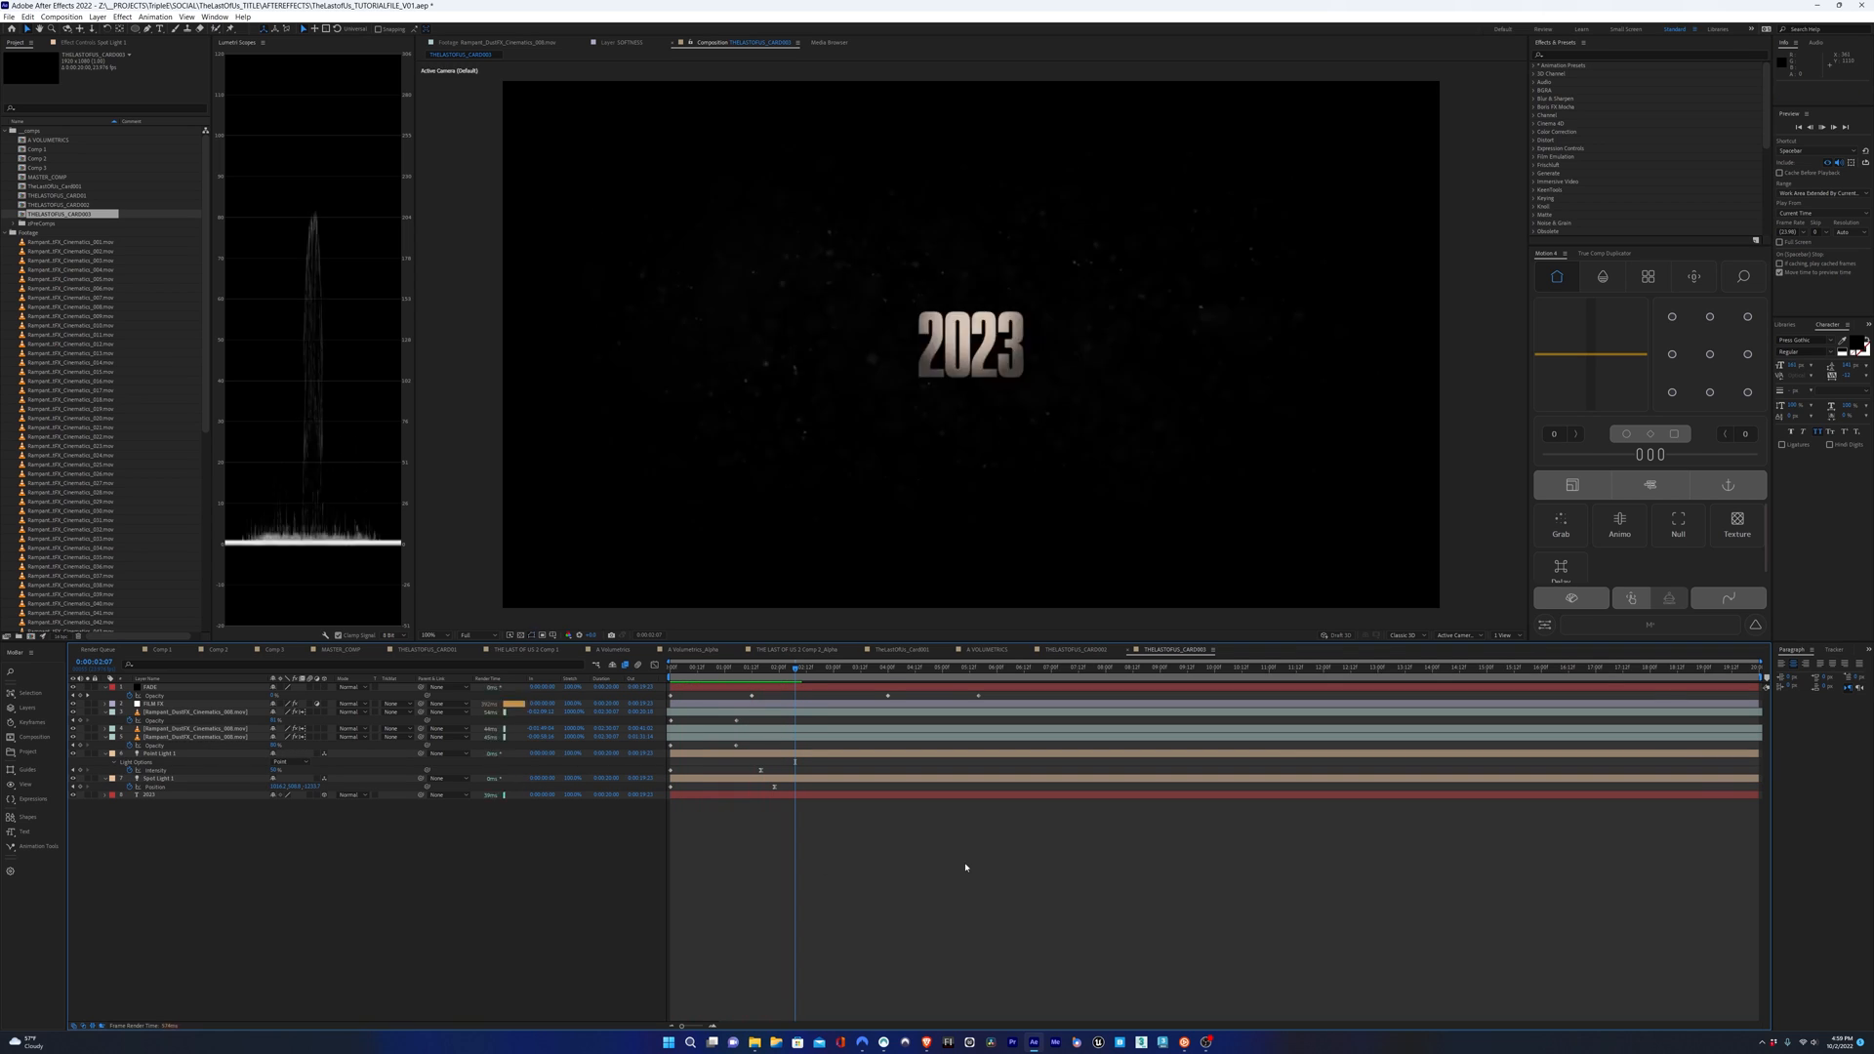
{"action": "left_click", "coordinate": [197, 710]}
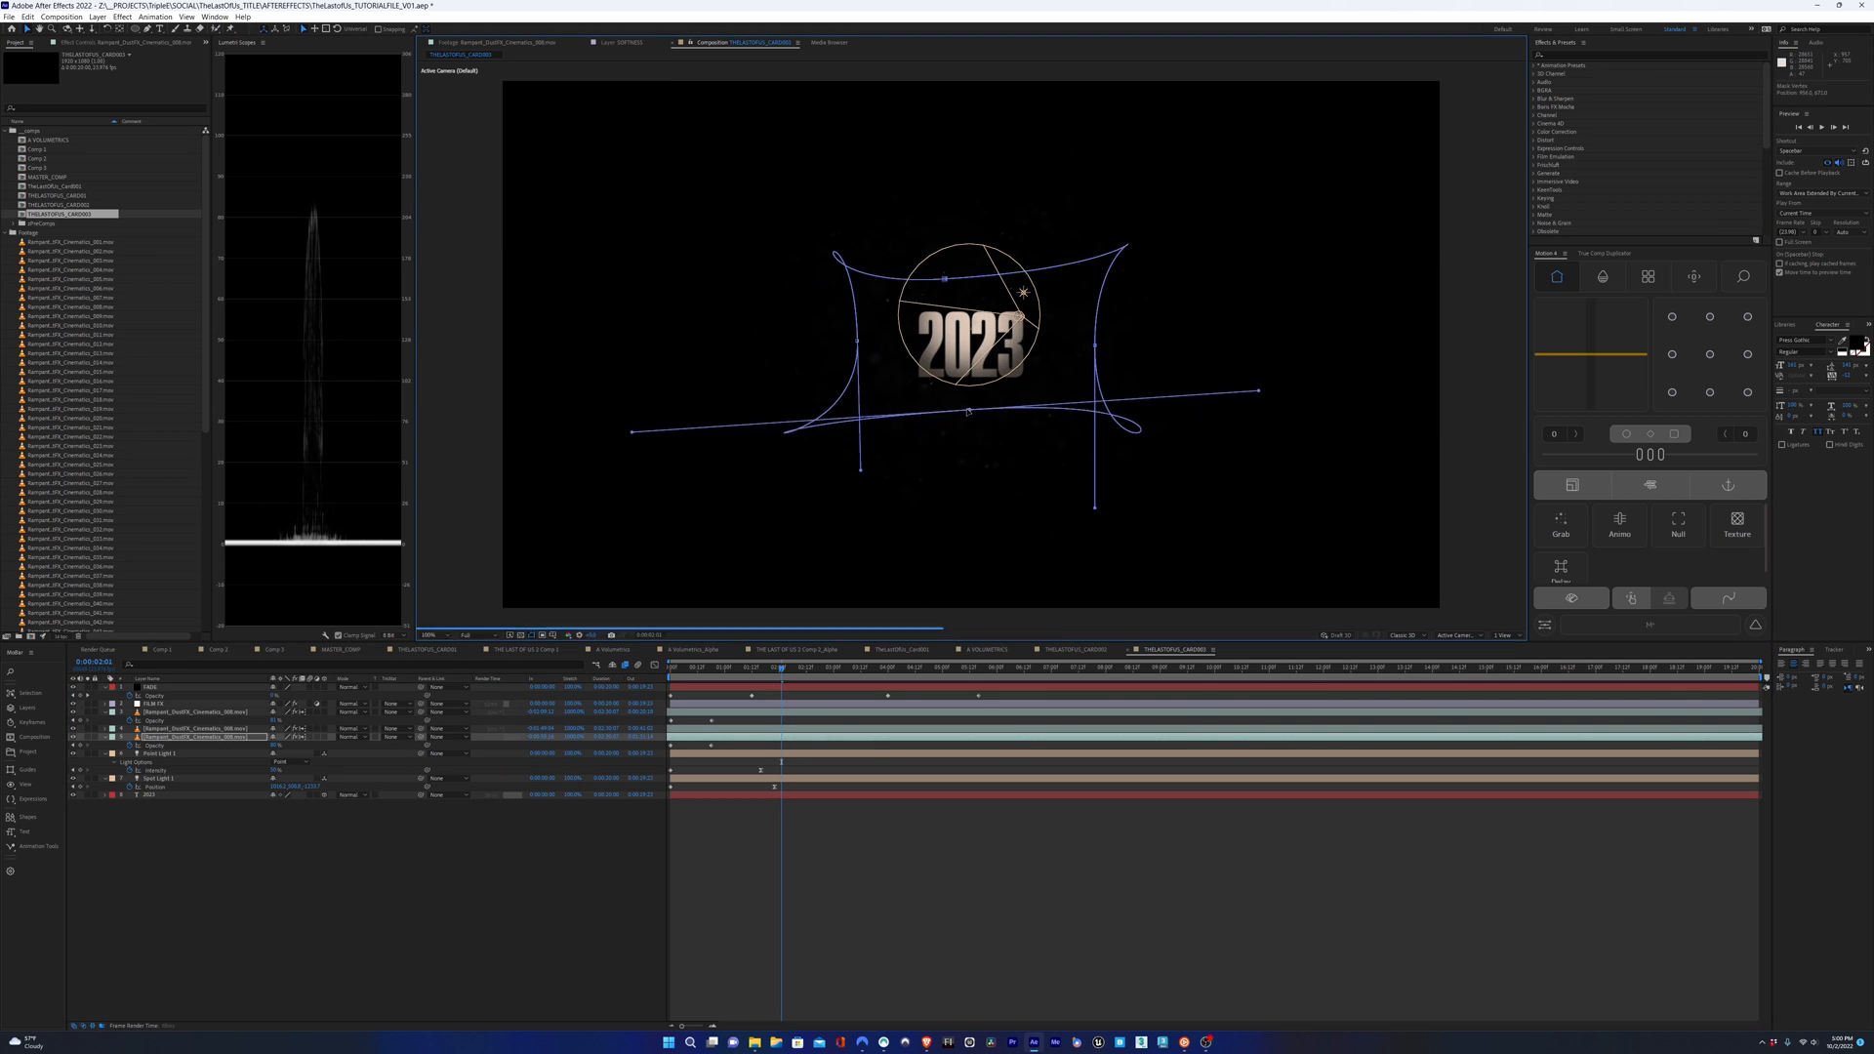
- Reveal the light's keyframed properties and preview the 2023 title dimming later in time
{"action": "key", "text": "space"}
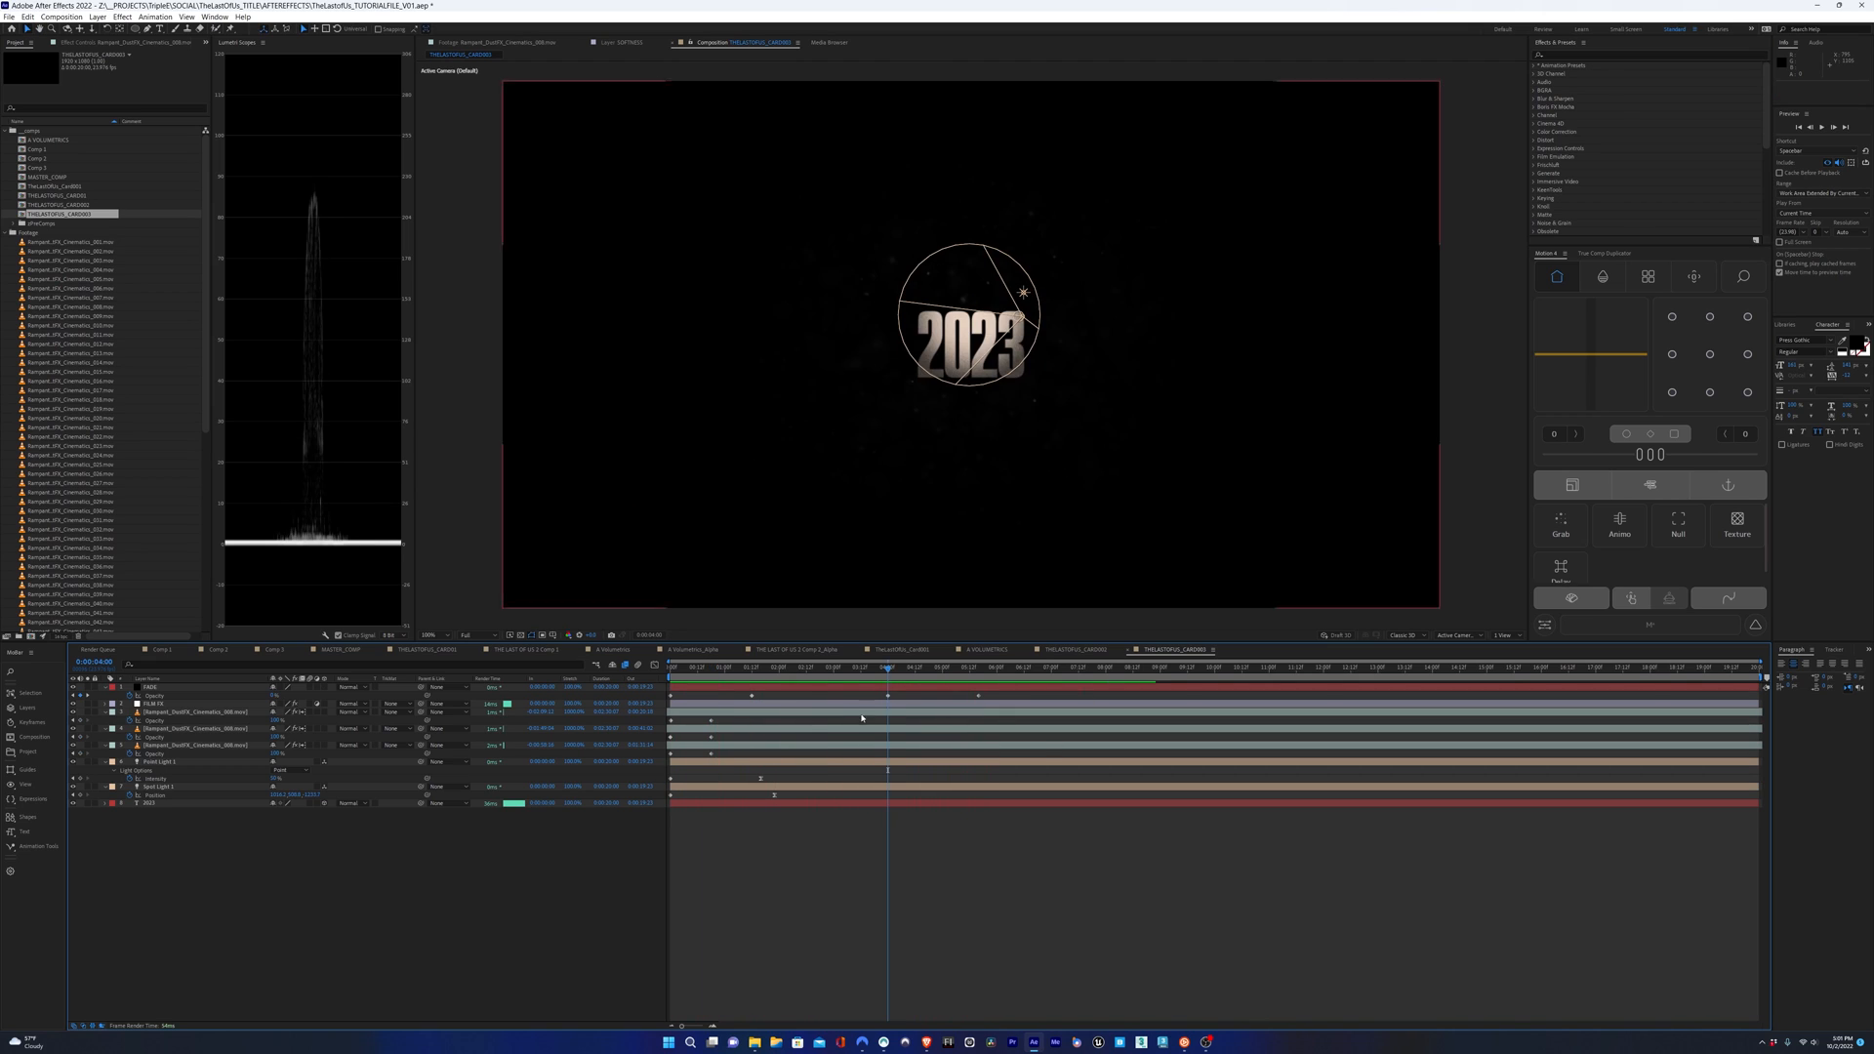
{"action": "left_click", "coordinate": [937, 665]}
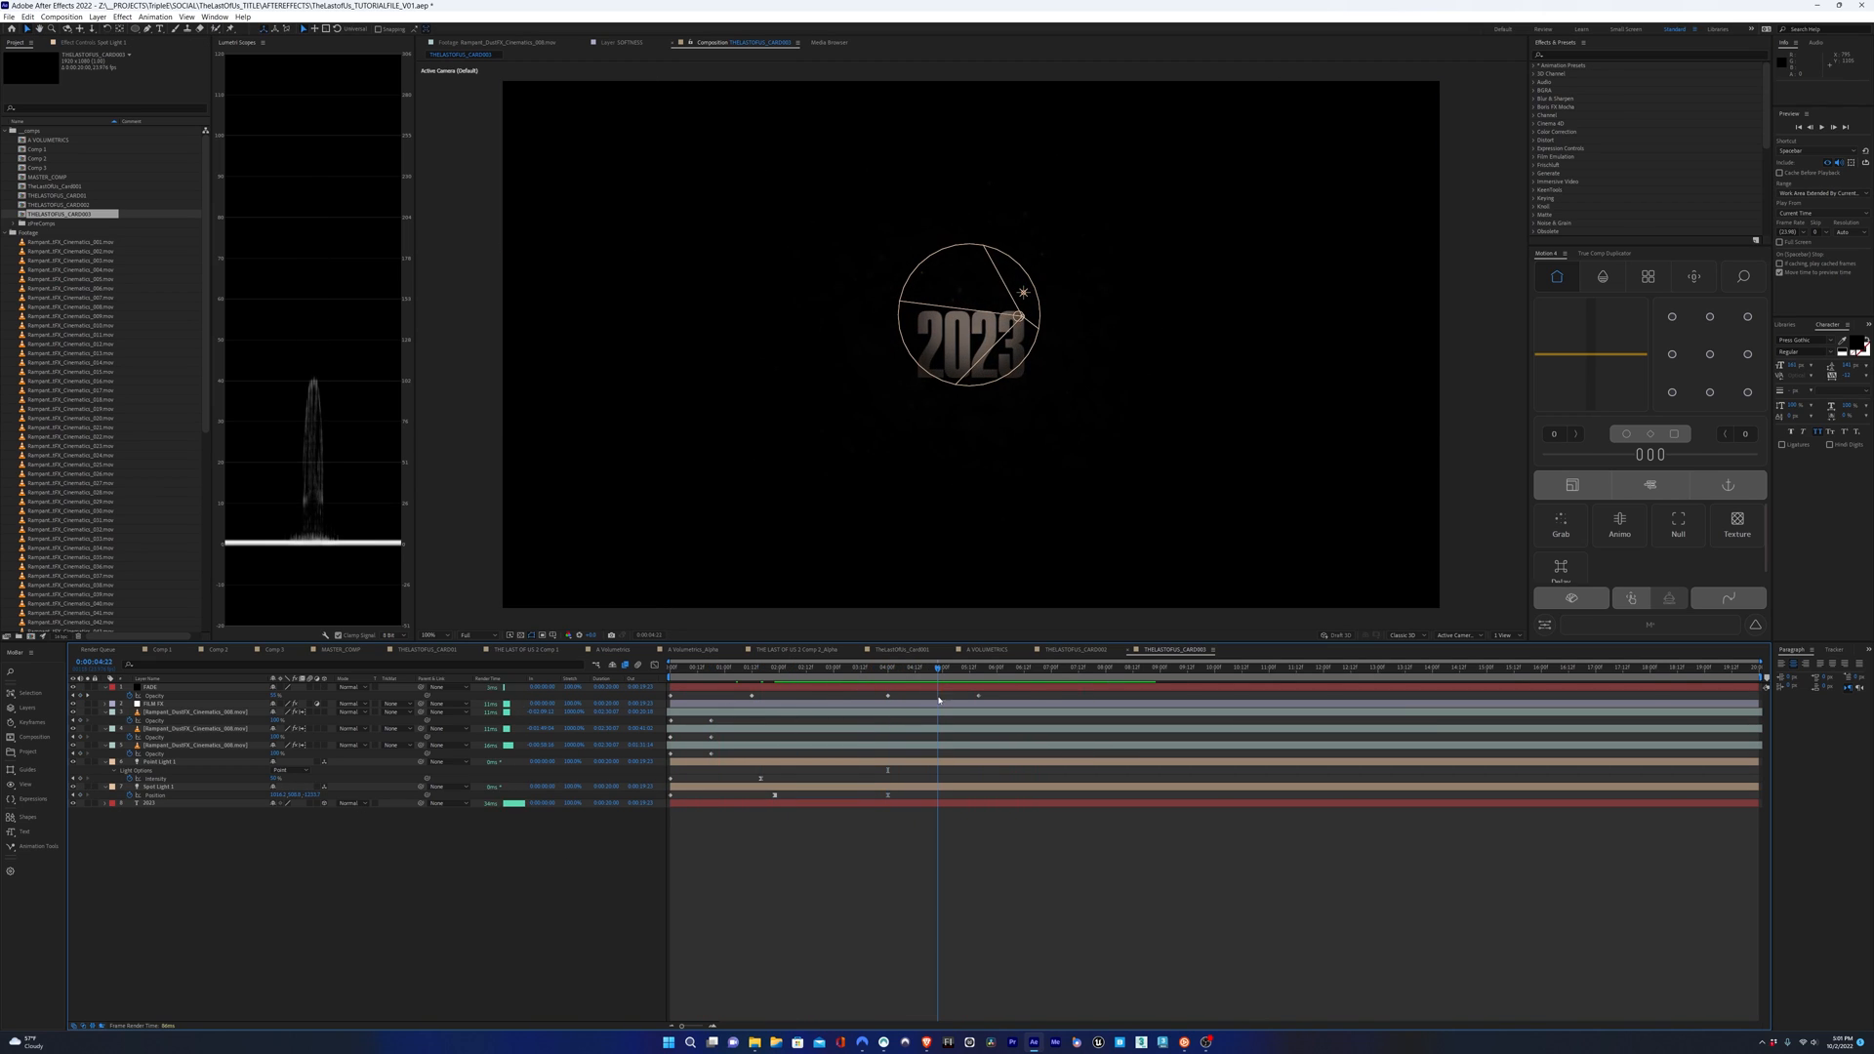